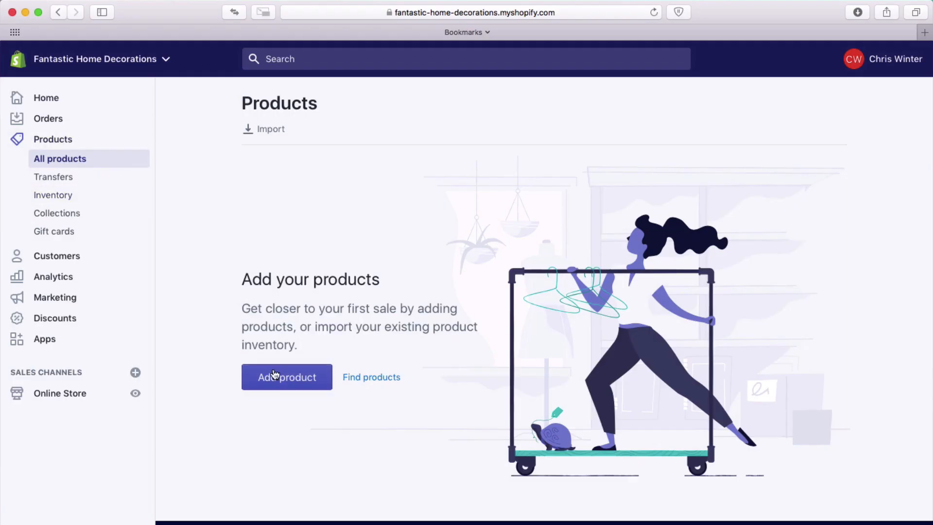
Begin a new product listing for the black chair from All products
{"action": "left_click", "coordinate": [286, 376]}
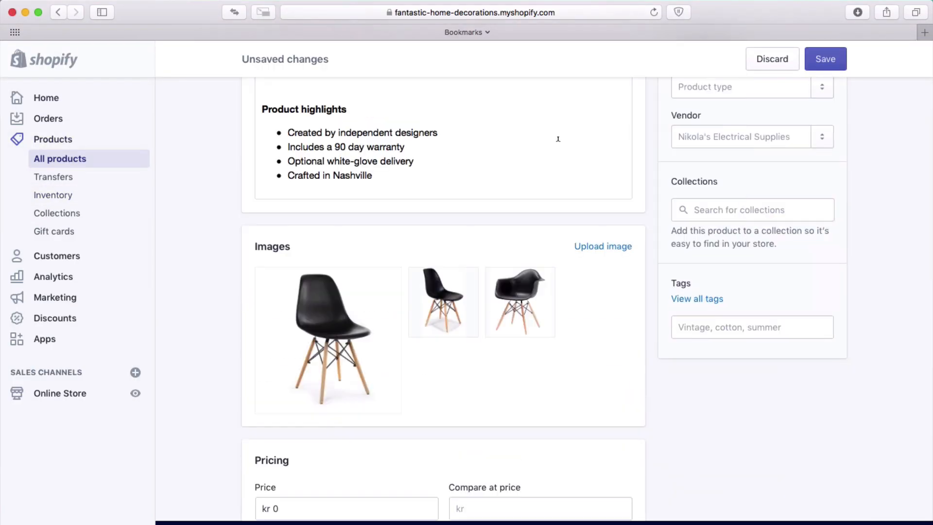
{"action": "scroll", "scroll_direction": "down", "scroll_amount": 3}
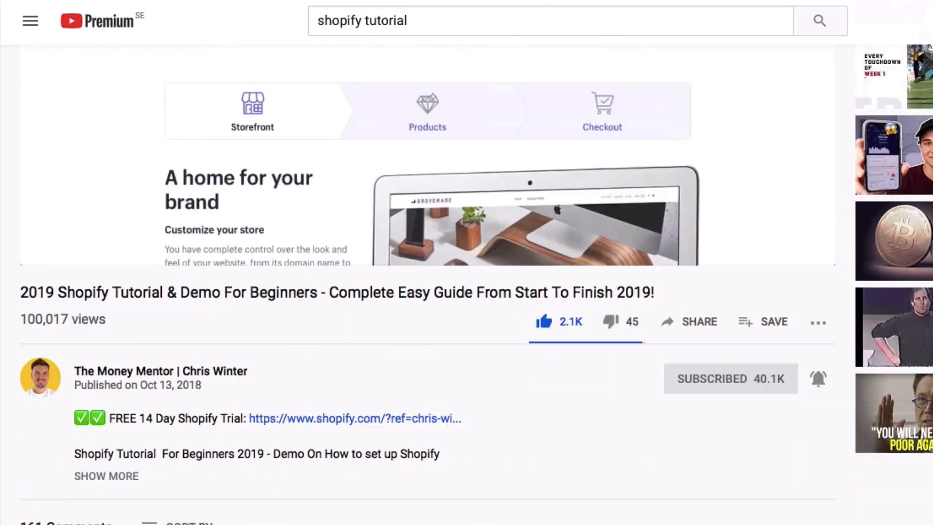
Follow the free Shopify trial link in the tutorial video's description
{"action": "scroll", "scroll_direction": "down", "scroll_amount": 3}
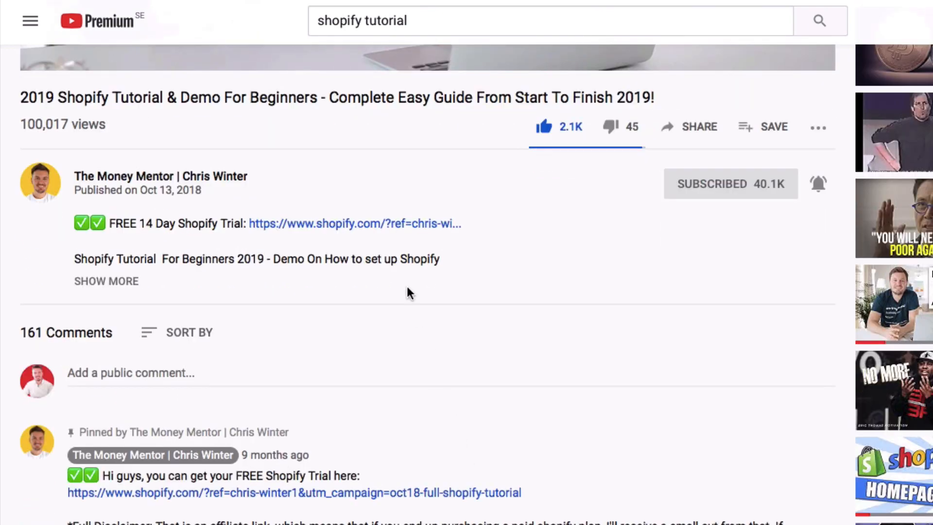
{"action": "mouse_move", "coordinate": [379, 238]}
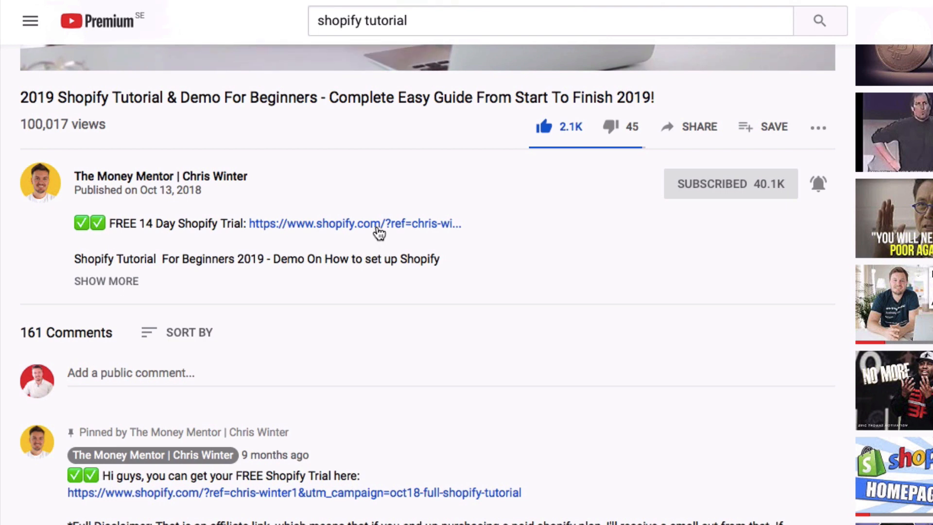
{"action": "mouse_move", "coordinate": [379, 232]}
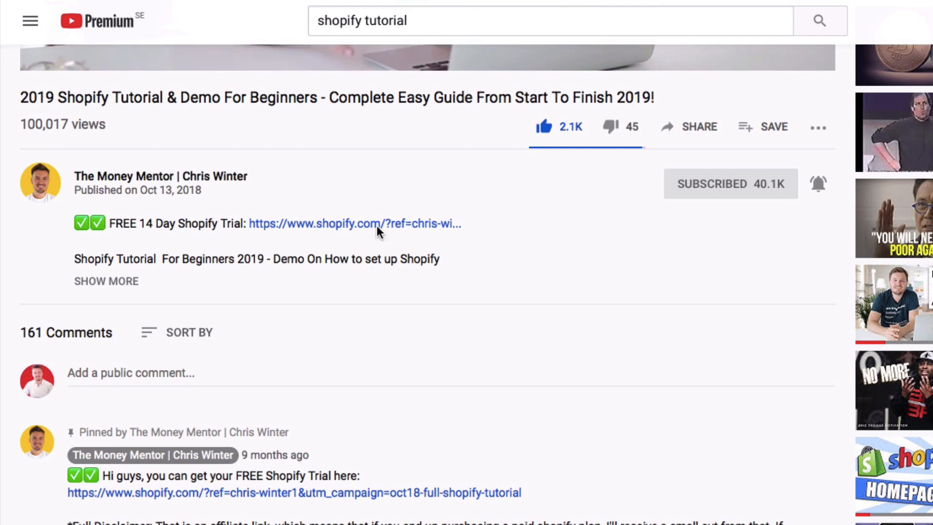
{"action": "left_click", "coordinate": [353, 223]}
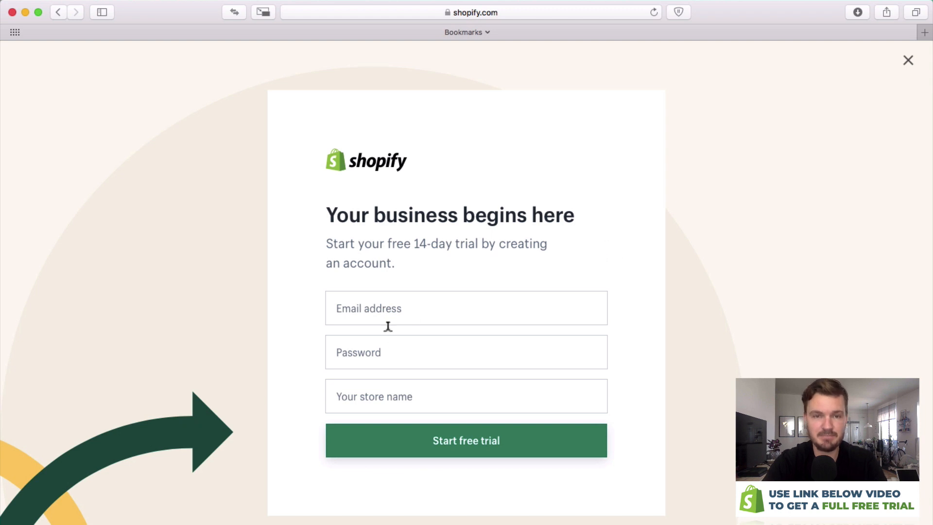
Sign up for the trial with store name 'Fantastic', answer the setup questions and enter the store
{"action": "type", "text": "Fantastic"}
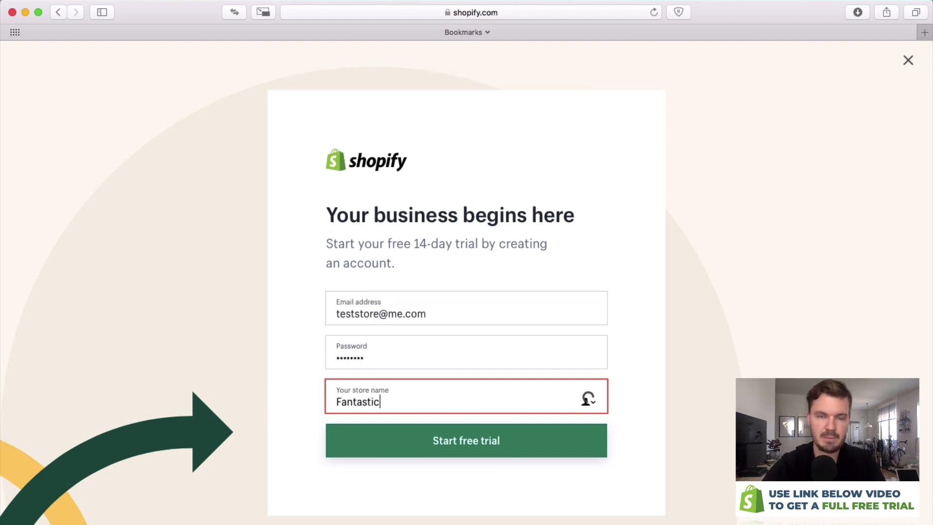
{"action": "left_click", "coordinate": [466, 441]}
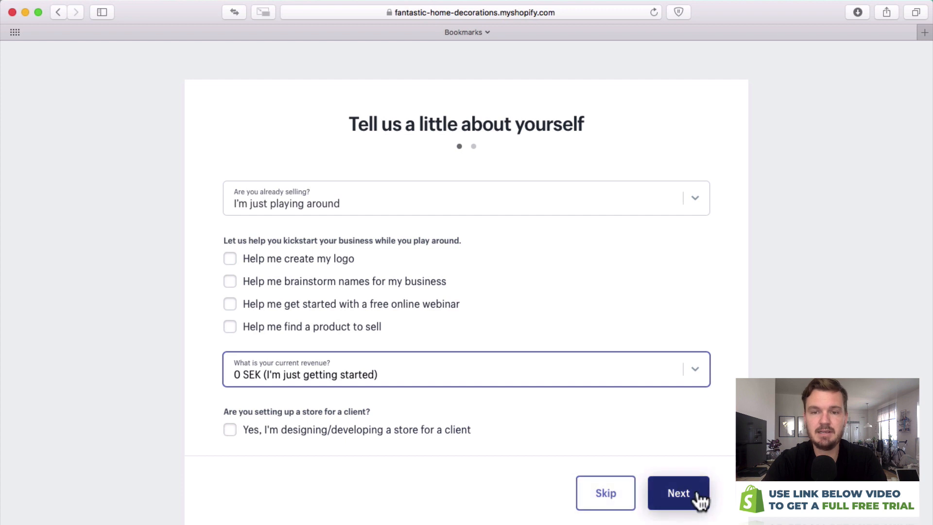
{"action": "left_click", "coordinate": [678, 492]}
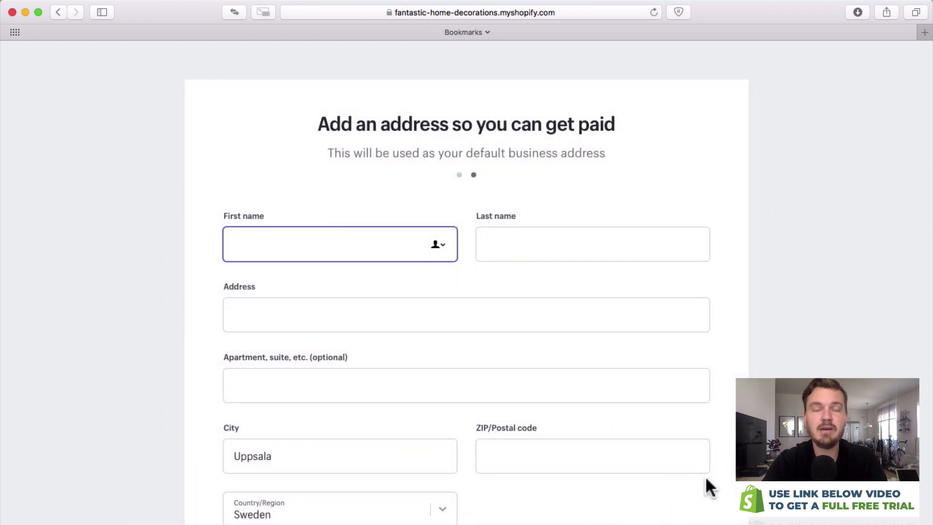
{"action": "mouse_move", "coordinate": [607, 314]}
{"action": "type", "text": "893209298"}
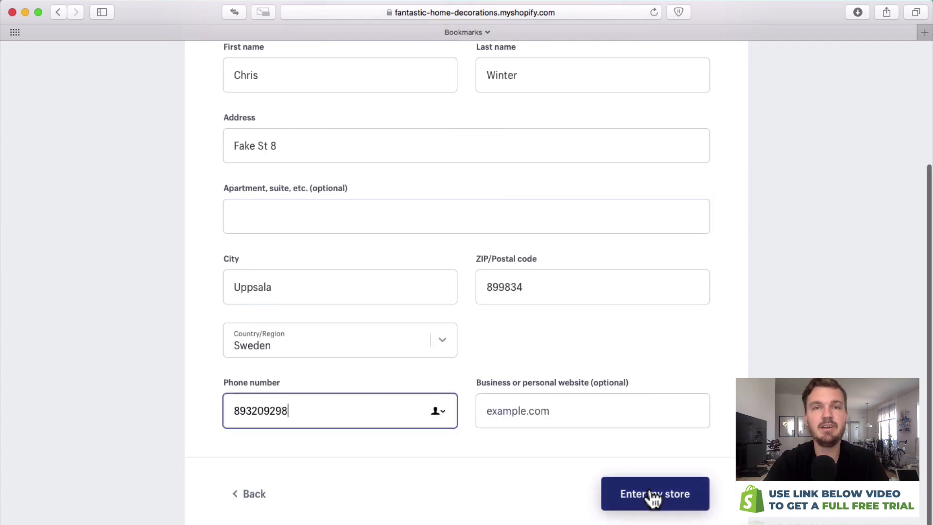
{"action": "left_click", "coordinate": [654, 493]}
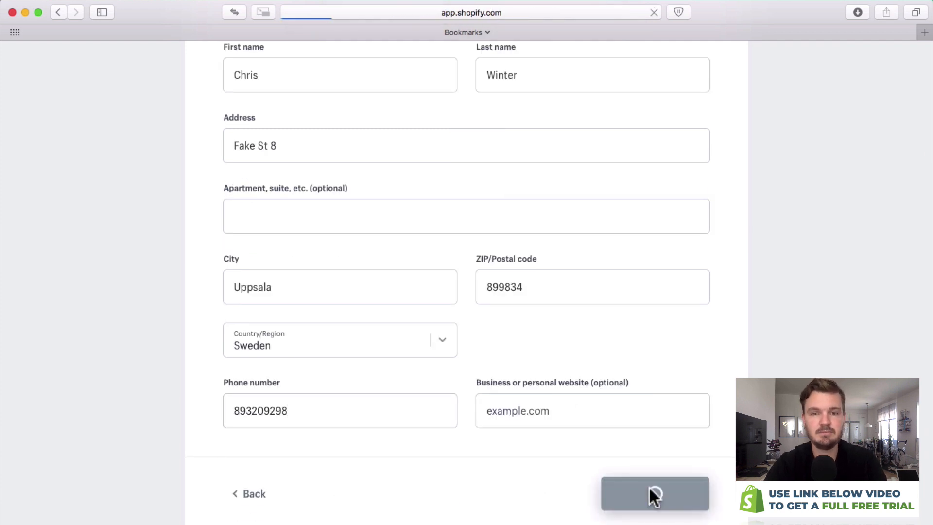
Land on the Fantastic Home Decorations admin home confirming the trial started
{"action": "left_click", "coordinate": [654, 493]}
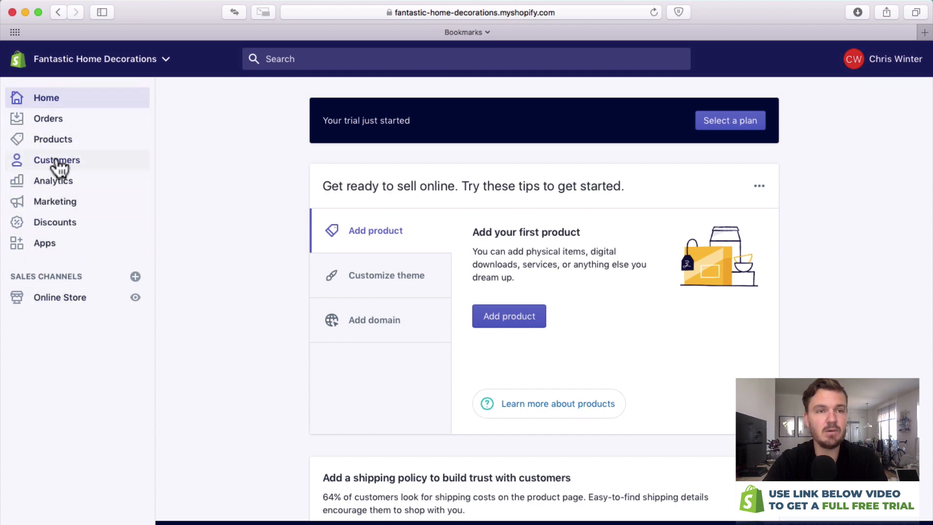
{"action": "mouse_move", "coordinate": [53, 138]}
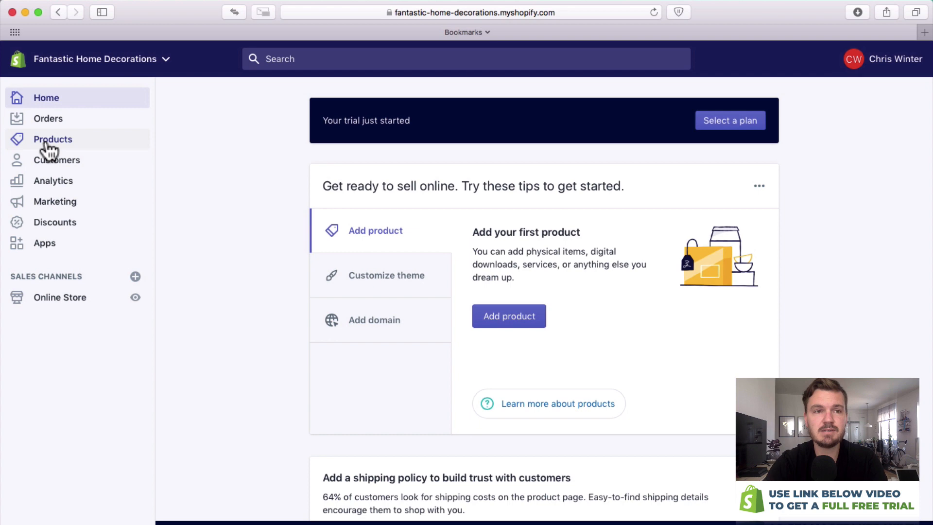
{"action": "mouse_move", "coordinate": [56, 159]}
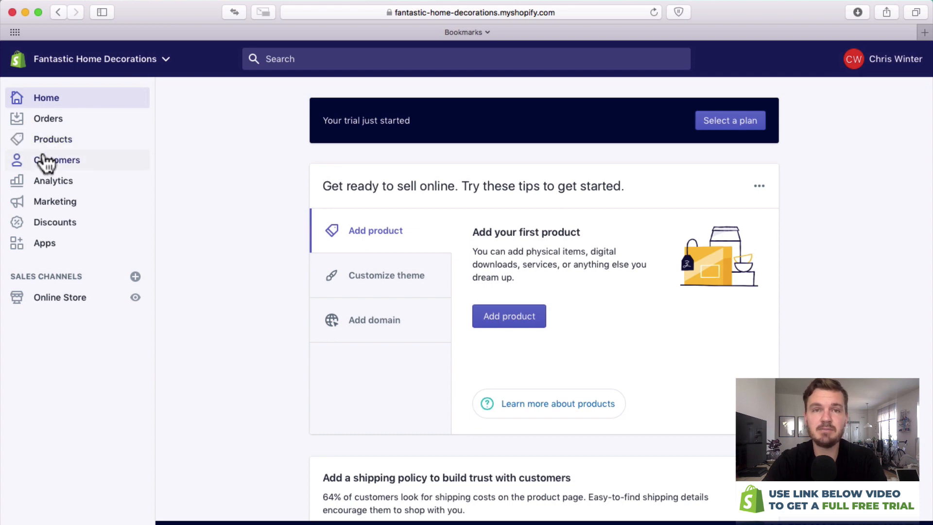
{"action": "mouse_move", "coordinate": [52, 180]}
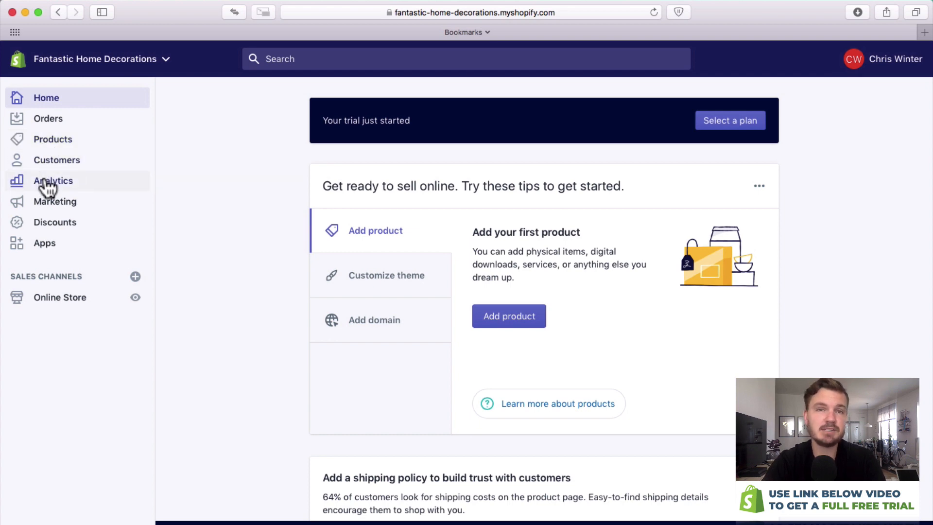
{"action": "mouse_move", "coordinate": [53, 222]}
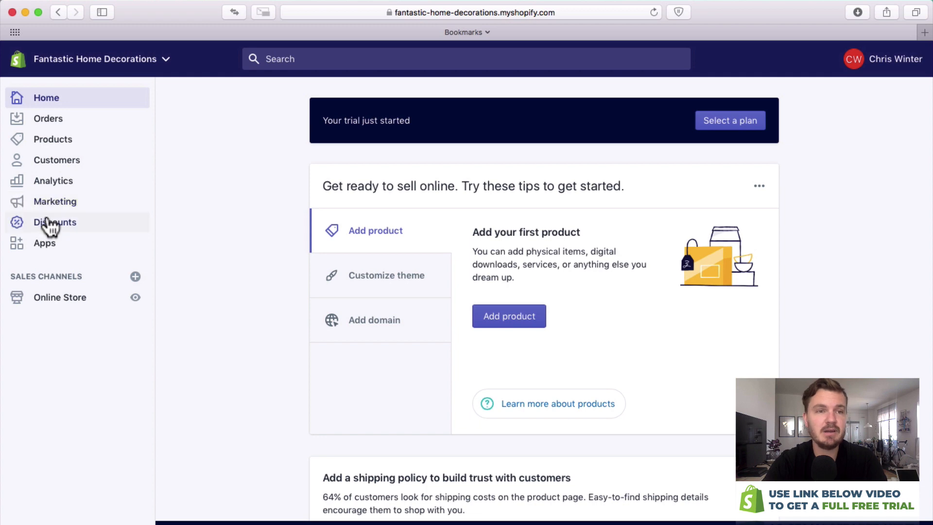
{"action": "mouse_move", "coordinate": [51, 250]}
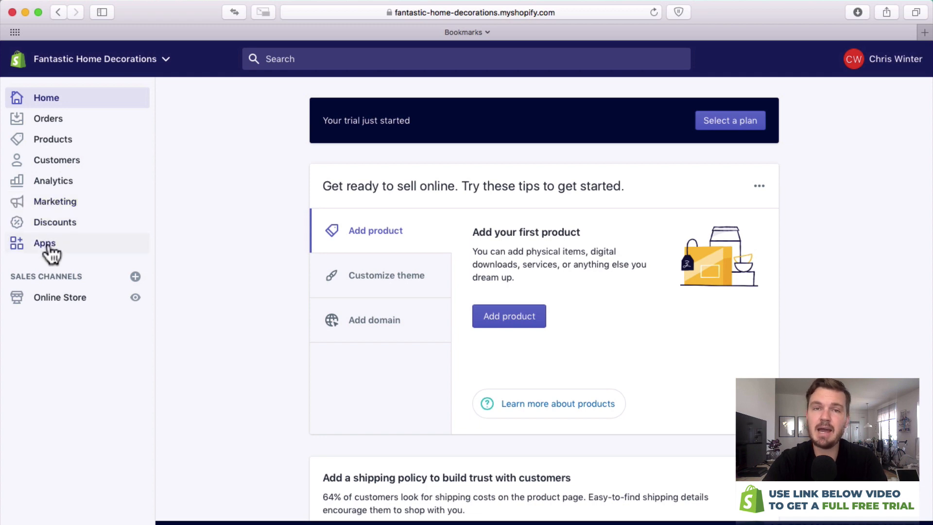
{"action": "mouse_move", "coordinate": [27, 294]}
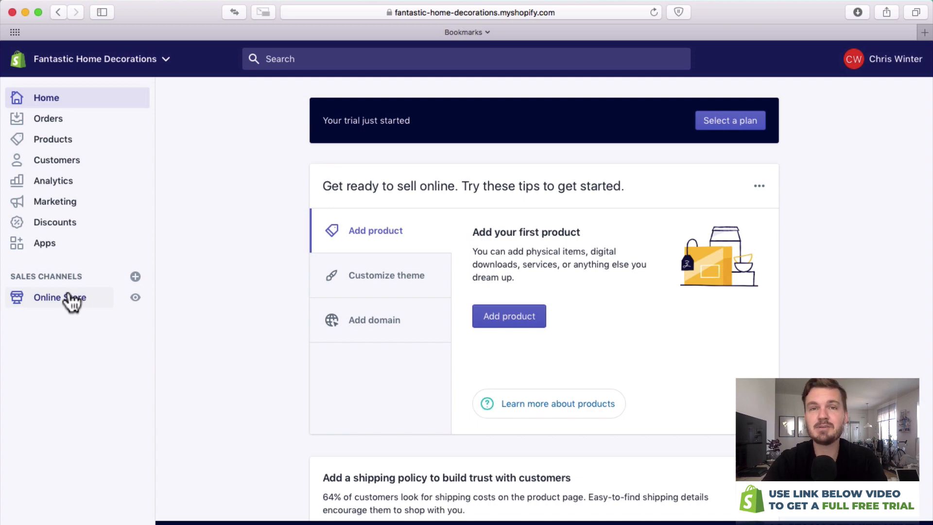
View the Online Store themes page with the current Debut theme and theme library
{"action": "left_click", "coordinate": [59, 297]}
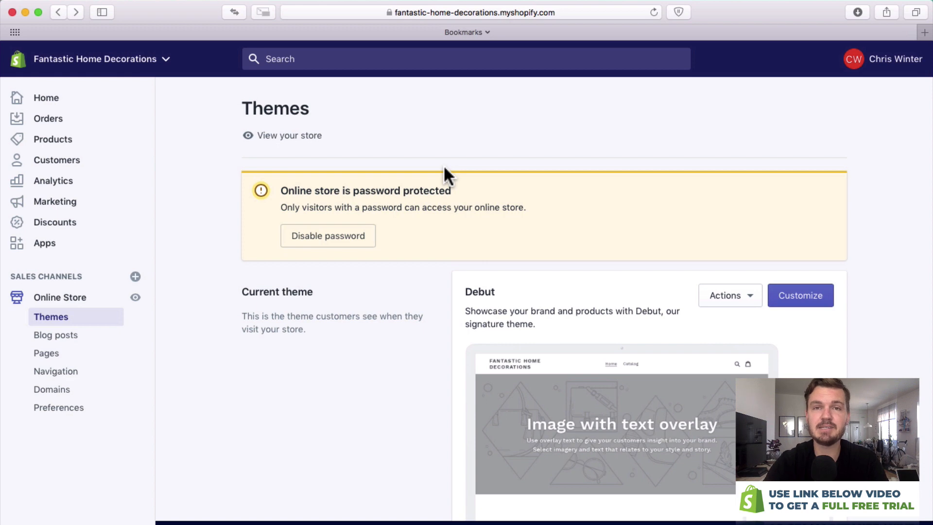
{"action": "mouse_move", "coordinate": [439, 189]}
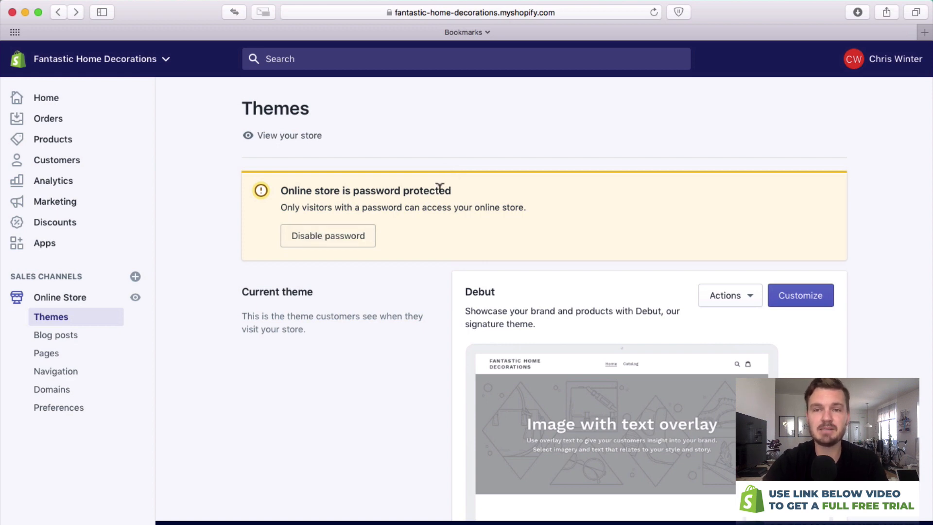
{"action": "scroll", "scroll_direction": "down", "scroll_amount": 3}
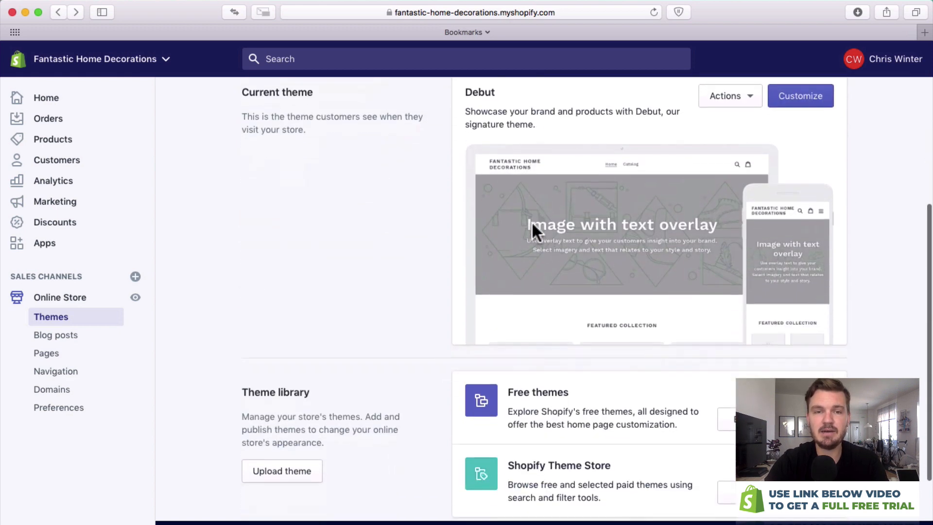
{"action": "scroll", "scroll_direction": "down", "scroll_amount": 3}
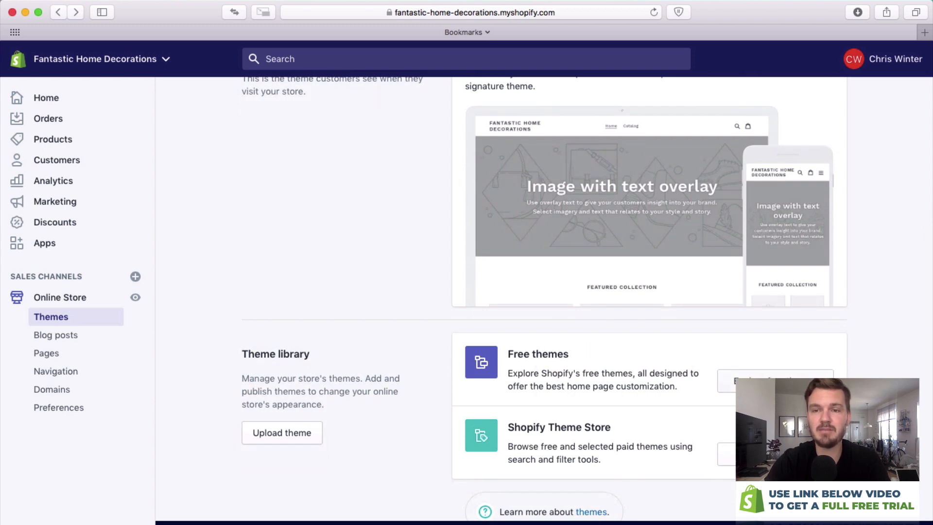
Browse the free themes gallery and view the Brooklyn theme's details
{"action": "left_click", "coordinate": [773, 380]}
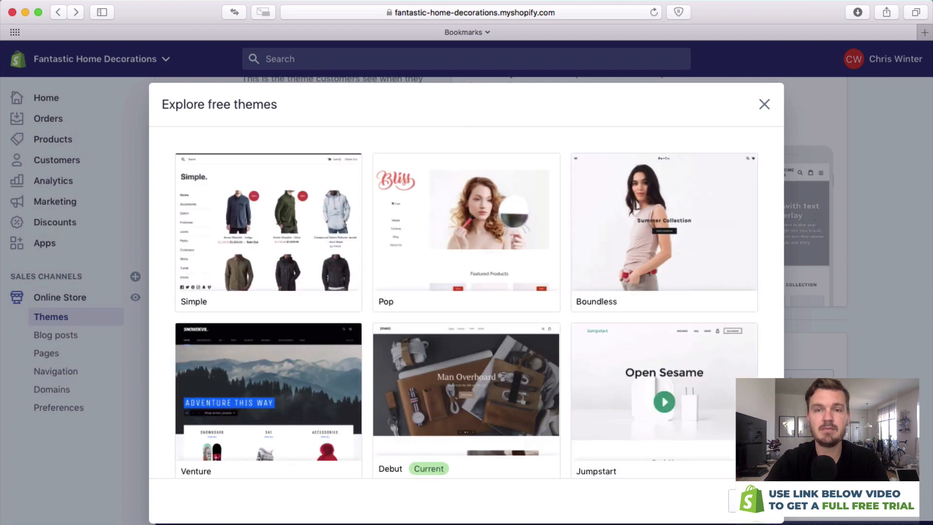
{"action": "scroll", "scroll_direction": "down", "scroll_amount": 3}
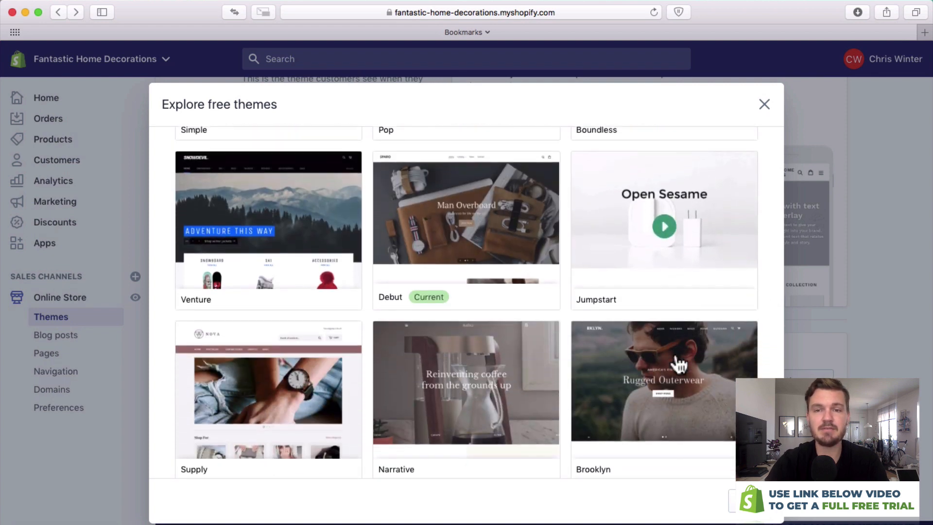
{"action": "scroll", "scroll_direction": "down", "scroll_amount": 3}
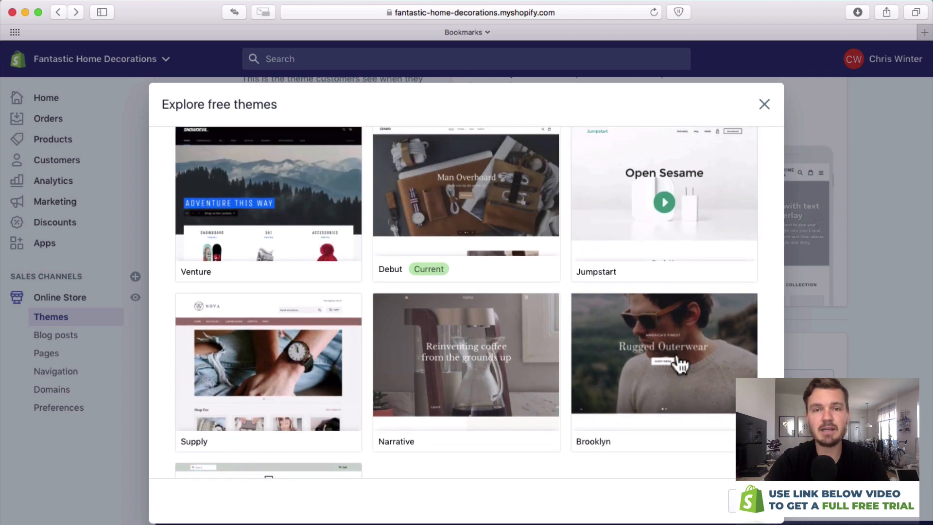
{"action": "scroll", "scroll_direction": "down", "scroll_amount": 3}
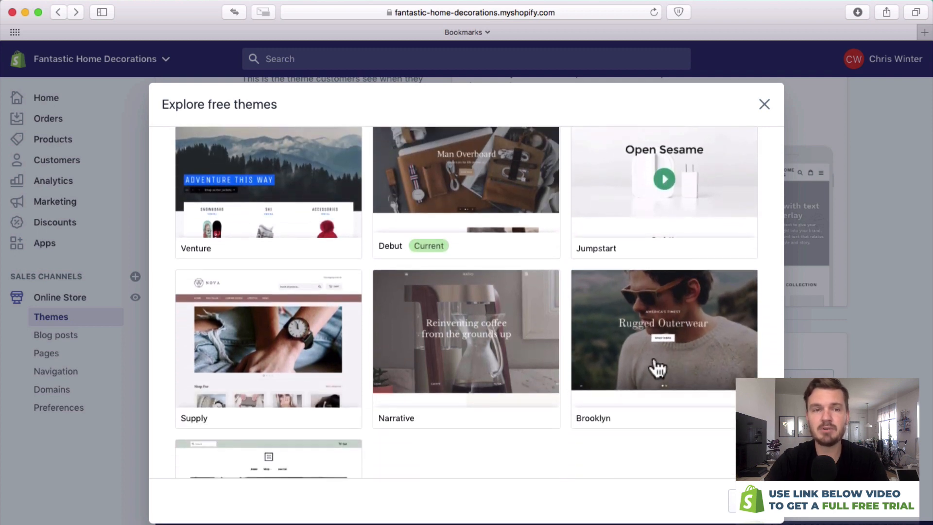
{"action": "left_click", "coordinate": [662, 330]}
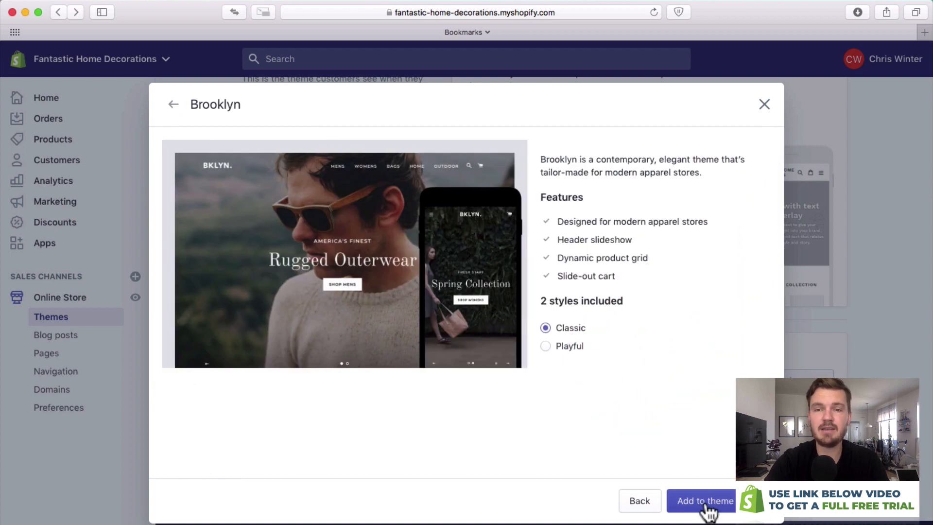
Add Brooklyn to the theme library and publish it to replace Debut
{"action": "left_click", "coordinate": [700, 501]}
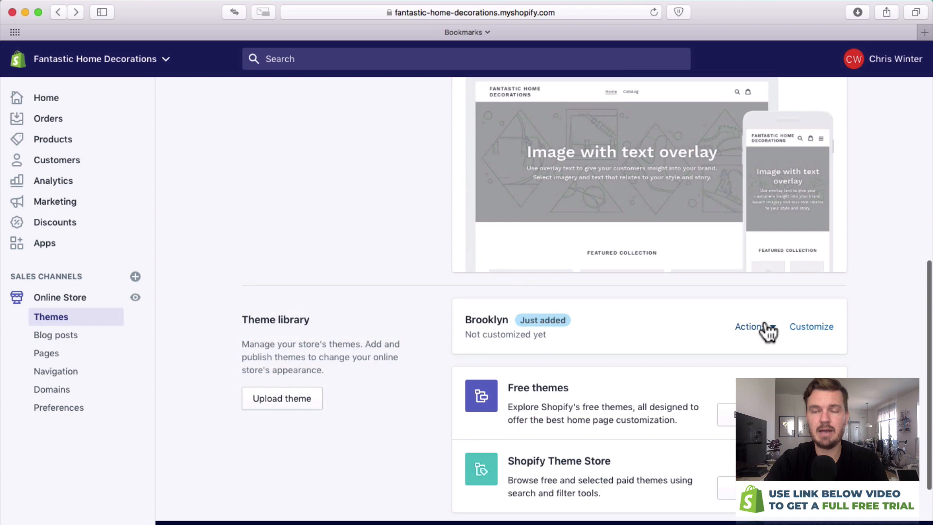
{"action": "left_click", "coordinate": [752, 326]}
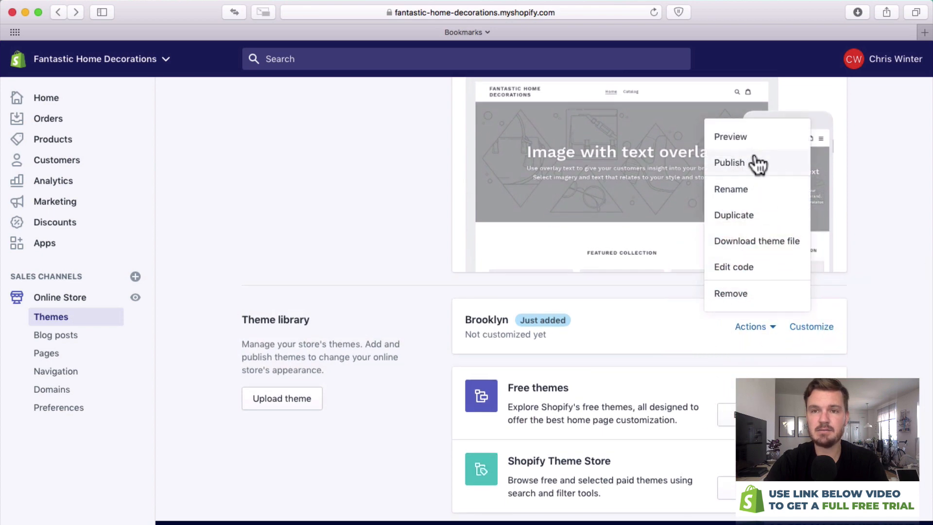
{"action": "left_click", "coordinate": [729, 162]}
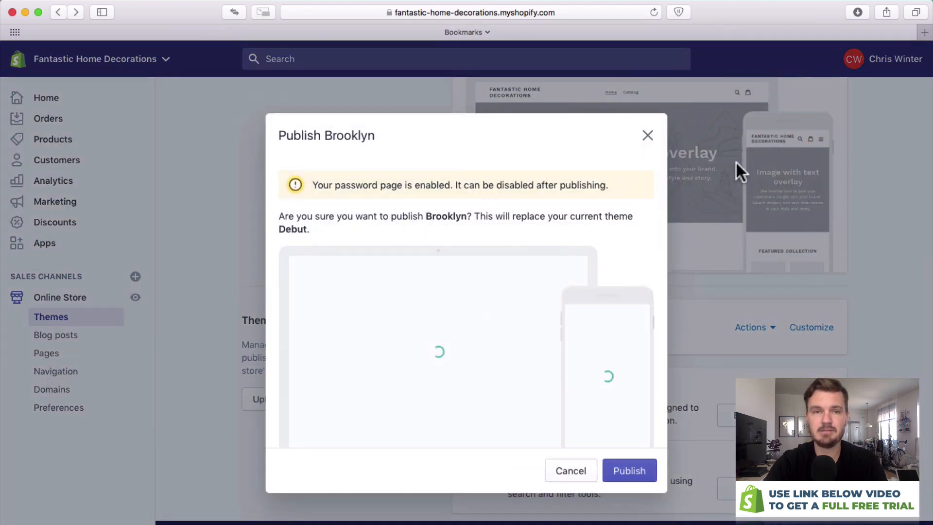
{"action": "left_click", "coordinate": [628, 470]}
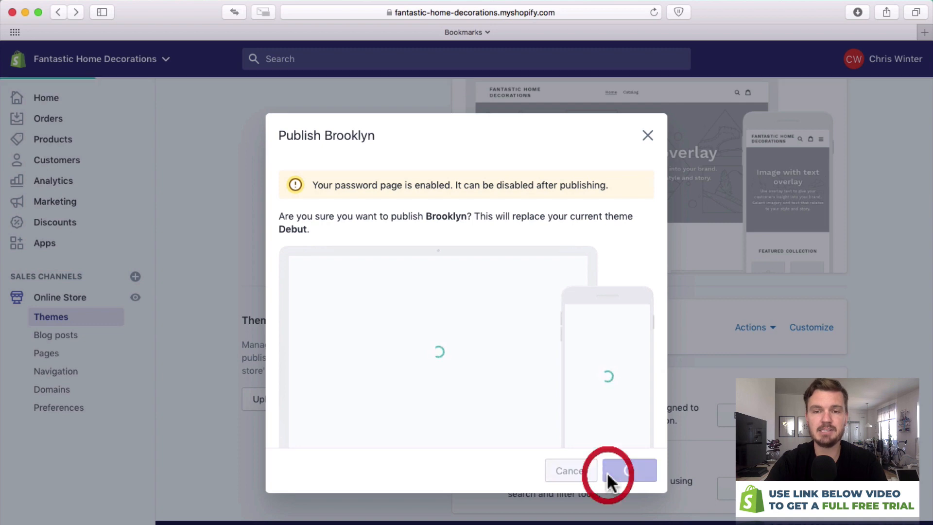
{"action": "left_click", "coordinate": [629, 470]}
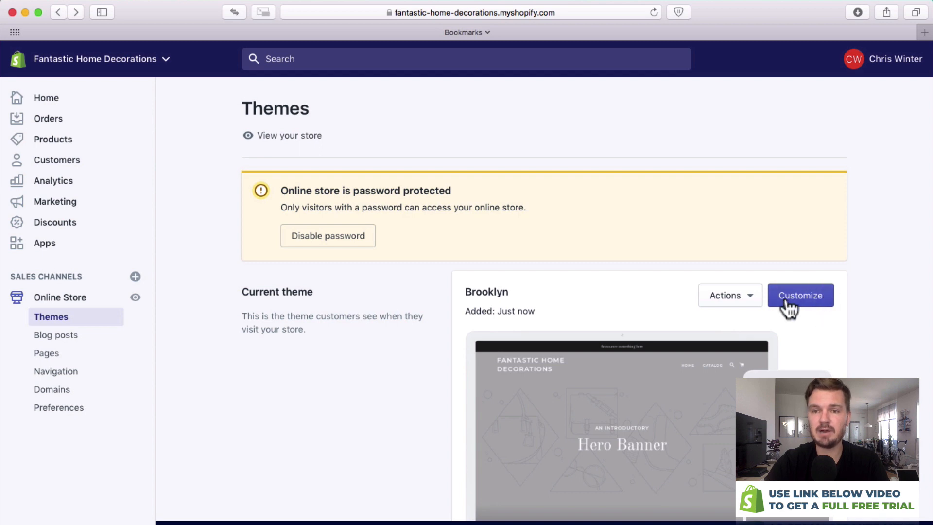
Customize the Brooklyn theme and review the home page sections from banner to newsletter
{"action": "left_click", "coordinate": [799, 295]}
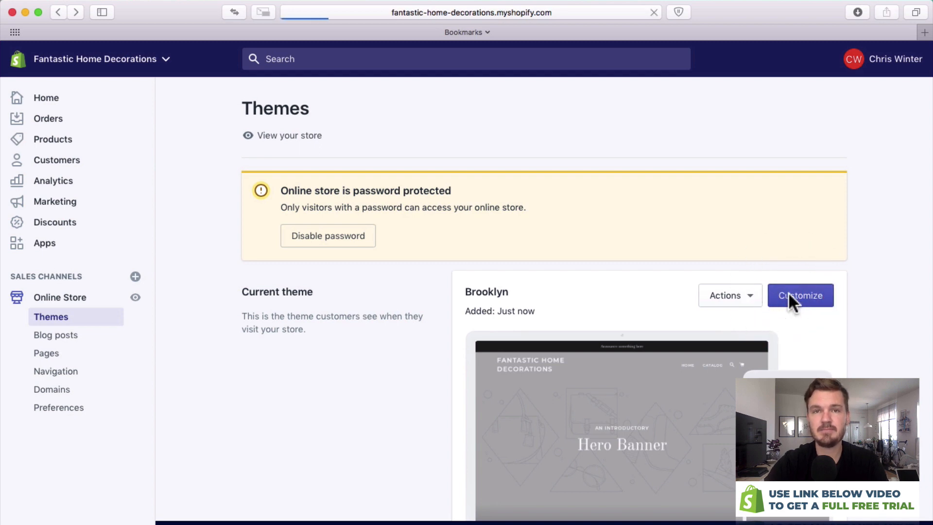
{"action": "left_click", "coordinate": [800, 295]}
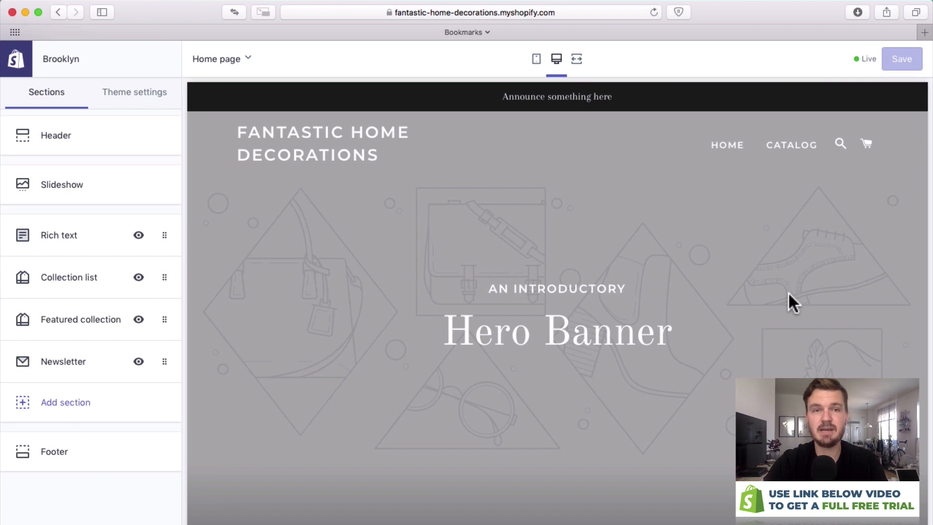
{"action": "scroll", "scroll_direction": "down", "scroll_amount": 3}
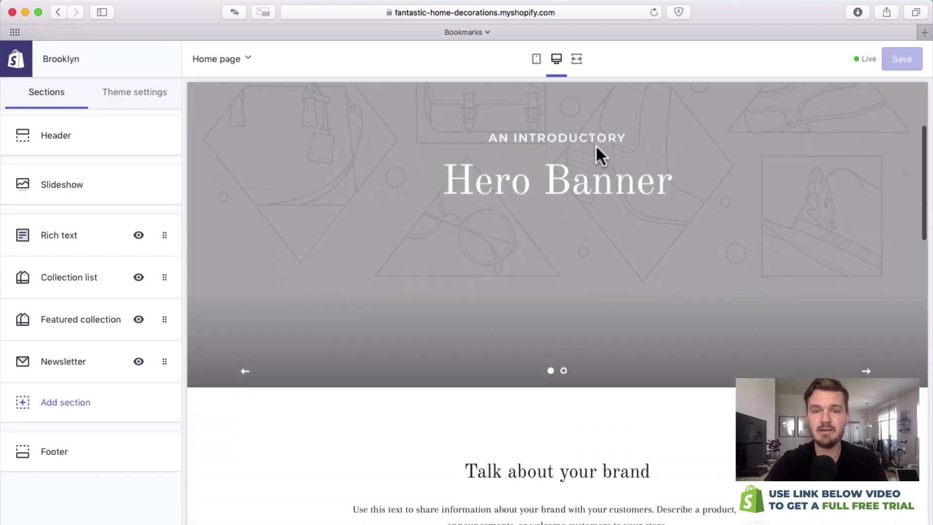
{"action": "scroll", "scroll_direction": "down", "scroll_amount": 3}
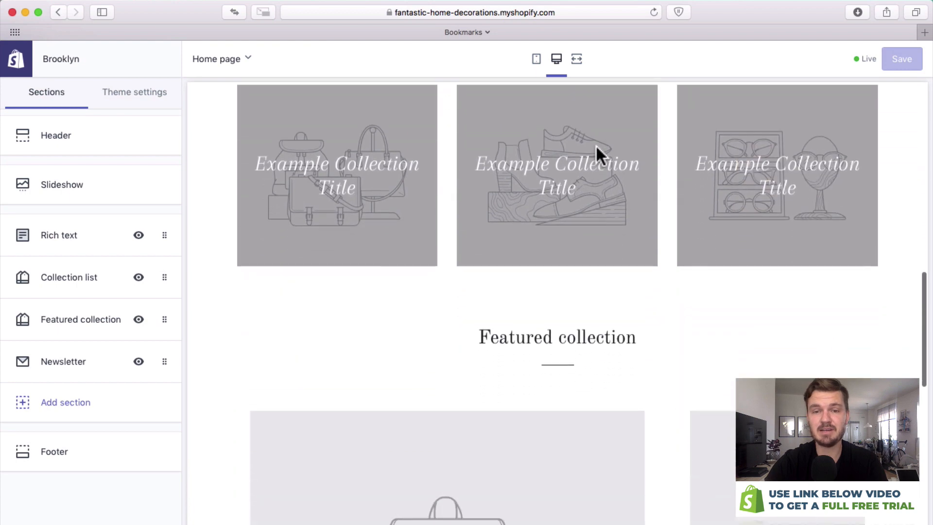
{"action": "scroll", "scroll_direction": "down", "scroll_amount": 3}
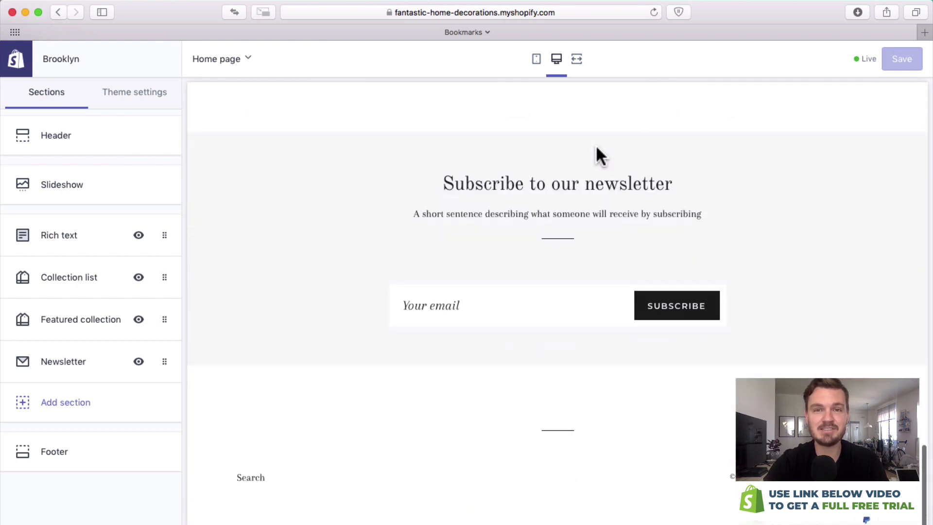
{"action": "scroll", "scroll_direction": "up", "scroll_amount": 3}
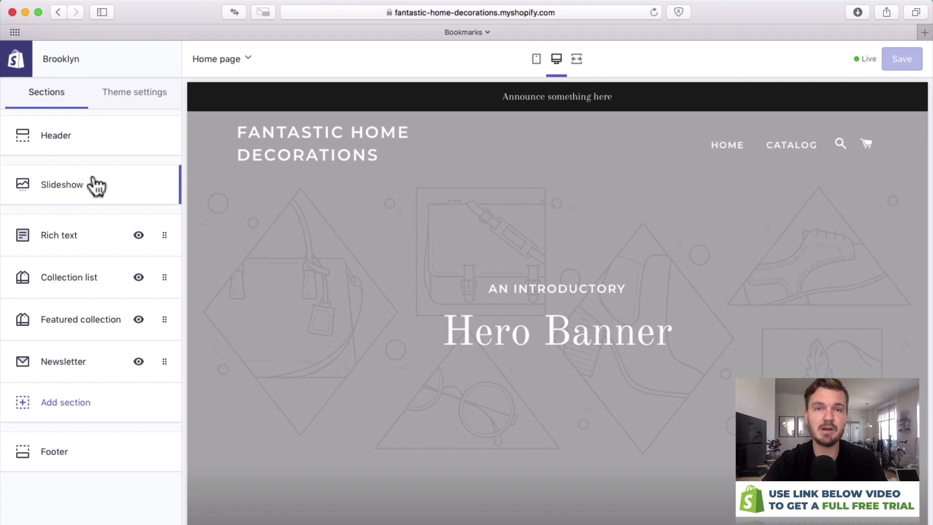
{"action": "mouse_move", "coordinate": [106, 190]}
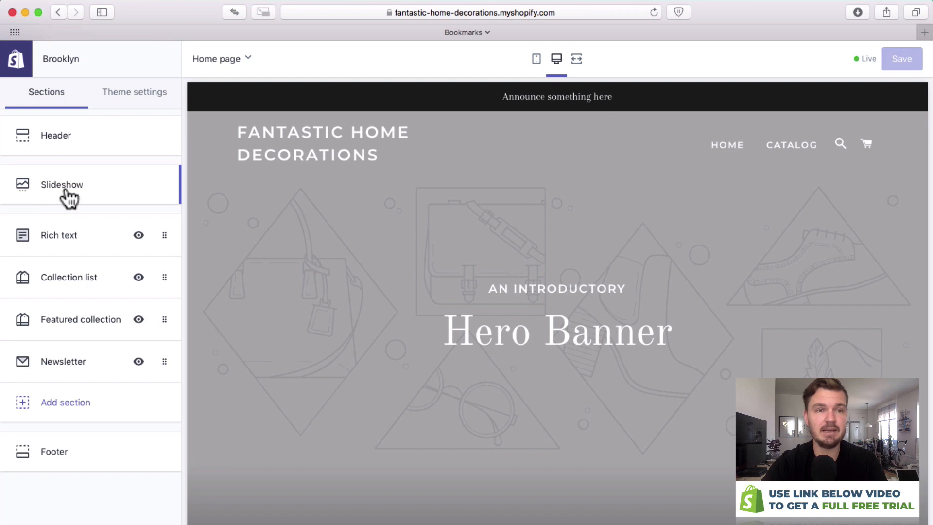
Upload the dark-room desk photo and set it as the first slideshow slide's image
{"action": "left_click", "coordinate": [62, 185]}
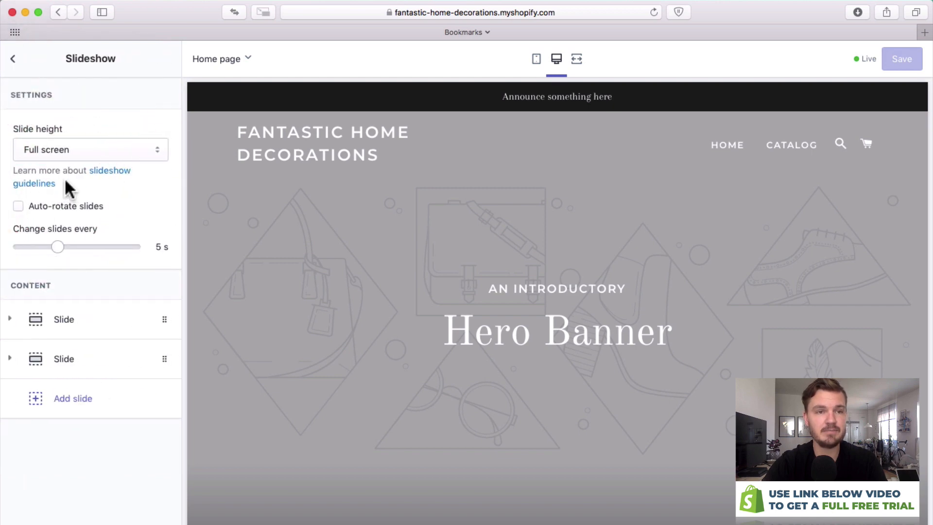
{"action": "left_click", "coordinate": [64, 319]}
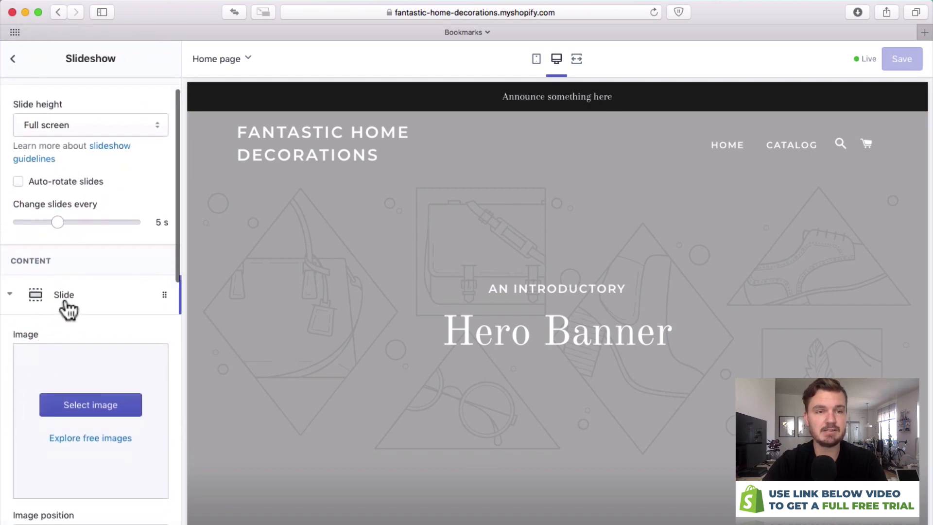
{"action": "left_click", "coordinate": [89, 404]}
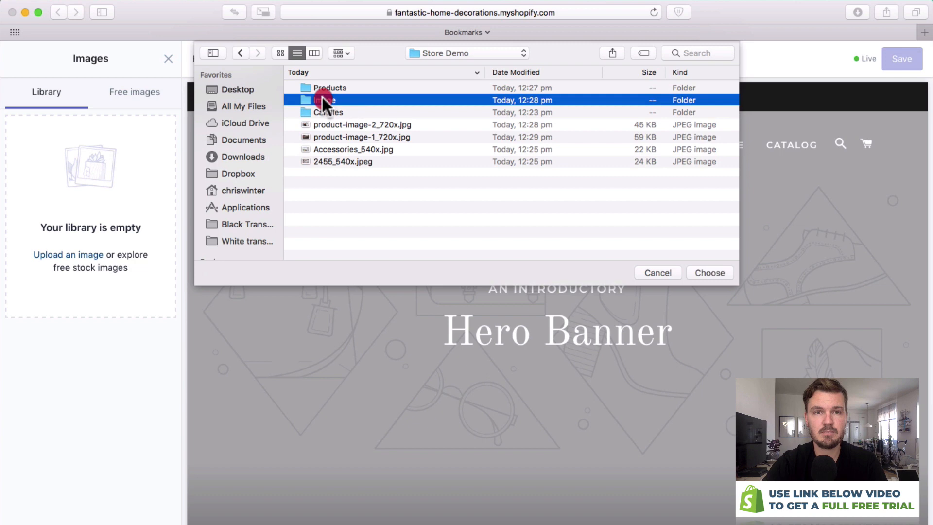
{"action": "left_click", "coordinate": [709, 273]}
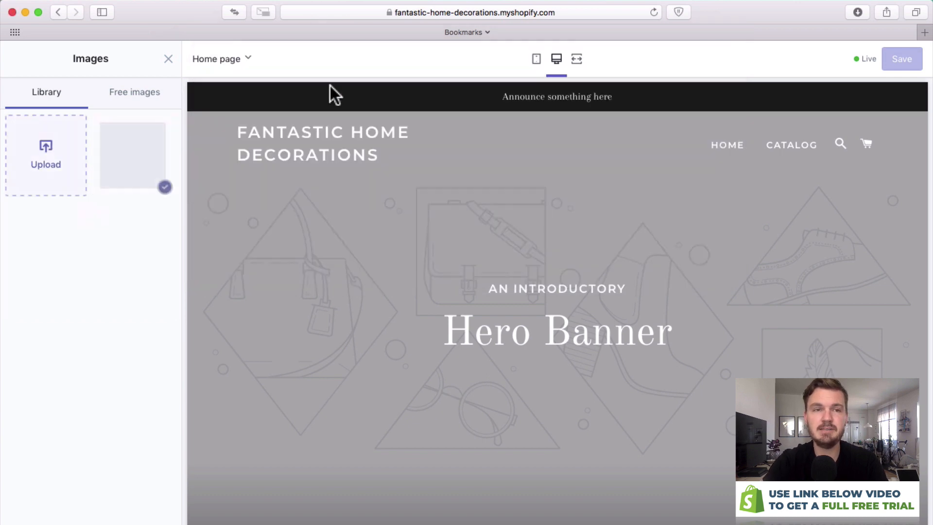
{"action": "left_click", "coordinate": [132, 154]}
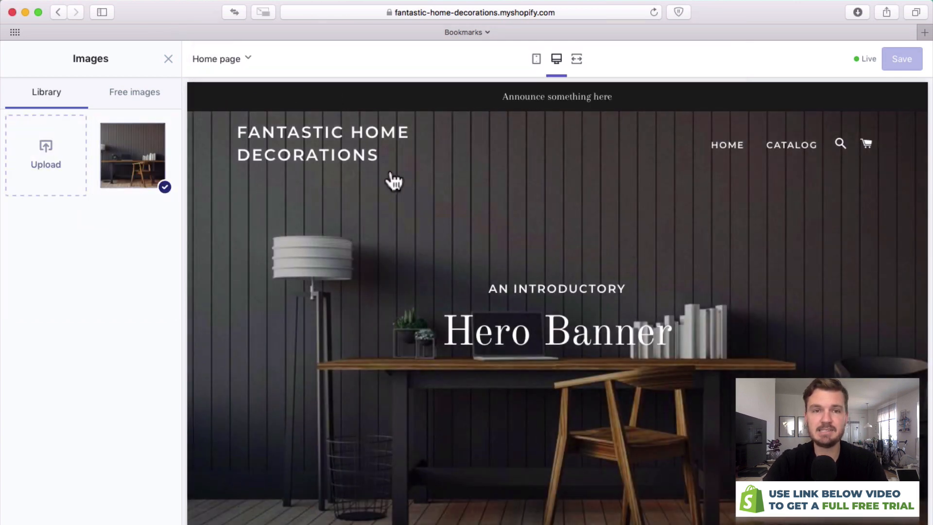
{"action": "mouse_move", "coordinate": [157, 522]}
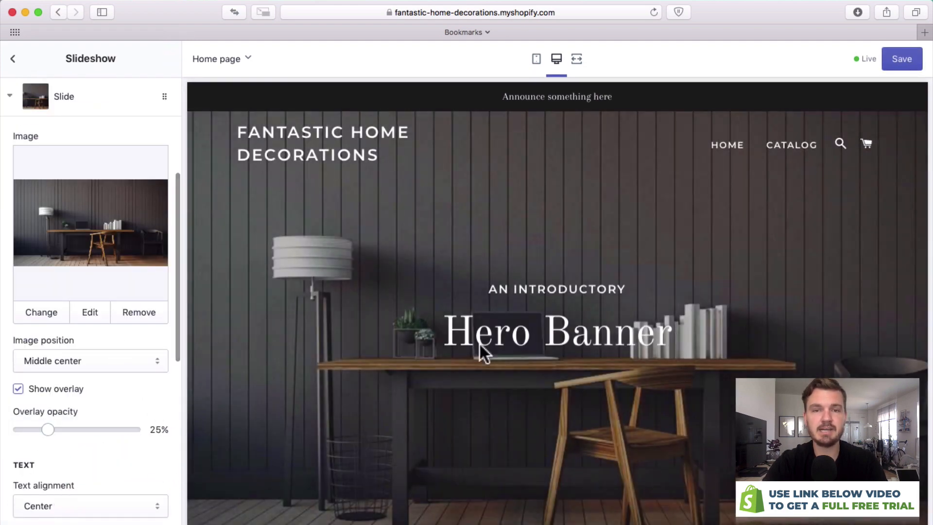
Set the slide heading to Welcome to / Fantastic Home Decorations with a Shop now button linking to #
{"action": "scroll", "scroll_direction": "down", "scroll_amount": 3}
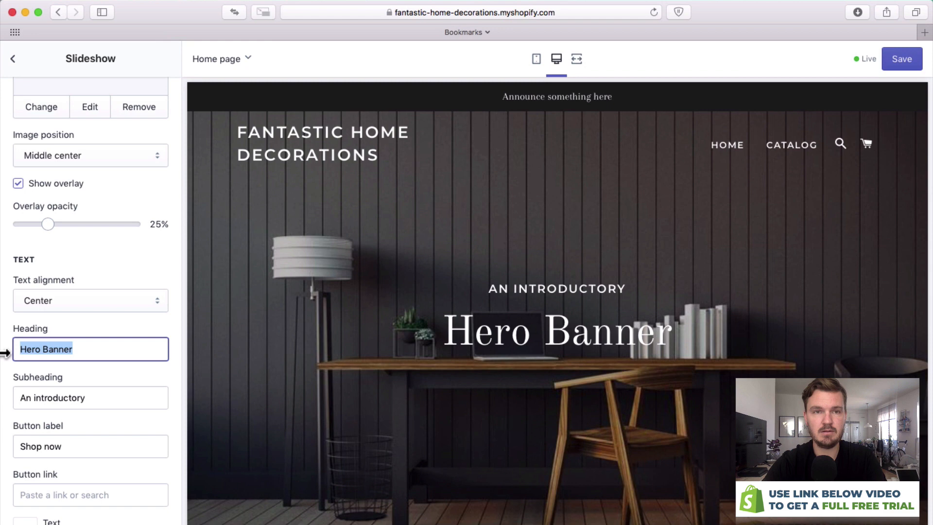
{"action": "type", "text": "Fantastic Home Decorations"}
{"action": "left_click", "coordinate": [90, 397]}
{"action": "type", "text": "Welcome to"}
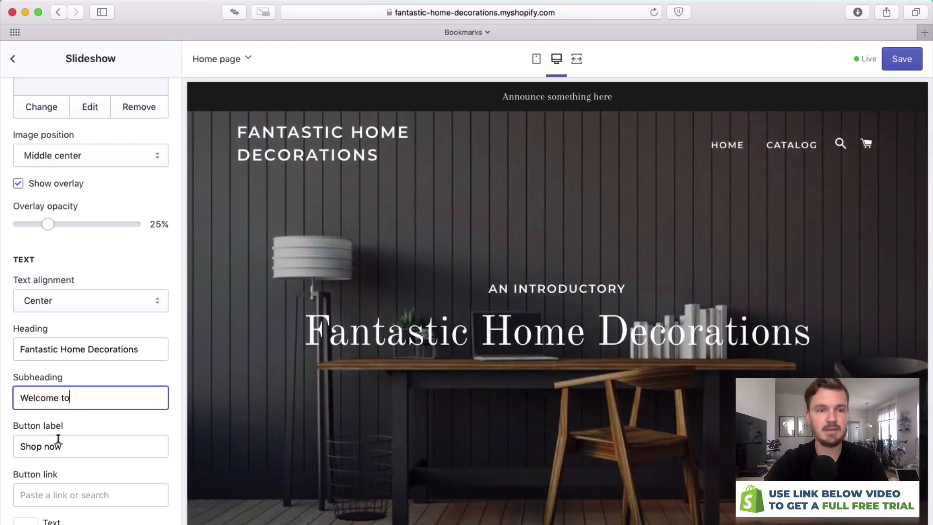
{"action": "left_click", "coordinate": [90, 446]}
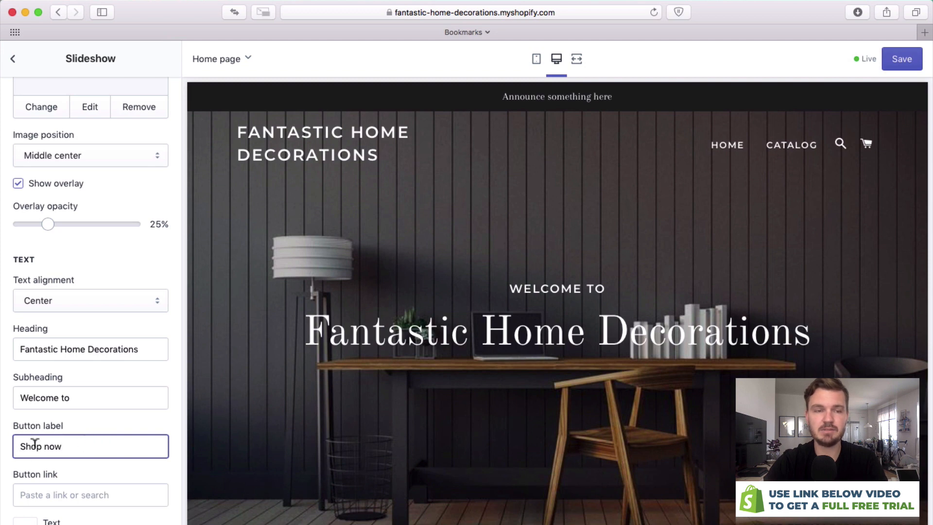
{"action": "type", "text": "#"}
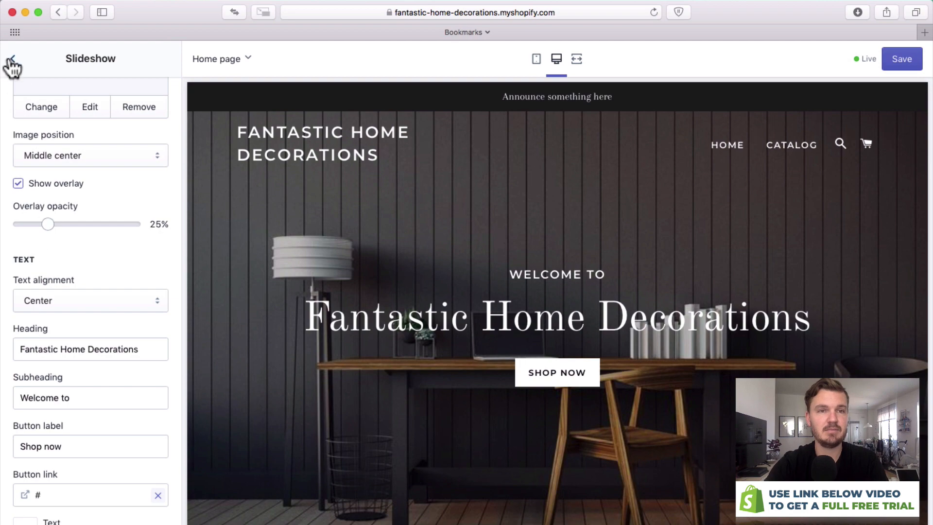
Return to the slideshow settings and expand the second slide
{"action": "left_click", "coordinate": [12, 58]}
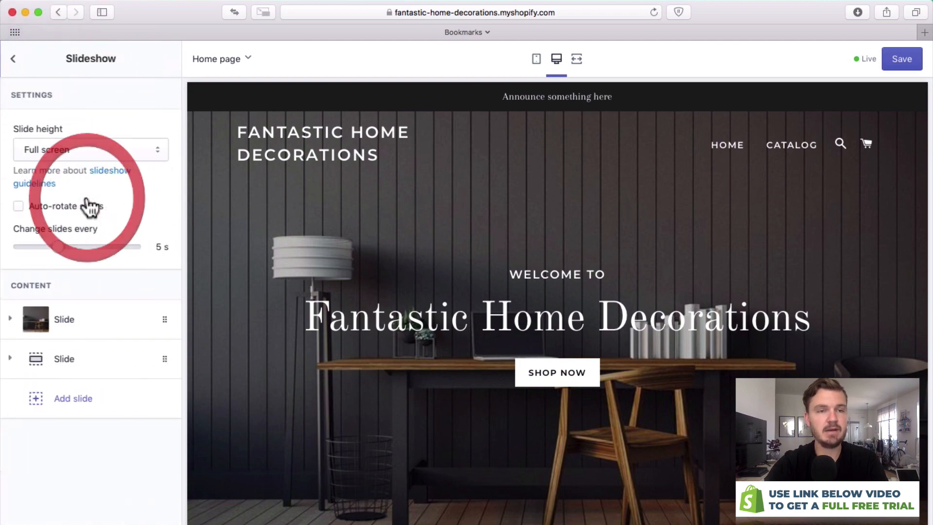
{"action": "left_click", "coordinate": [64, 358]}
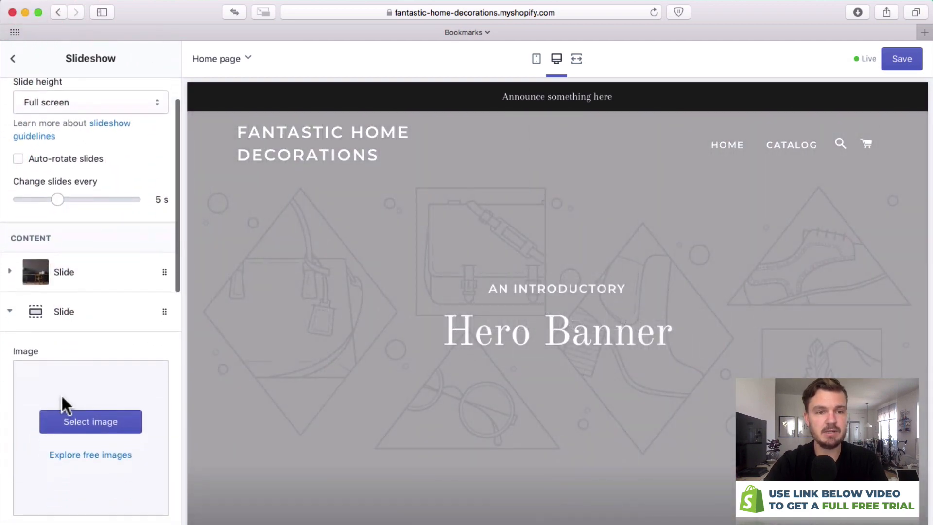
{"action": "scroll", "scroll_direction": "down", "scroll_amount": 3}
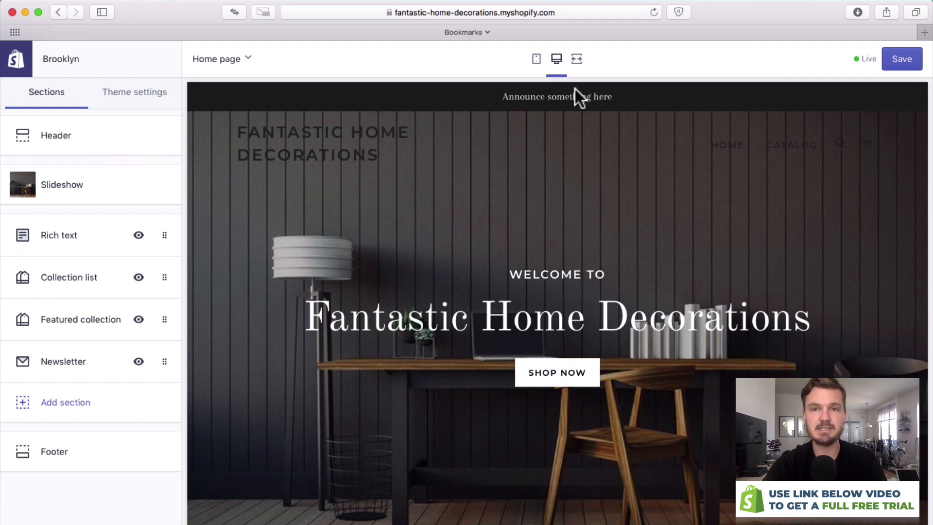
Set the header announcement text to 'Free Shipping This Week' with a brown bar colour
{"action": "left_click", "coordinate": [56, 135]}
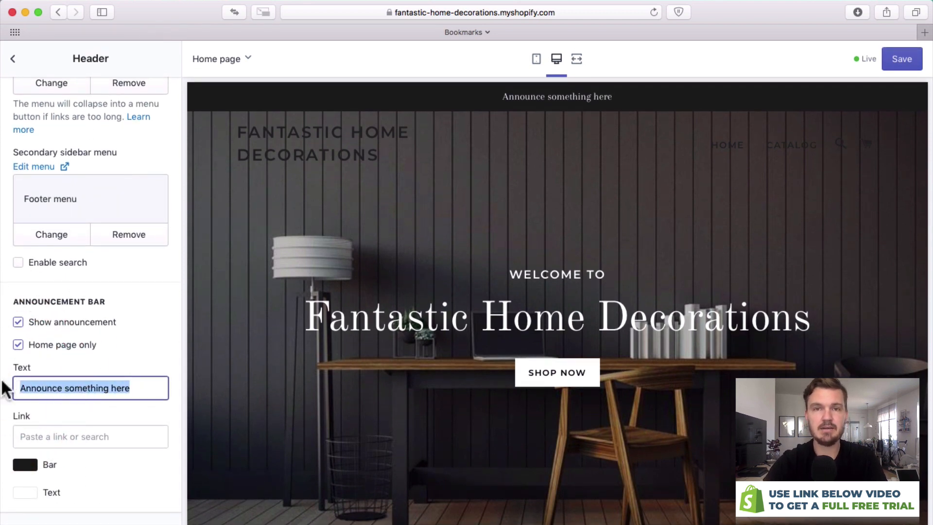
{"action": "type", "text": "Free Shipping T"}
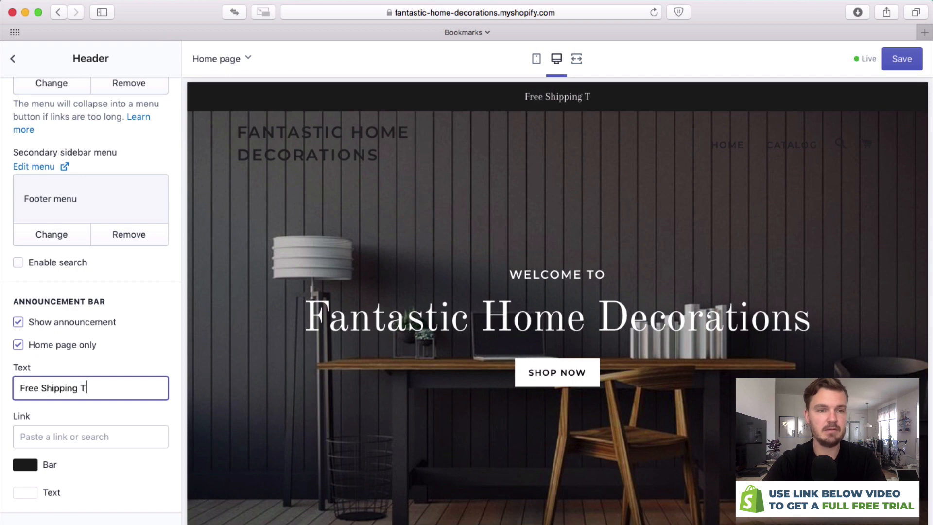
{"action": "type", "text": "his Week"}
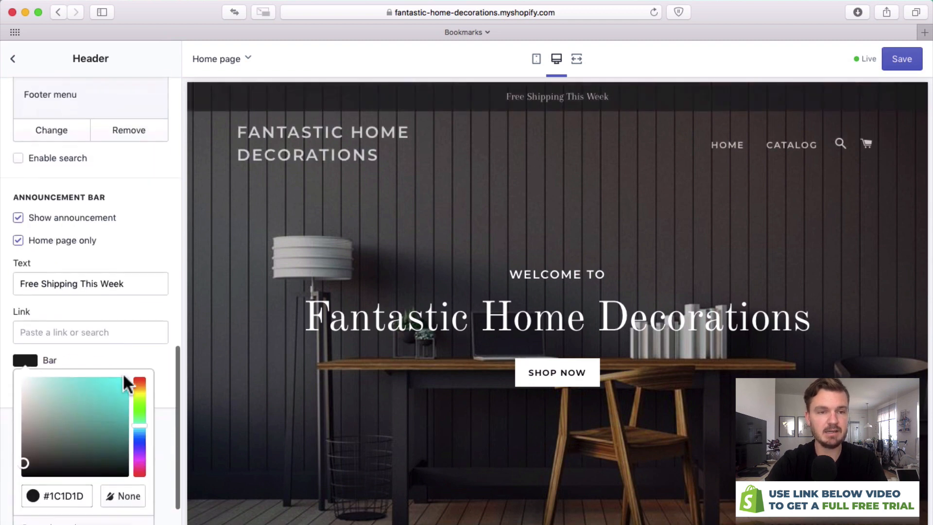
{"action": "left_click", "coordinate": [138, 363]}
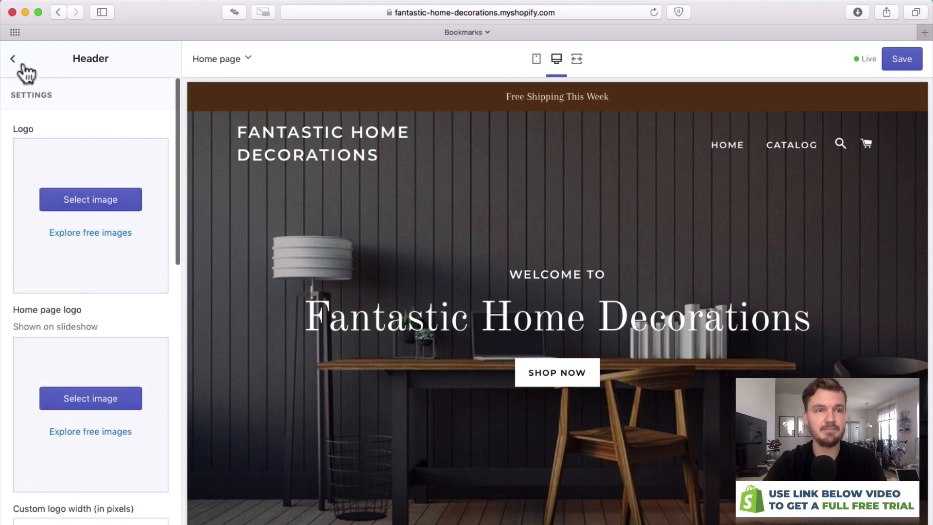
{"action": "left_click", "coordinate": [12, 58]}
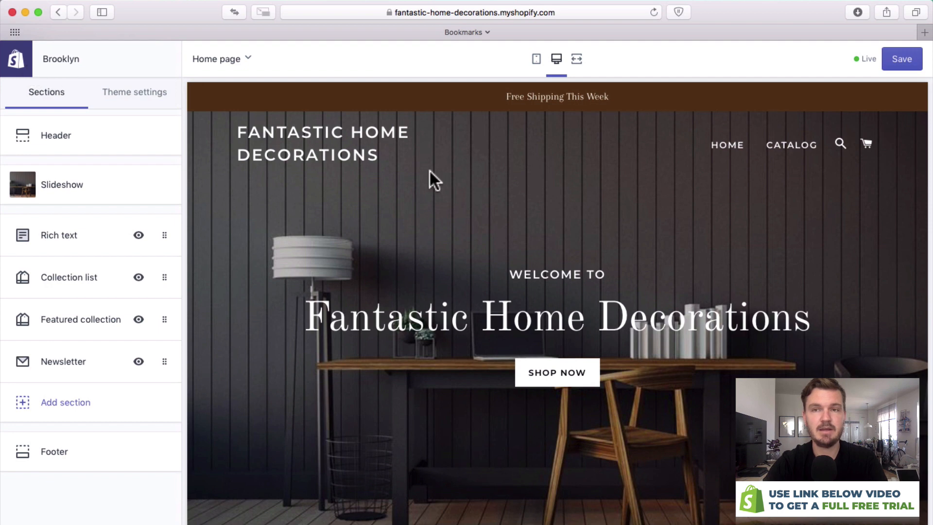
Replace the rich text section heading with 'Welcome to our website'
{"action": "scroll", "scroll_direction": "down", "scroll_amount": 3}
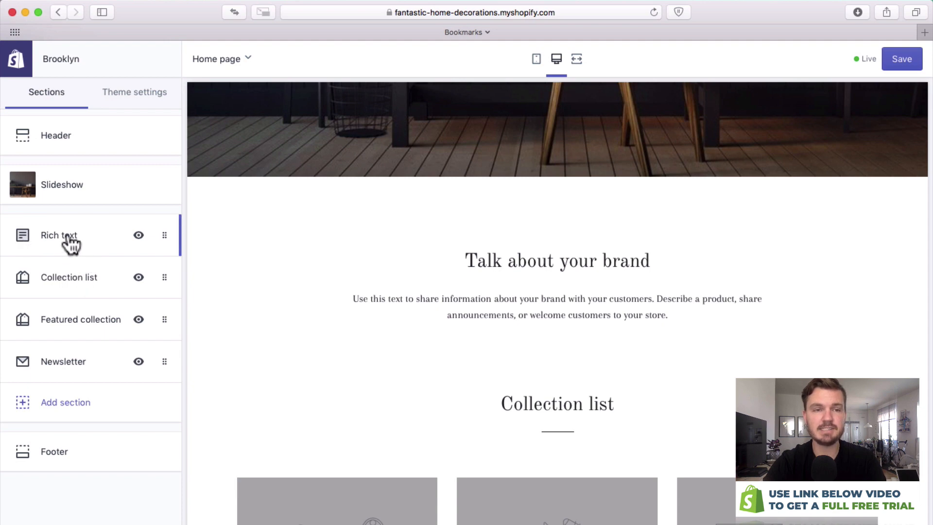
{"action": "left_click", "coordinate": [59, 234]}
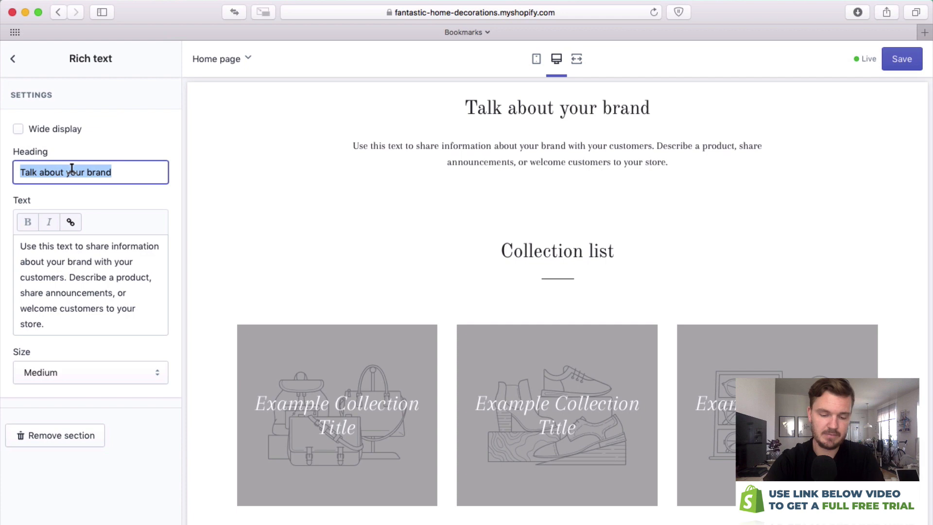
{"action": "type", "text": "Welcoem"}
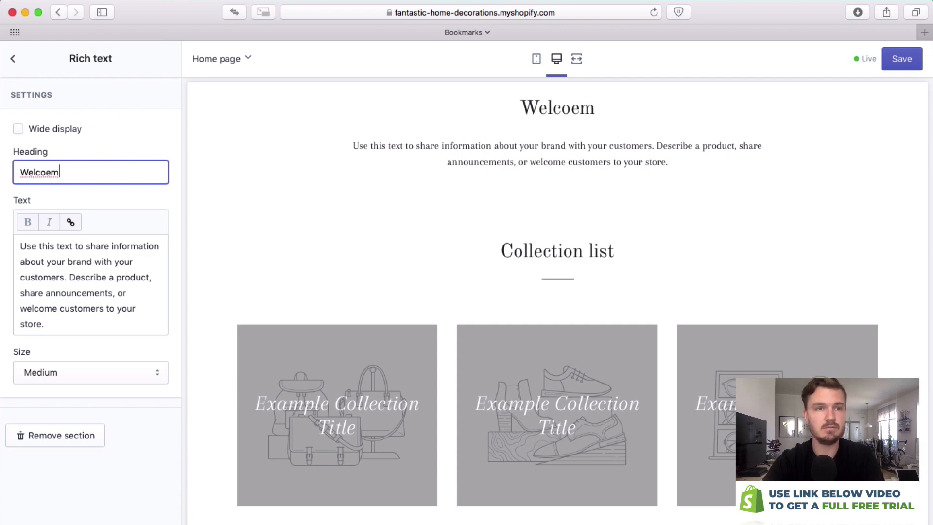
{"action": "type", "text": "Welcome to our websi"}
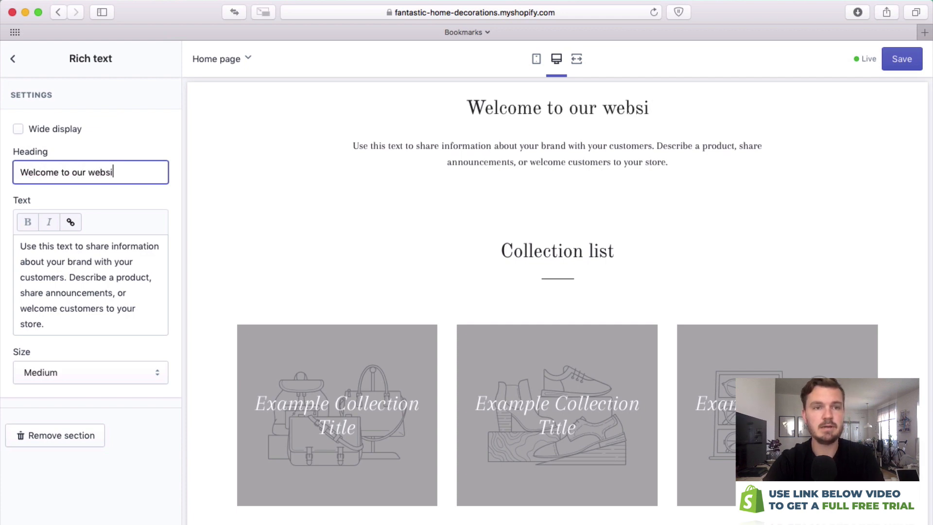
{"action": "type", "text": "te"}
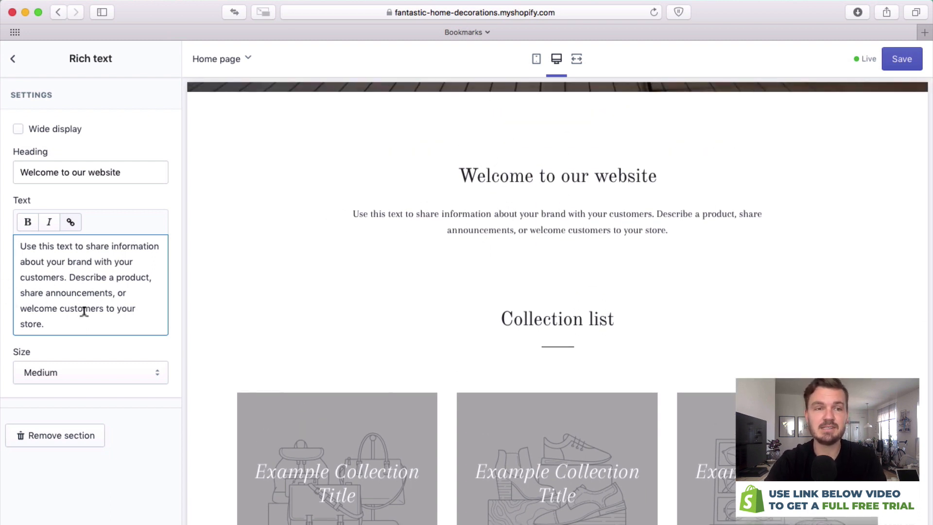
Try large and small text sizes for the rich text section, settling back on medium
{"action": "left_click", "coordinate": [91, 372]}
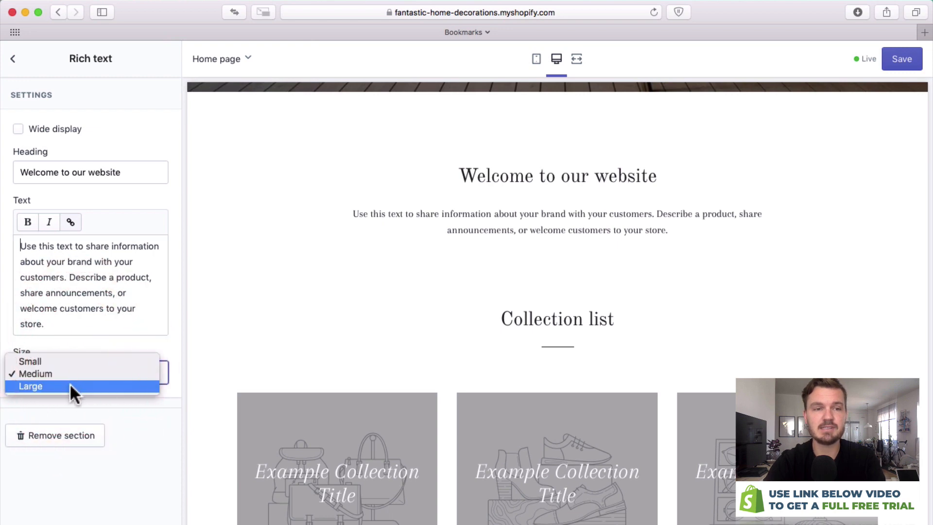
{"action": "left_click", "coordinate": [31, 386]}
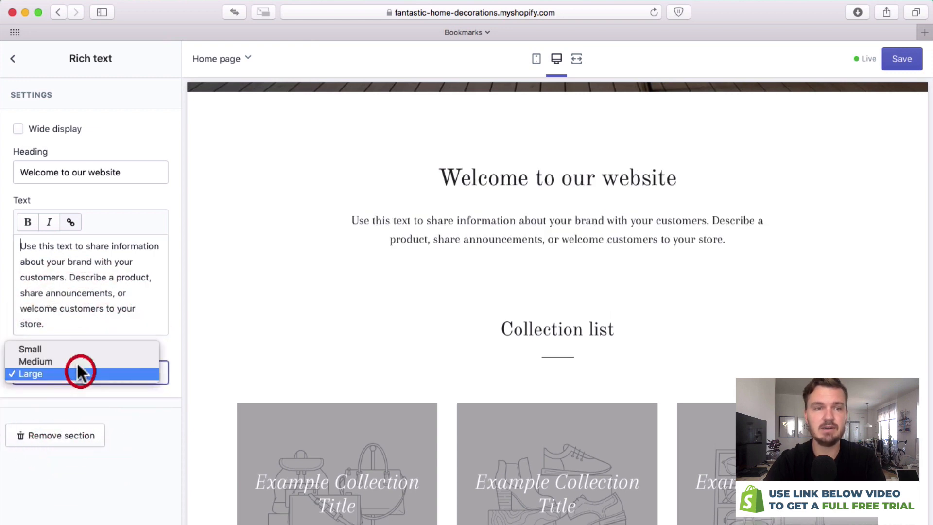
{"action": "left_click", "coordinate": [32, 373]}
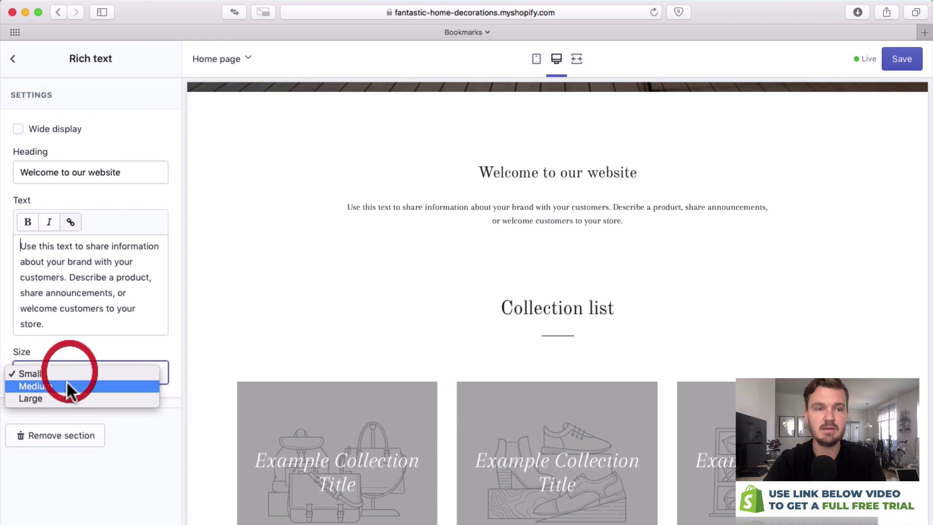
{"action": "left_click", "coordinate": [34, 385]}
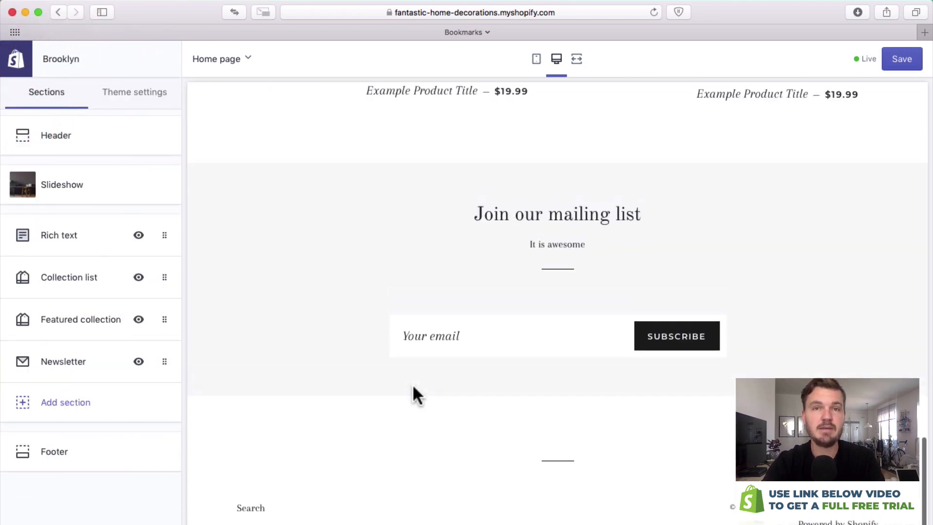
{"action": "mouse_move", "coordinate": [66, 402]}
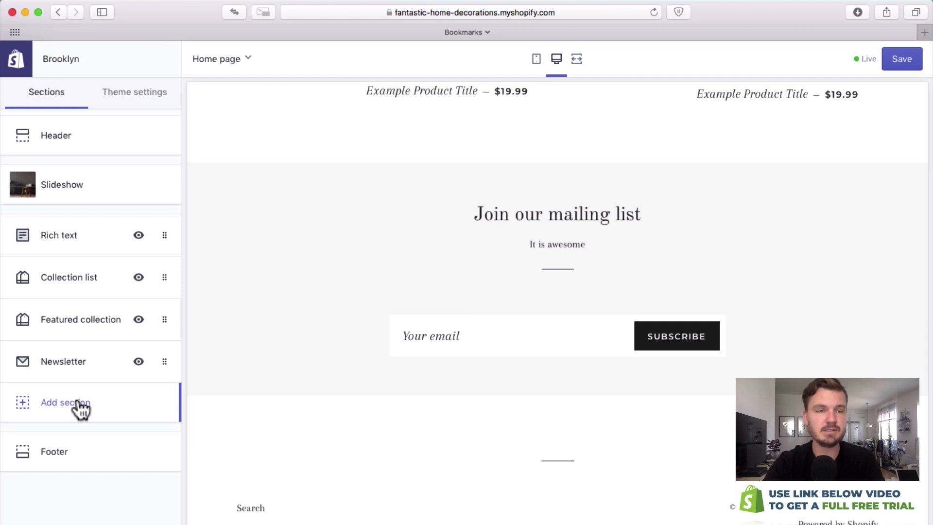
Add an Image with text section to the homepage and go to choose its image
{"action": "left_click", "coordinate": [65, 402]}
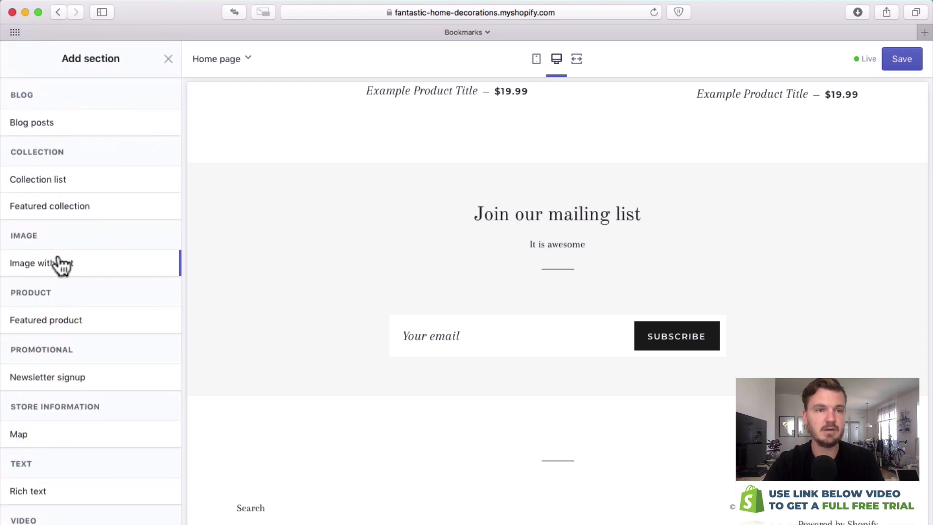
{"action": "left_click", "coordinate": [42, 262]}
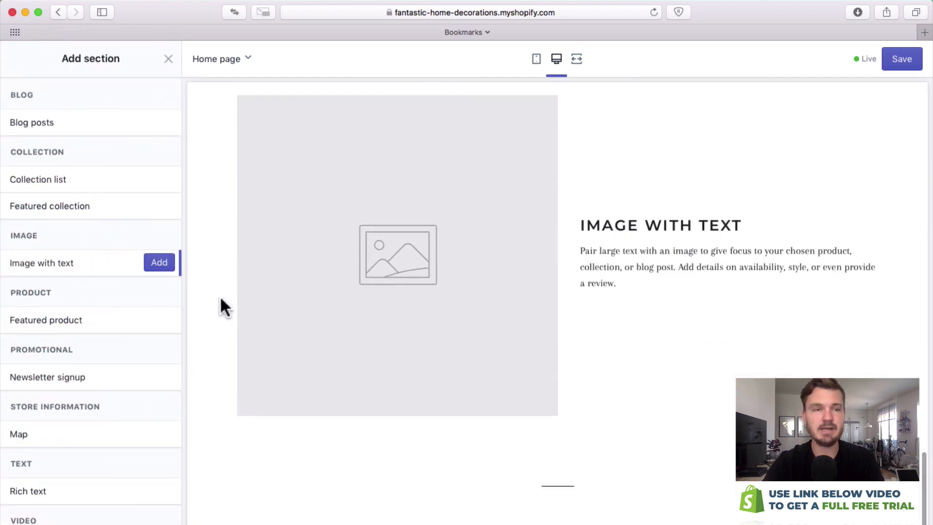
{"action": "left_click", "coordinate": [159, 262]}
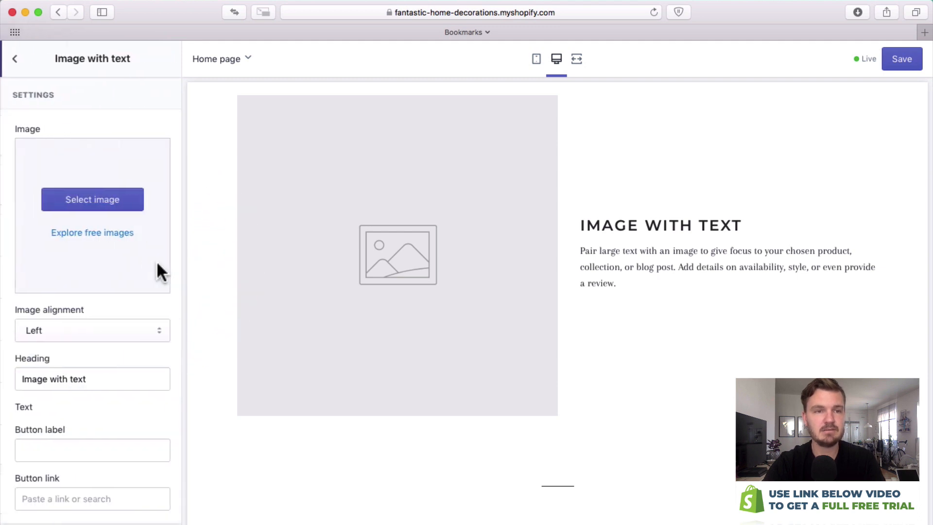
{"action": "left_click", "coordinate": [92, 199]}
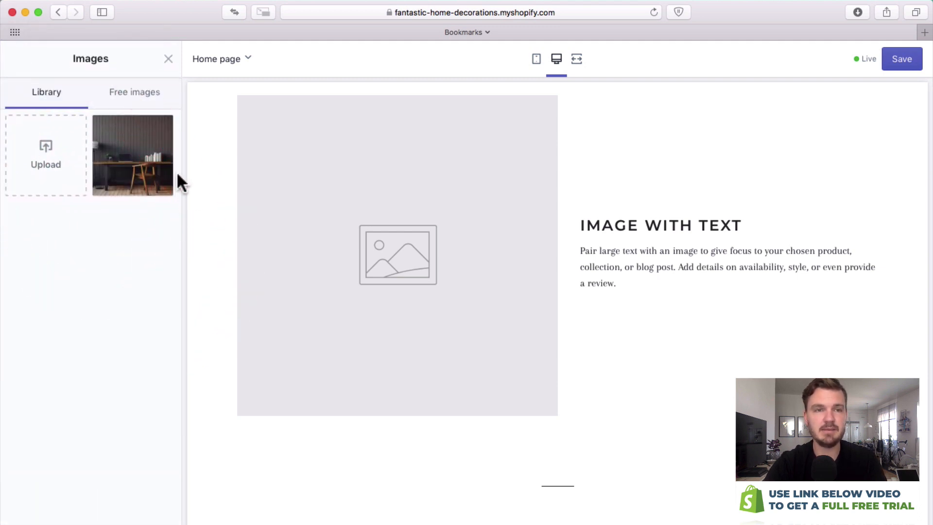
Upload the white jug JPG to the image library and select it for the section
{"action": "left_click", "coordinate": [46, 154]}
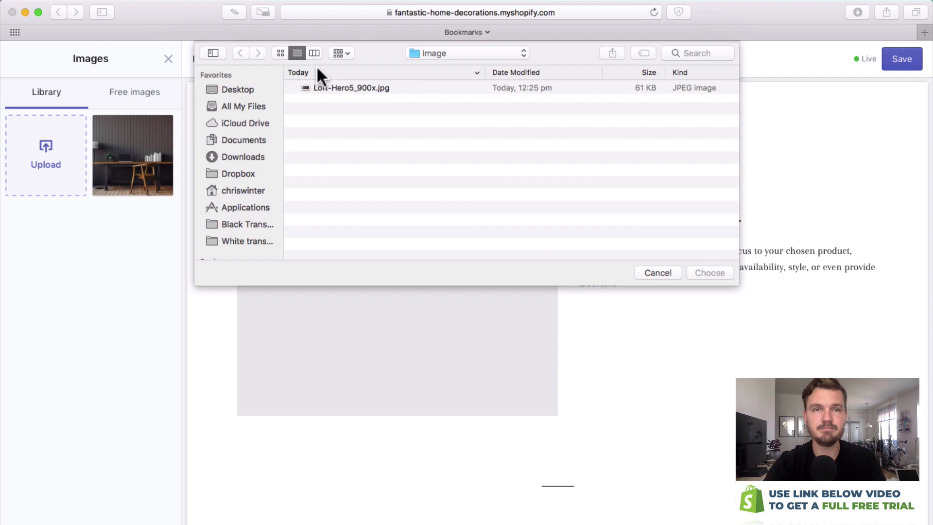
{"action": "left_click", "coordinate": [314, 53]}
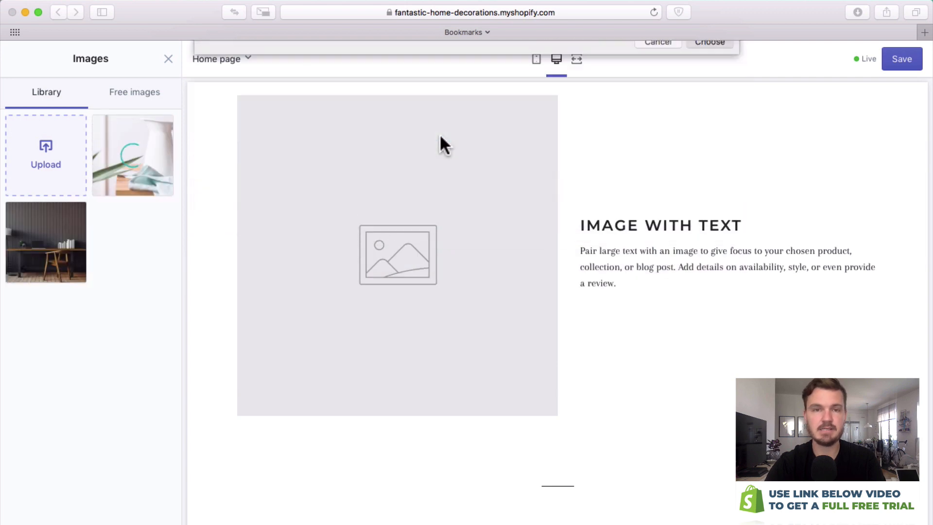
{"action": "left_click", "coordinate": [132, 155]}
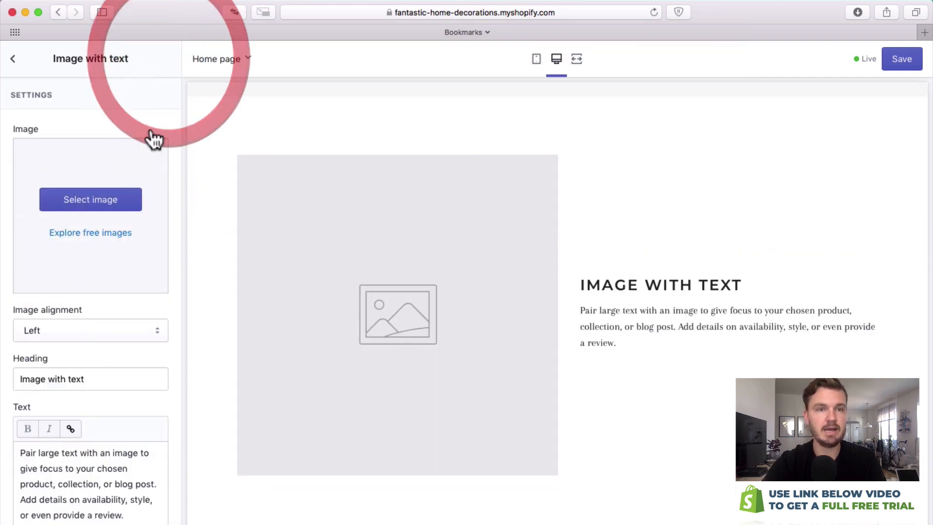
{"action": "left_click", "coordinate": [90, 378]}
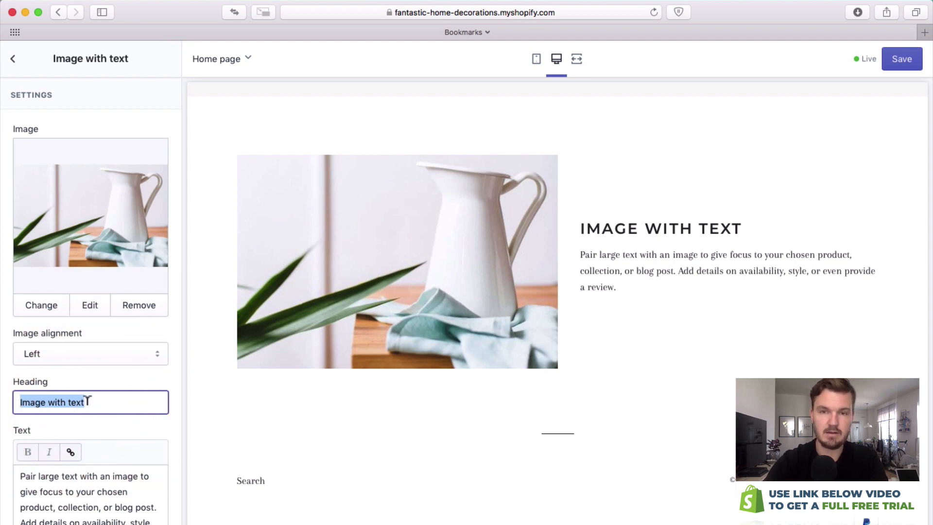
Give the image section the heading 'Some Store Info' and store-information text
{"action": "type", "text": "Some Store Info"}
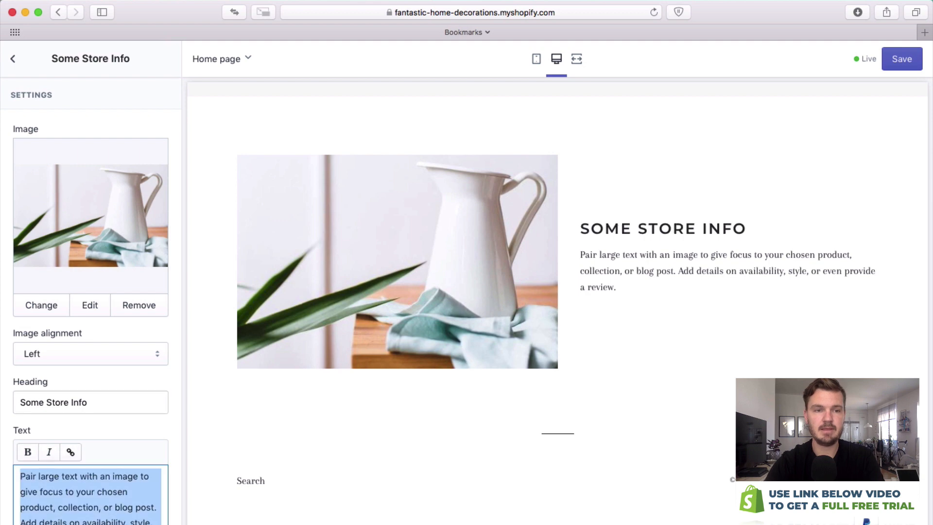
{"action": "type", "text": "And this is where you would write some store information"}
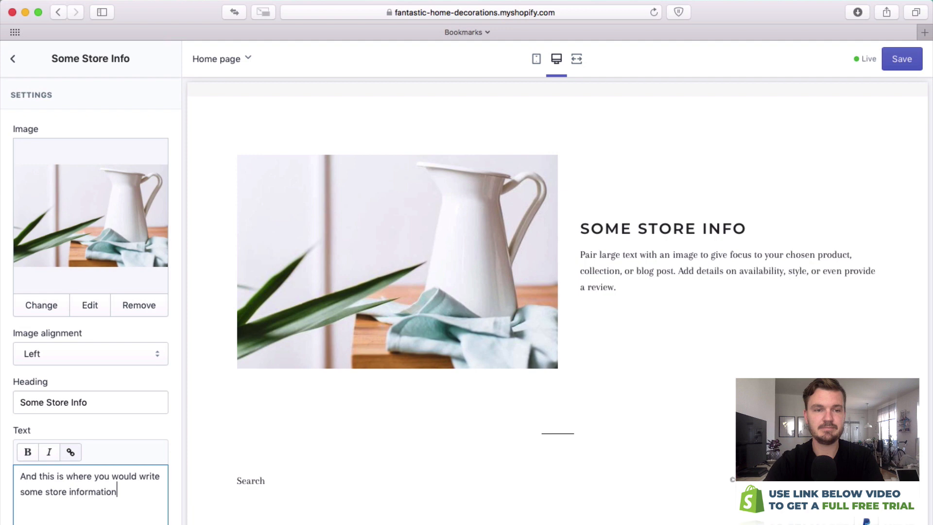
{"action": "scroll", "scroll_direction": "down", "scroll_amount": 3}
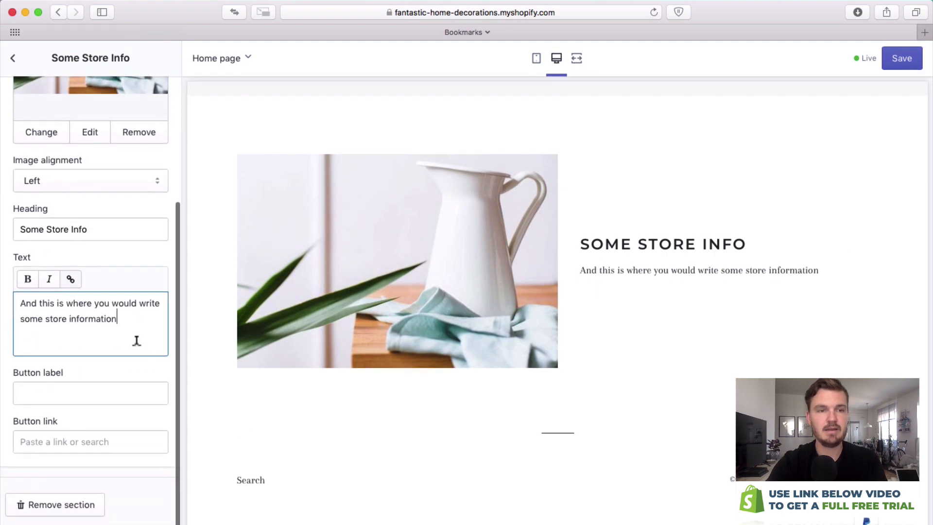
Add a 'Click here to find out more' button linking to '#'
{"action": "left_click", "coordinate": [90, 393]}
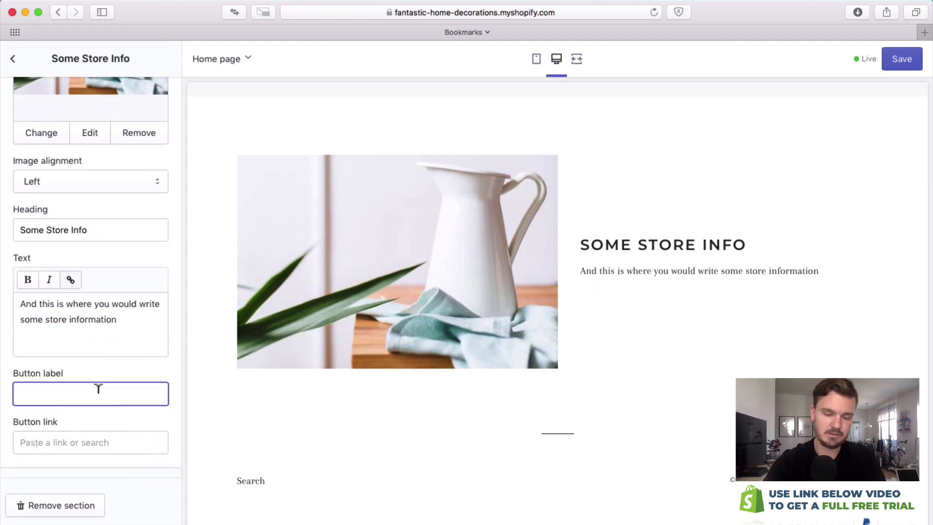
{"action": "type", "text": "Click here to find"}
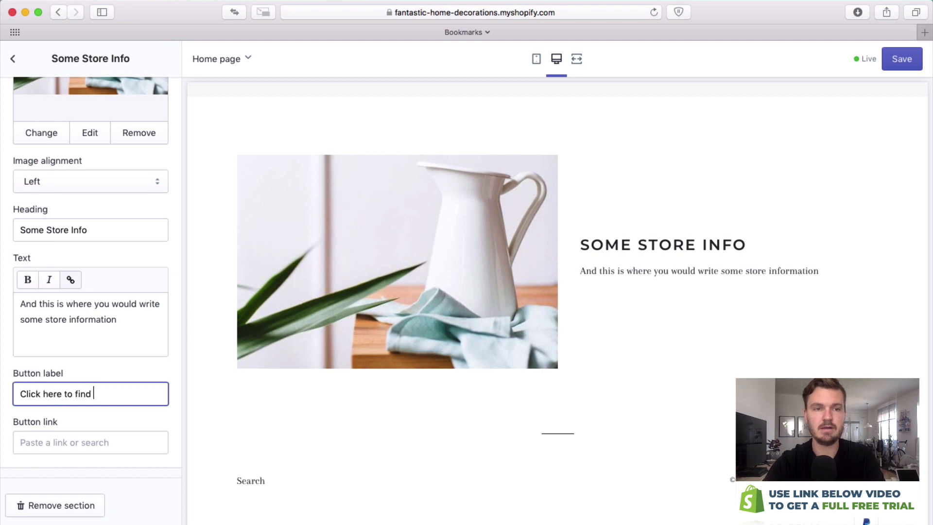
{"action": "left_click", "coordinate": [91, 442]}
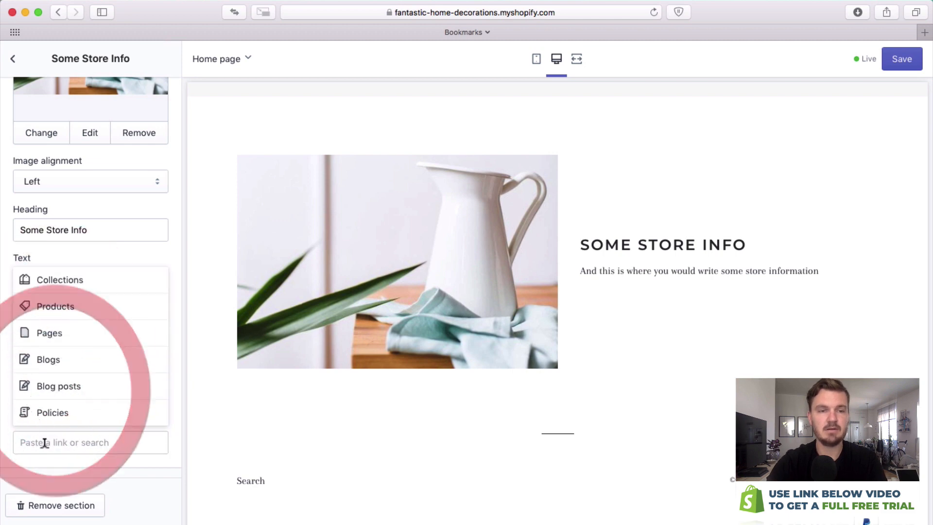
{"action": "type", "text": "#"}
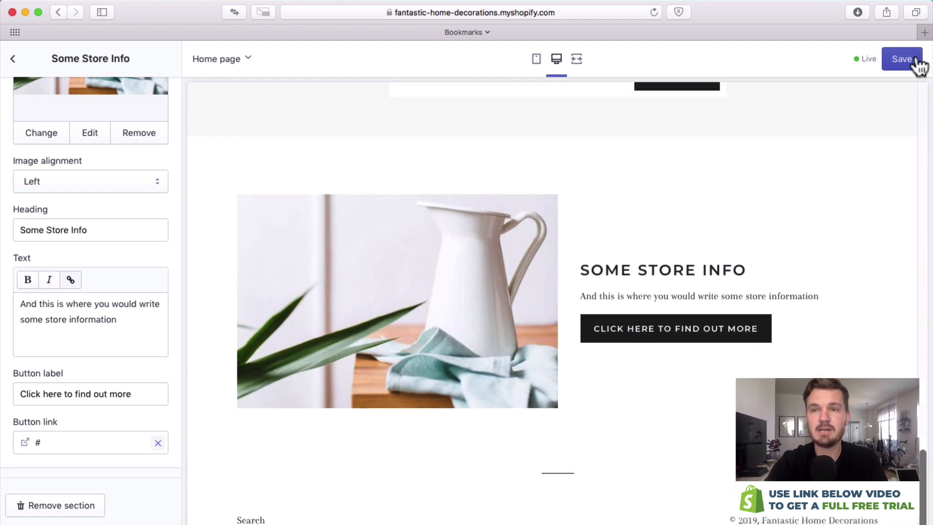
Save the homepage changes and preview the page in the mobile view
{"action": "left_click", "coordinate": [902, 58]}
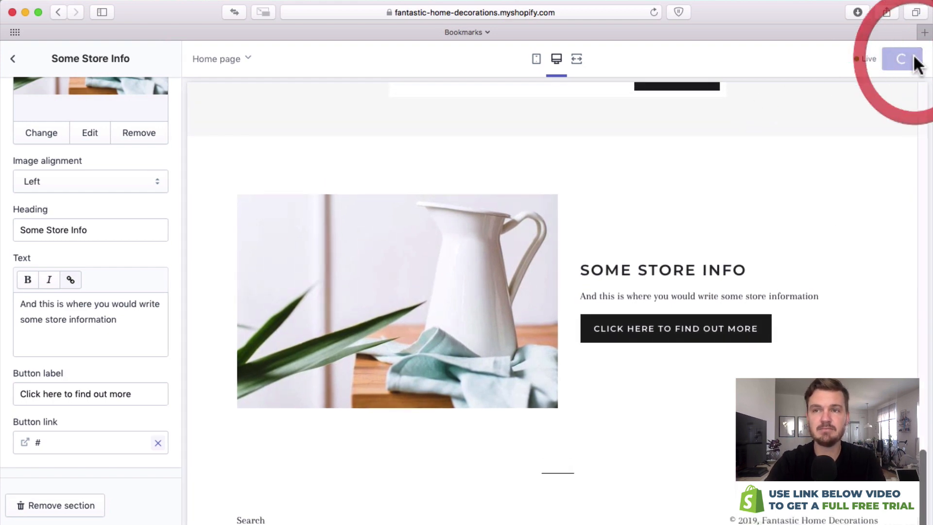
{"action": "left_click", "coordinate": [900, 58]}
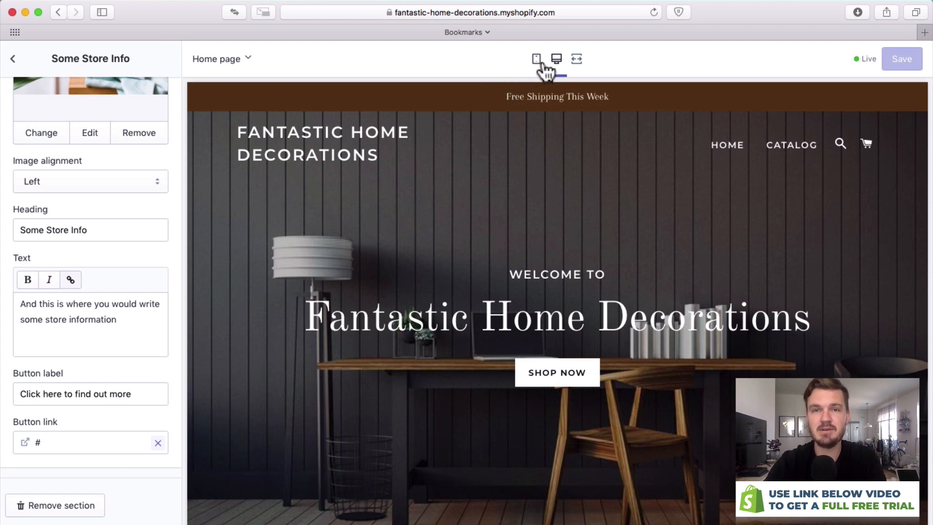
{"action": "mouse_move", "coordinate": [530, 69]}
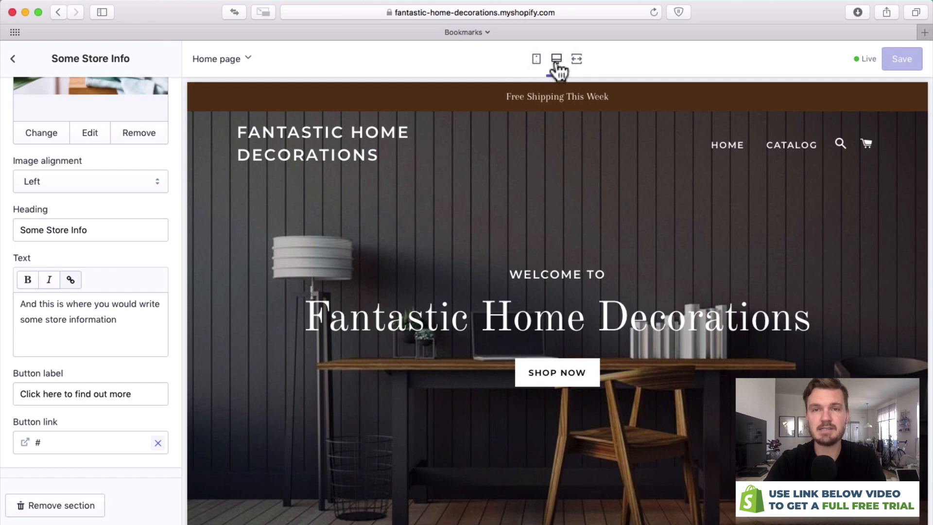
{"action": "left_click", "coordinate": [536, 59]}
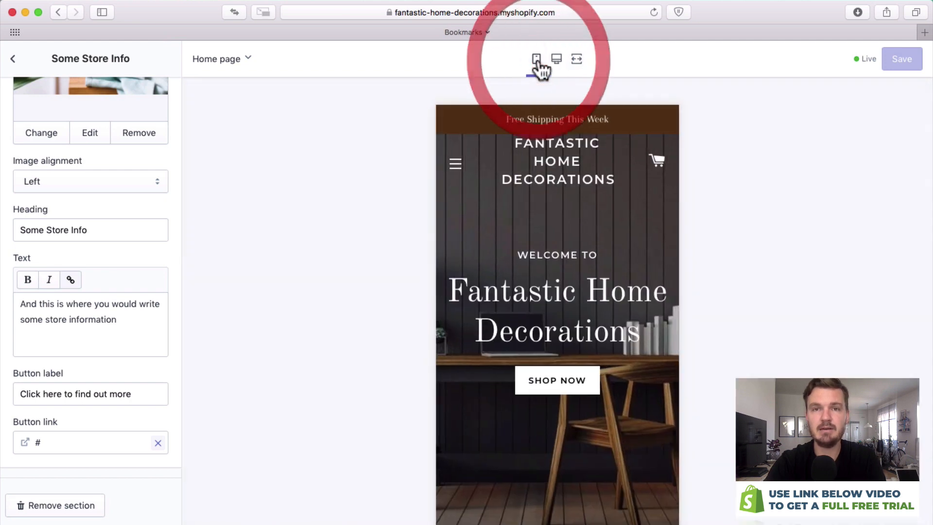
{"action": "left_click", "coordinate": [536, 59]}
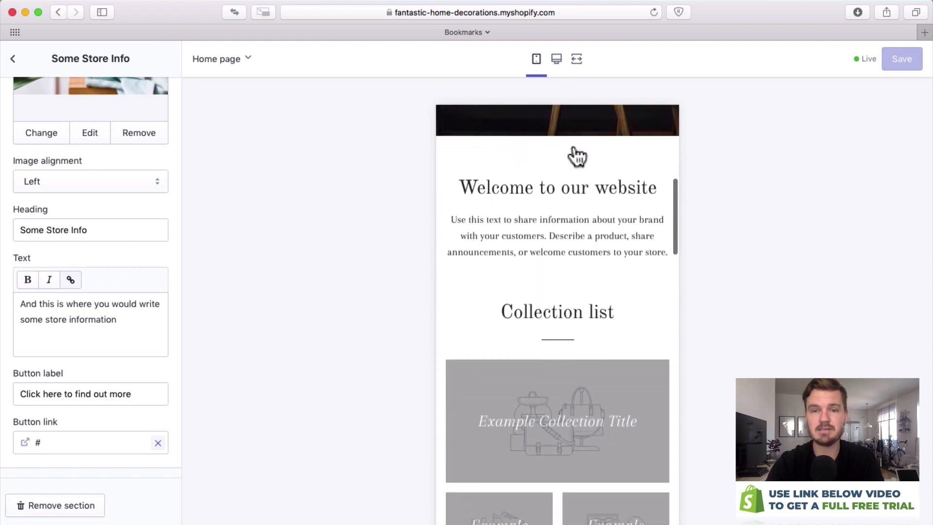
{"action": "scroll", "scroll_direction": "down", "scroll_amount": 3}
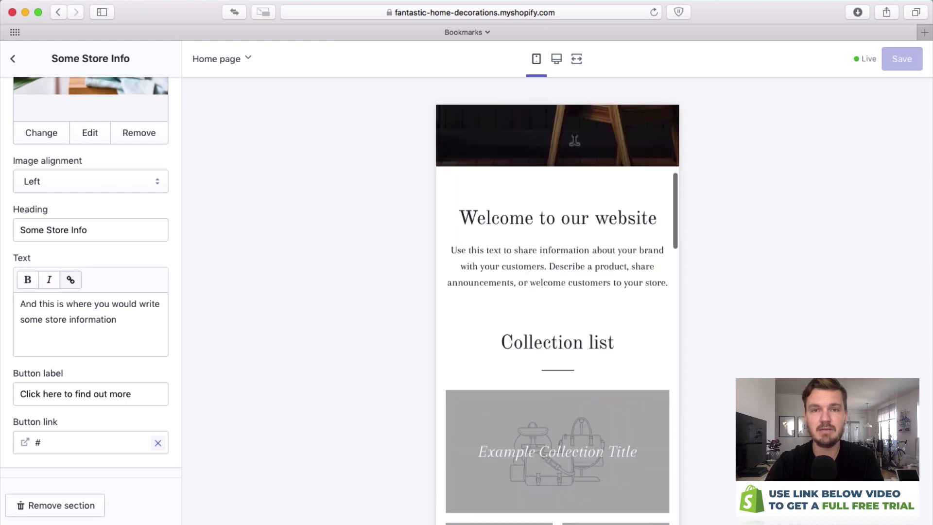
Preview the homepage at desktop width and full screen, then leave the theme editor
{"action": "left_click", "coordinate": [556, 59]}
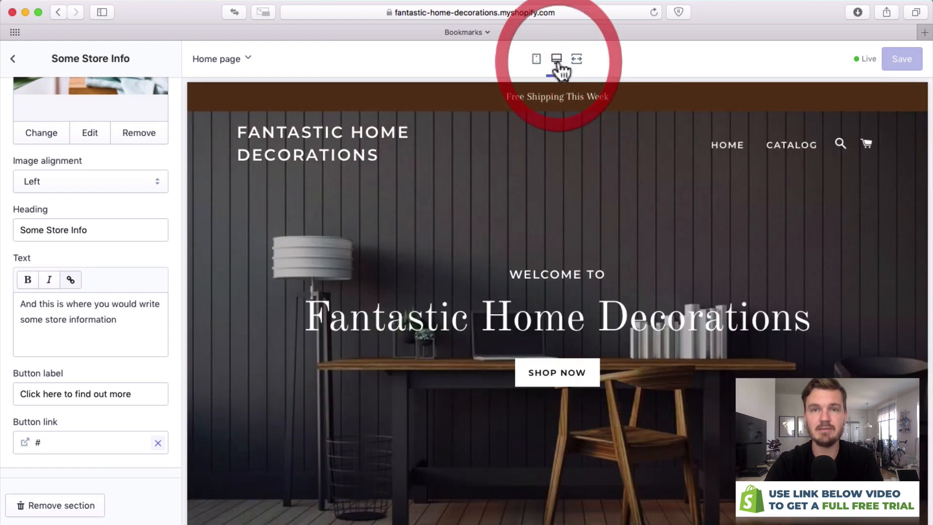
{"action": "left_click", "coordinate": [556, 59]}
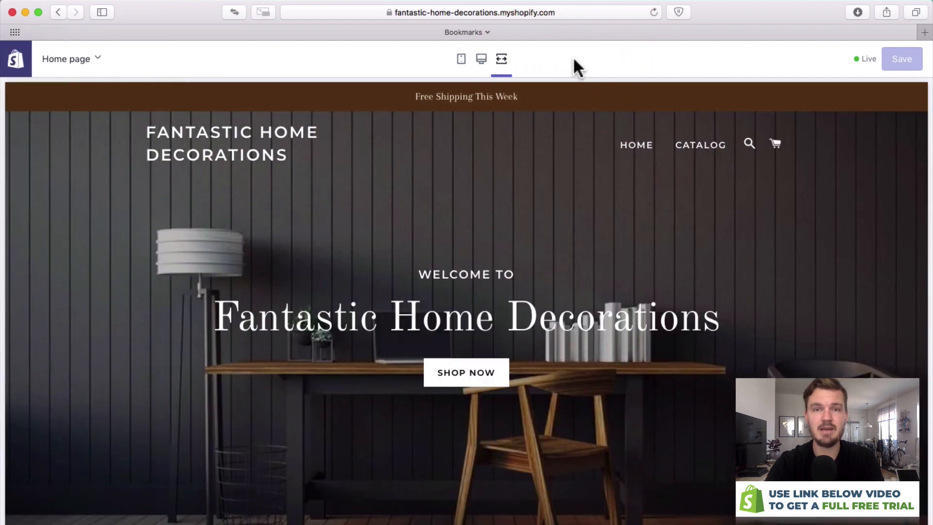
{"action": "scroll", "scroll_direction": "down", "scroll_amount": 3}
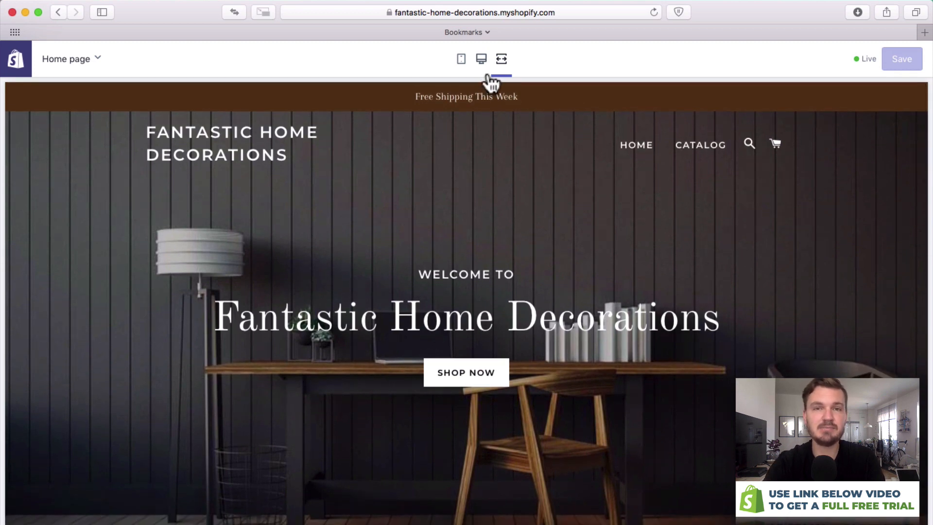
{"action": "left_click", "coordinate": [502, 58]}
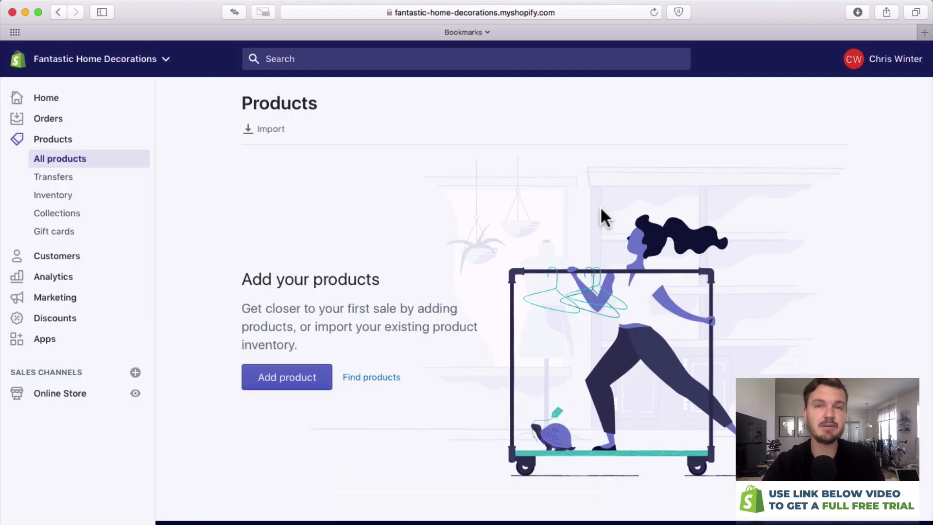
{"action": "mouse_move", "coordinate": [56, 212]}
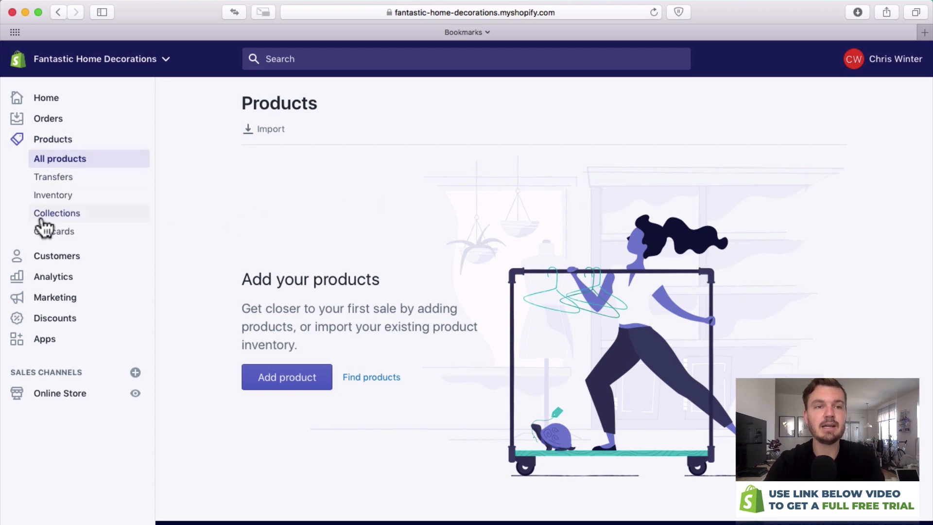
Open the Collections list, which holds only the Home page collection
{"action": "left_click", "coordinate": [56, 213]}
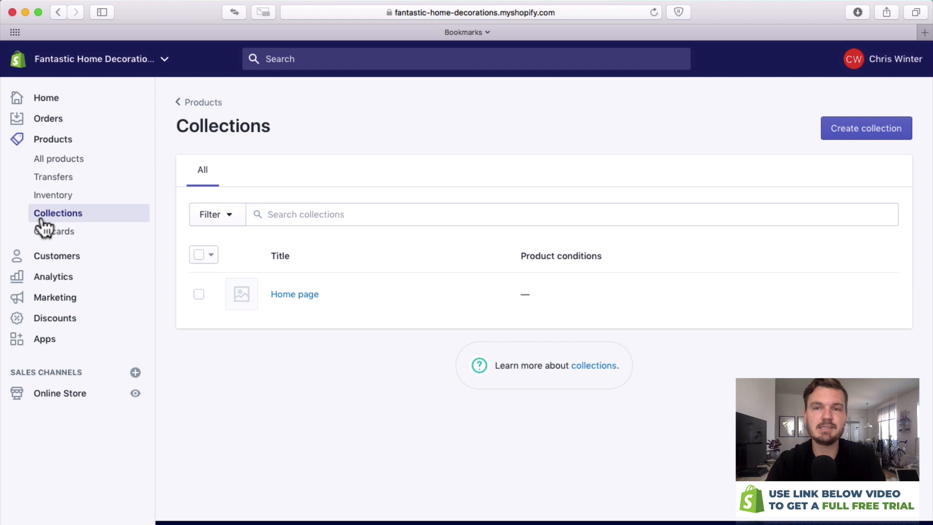
{"action": "mouse_move", "coordinate": [366, 197]}
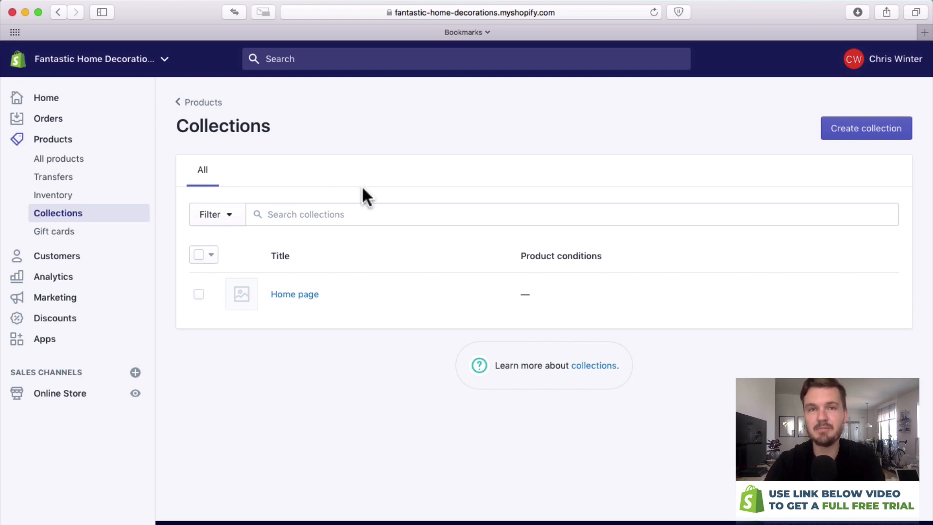
{"action": "mouse_move", "coordinate": [623, 150]}
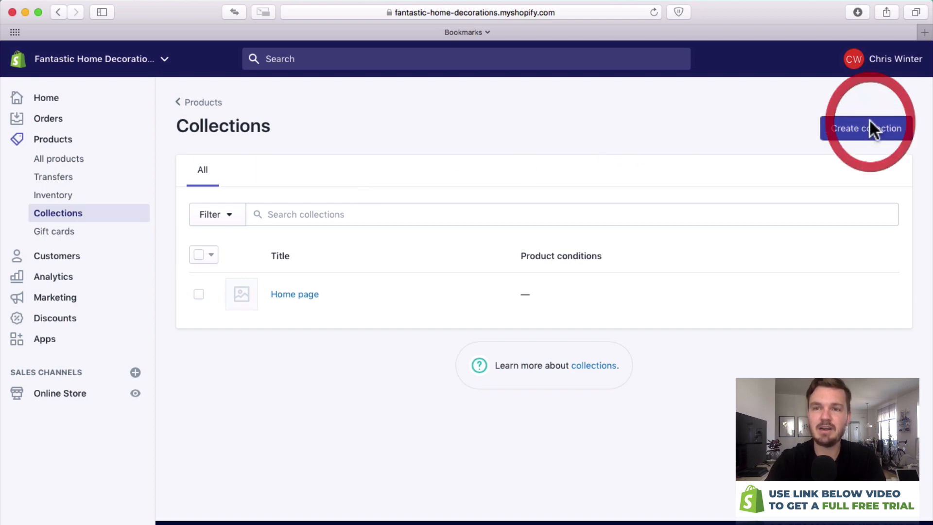
Create an automated Chairs collection with condition Product title contains 'chair'
{"action": "left_click", "coordinate": [865, 128]}
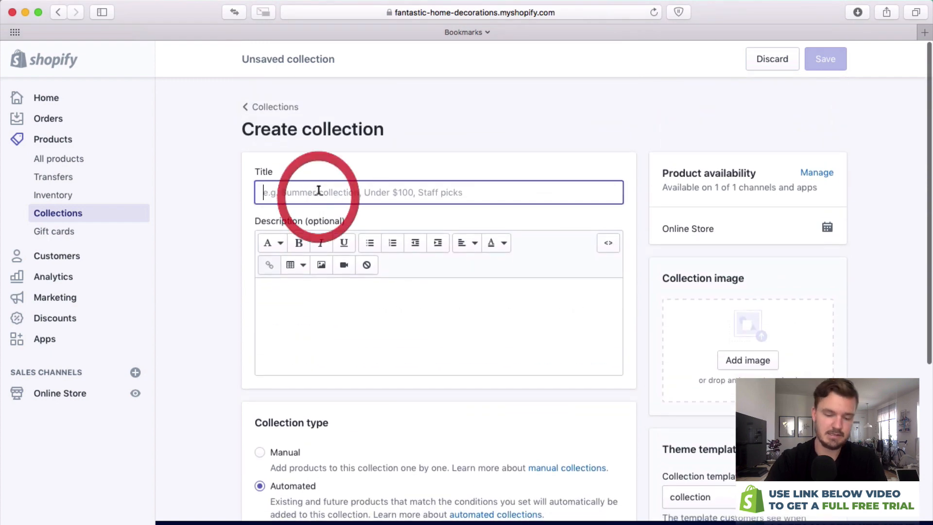
{"action": "scroll", "scroll_direction": "down", "scroll_amount": 3}
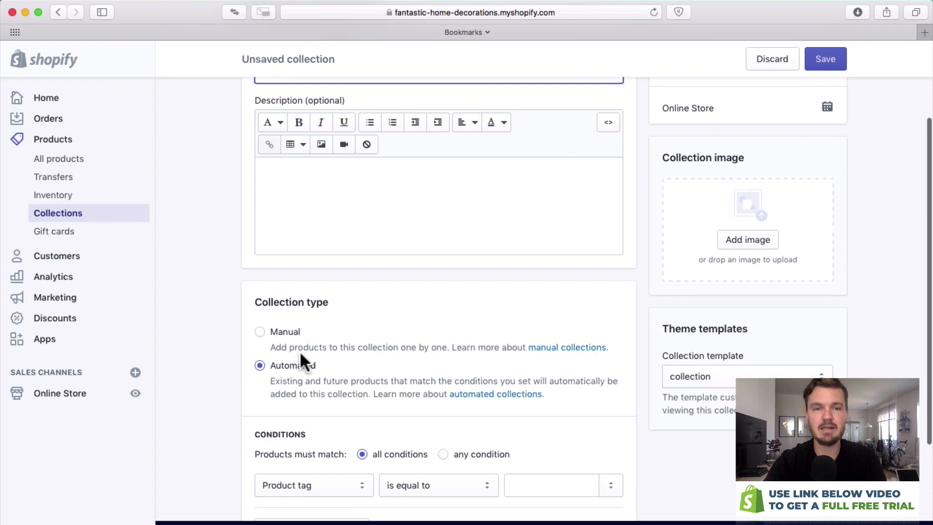
{"action": "left_click", "coordinate": [549, 391]}
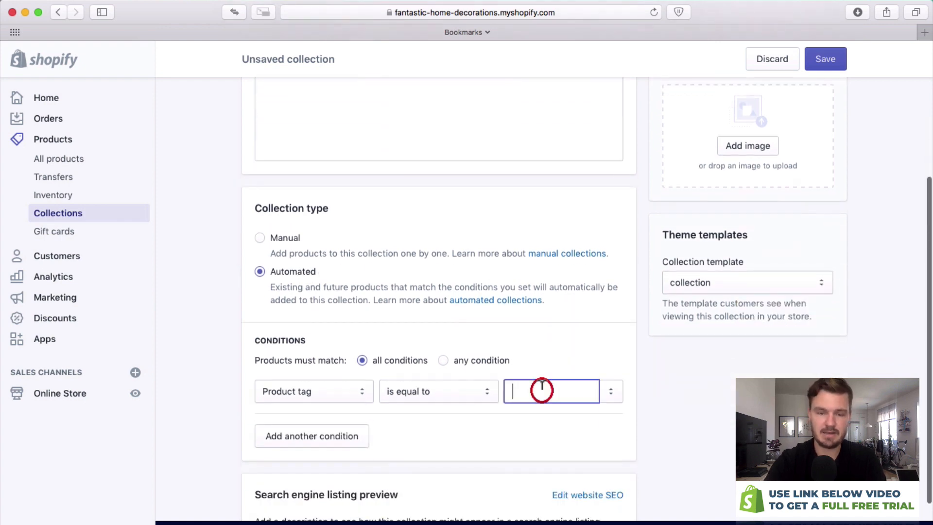
{"action": "type", "text": "chair"}
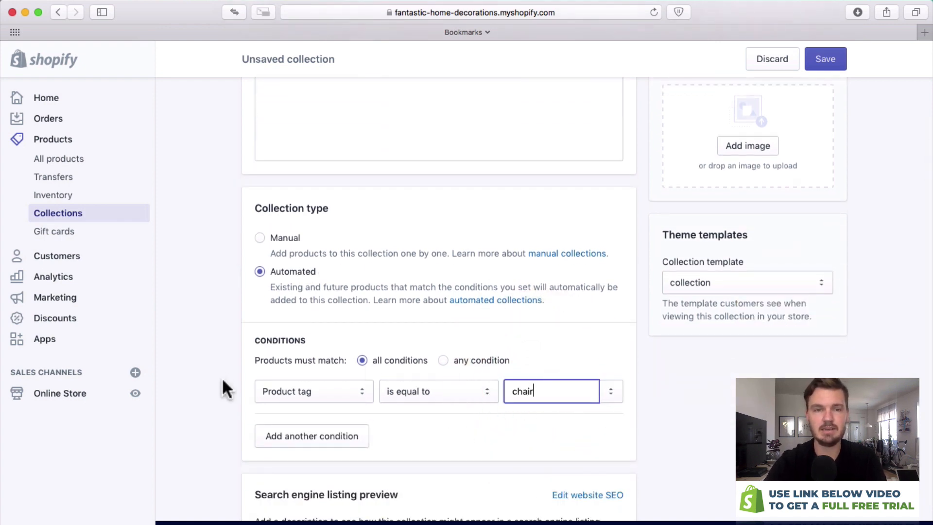
{"action": "left_click", "coordinate": [313, 390]}
{"action": "type", "text": "c"}
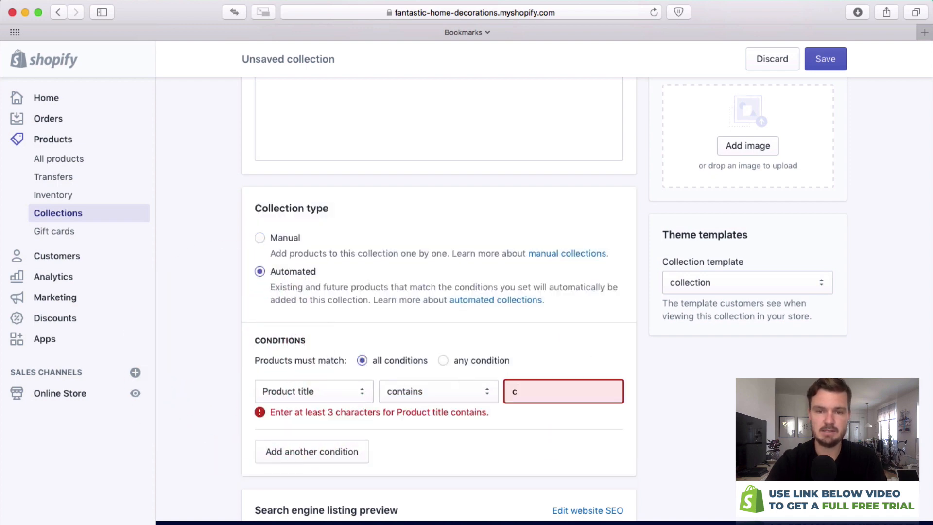
{"action": "type", "text": "hair"}
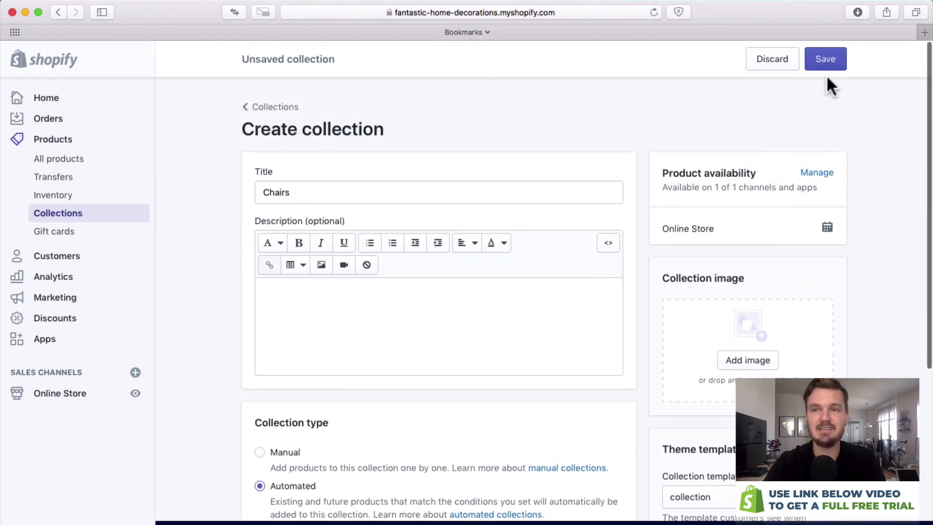
Save the new Chairs collection
{"action": "left_click", "coordinate": [825, 59]}
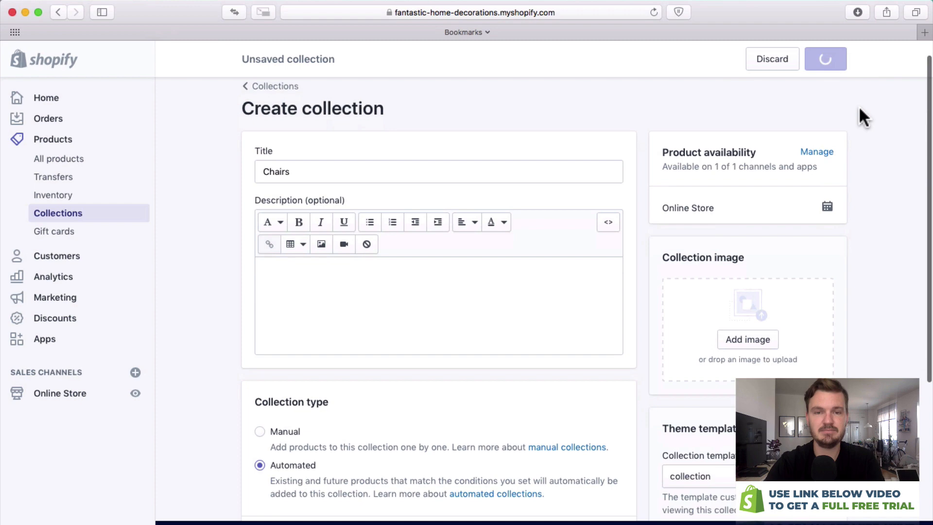
{"action": "left_click", "coordinate": [824, 59]}
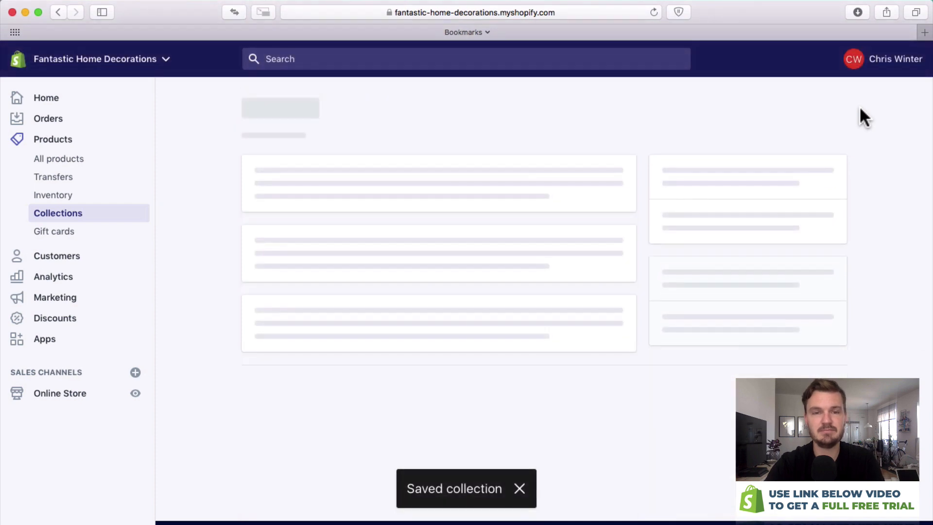
Start a new product titled 'Black Chair With Legs' with a description of highlights
{"action": "left_click", "coordinate": [59, 158]}
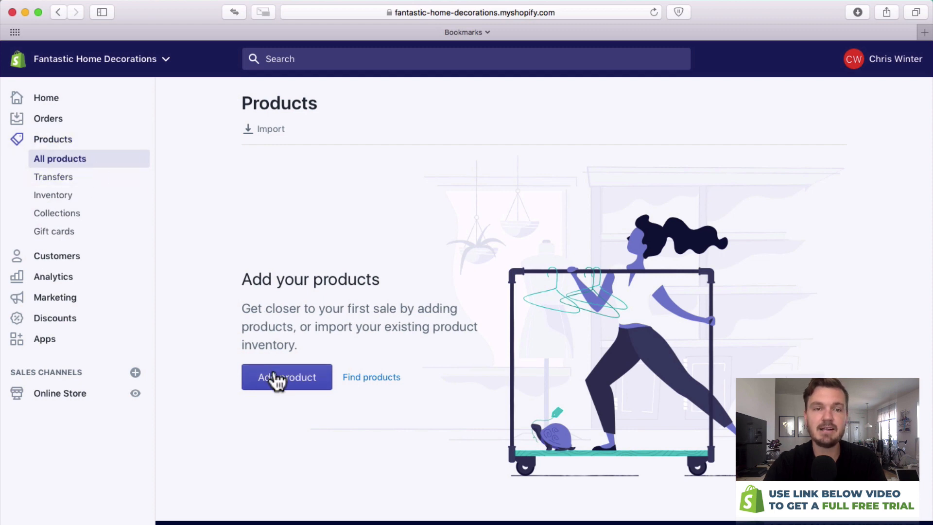
{"action": "left_click", "coordinate": [286, 376]}
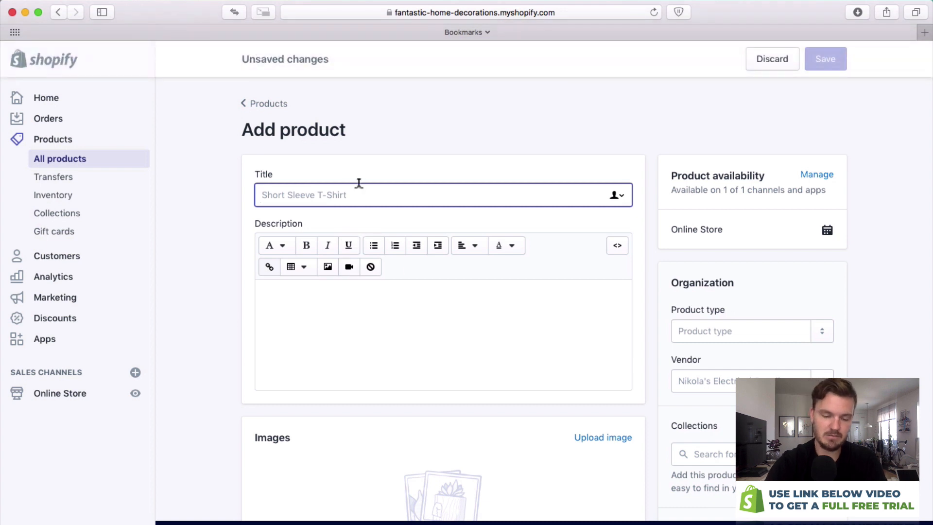
{"action": "type", "text": "Black Chair With Legs"}
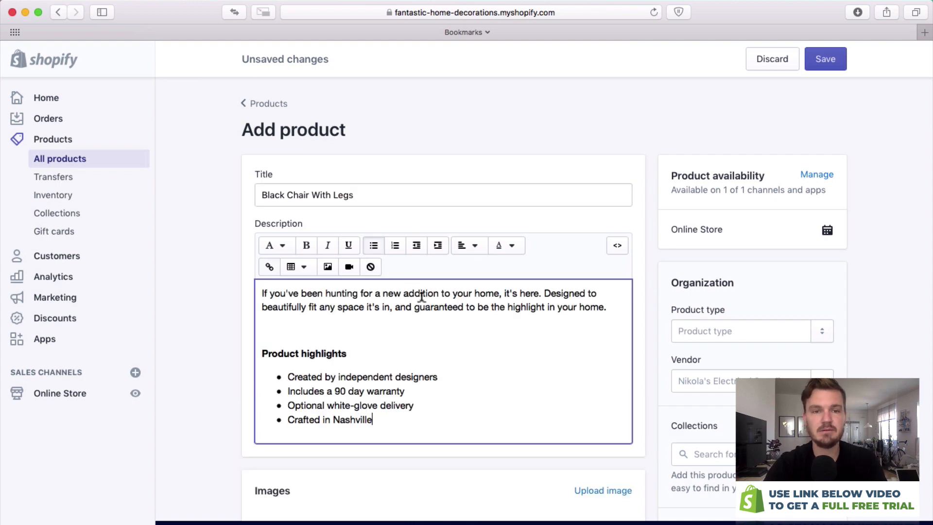
{"action": "scroll", "scroll_direction": "down", "scroll_amount": 3}
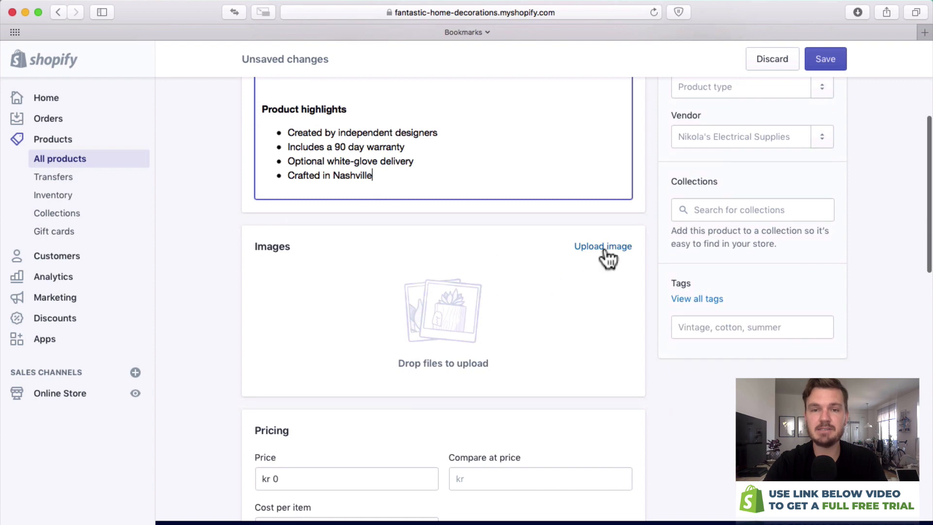
{"action": "left_click", "coordinate": [601, 246]}
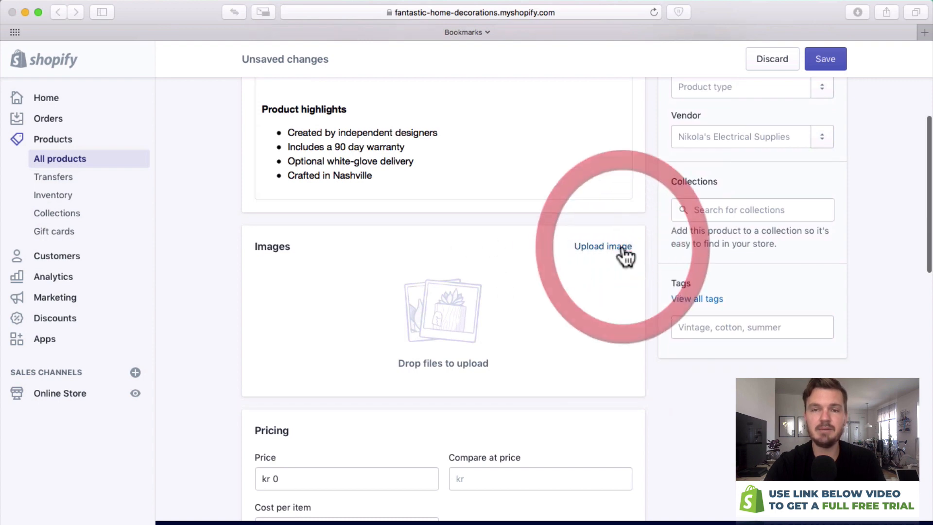
Upload three black chair photos with the armless chair image first
{"action": "left_click", "coordinate": [602, 247]}
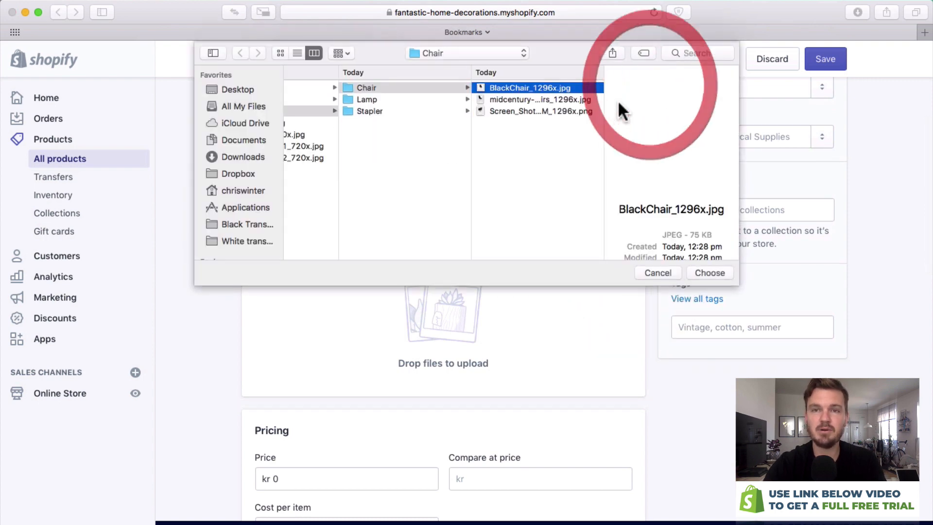
{"action": "left_click", "coordinate": [709, 273]}
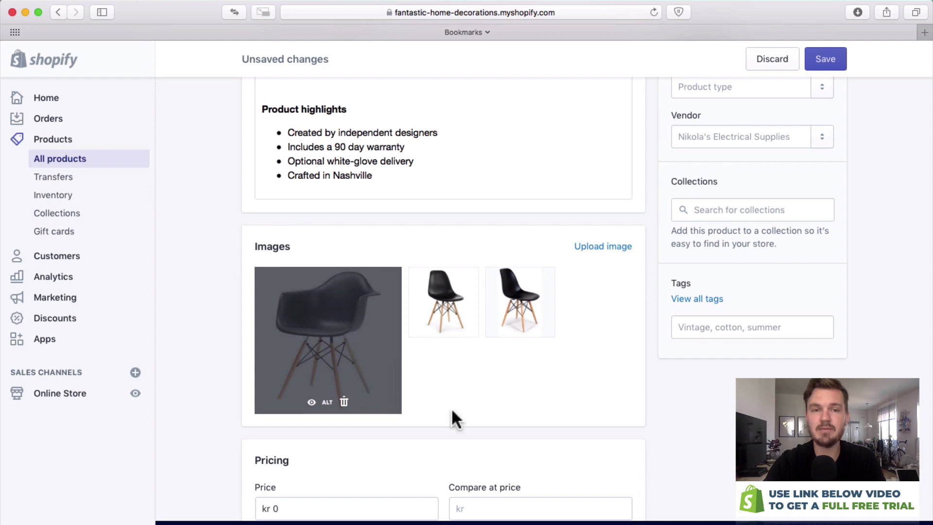
{"action": "mouse_move", "coordinate": [443, 303]}
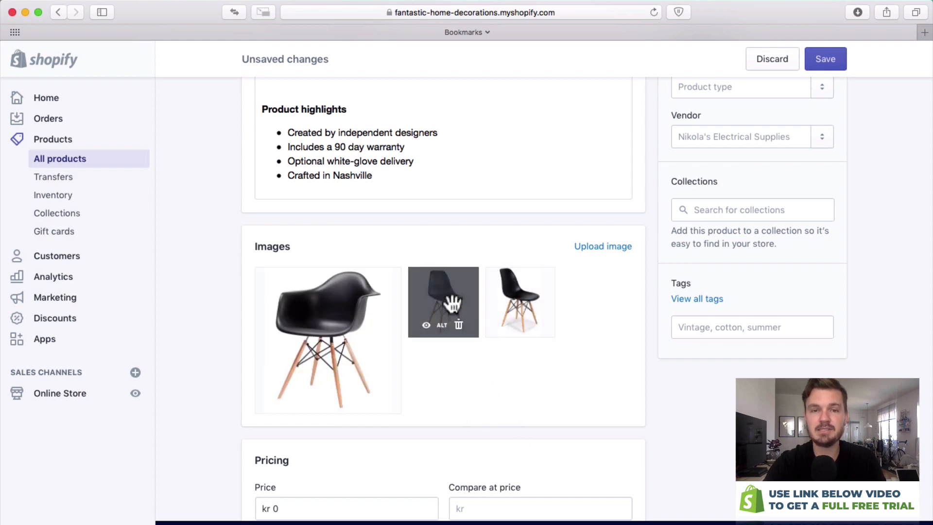
{"action": "scroll", "scroll_direction": "down", "scroll_amount": 3}
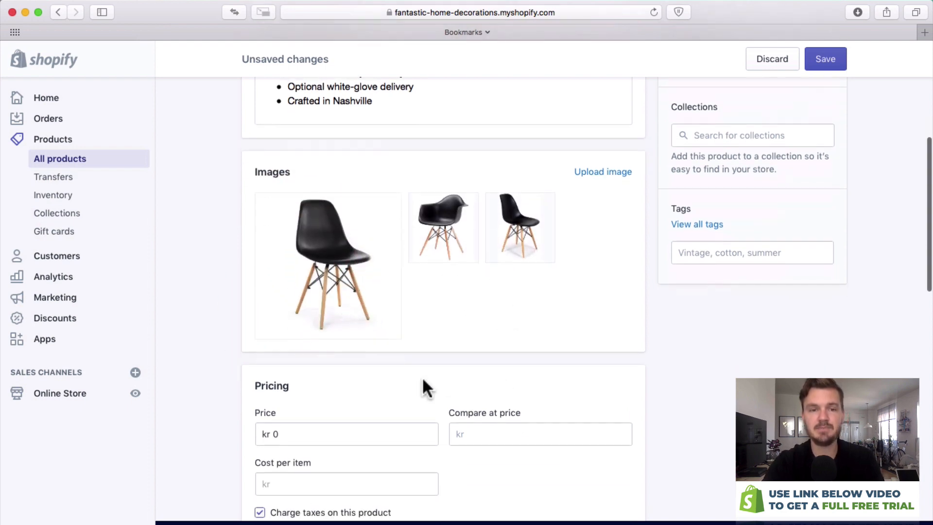
Price the chair at 200 kr with a 300 kr compare-at price, add tags, and save
{"action": "left_click", "coordinate": [346, 313]}
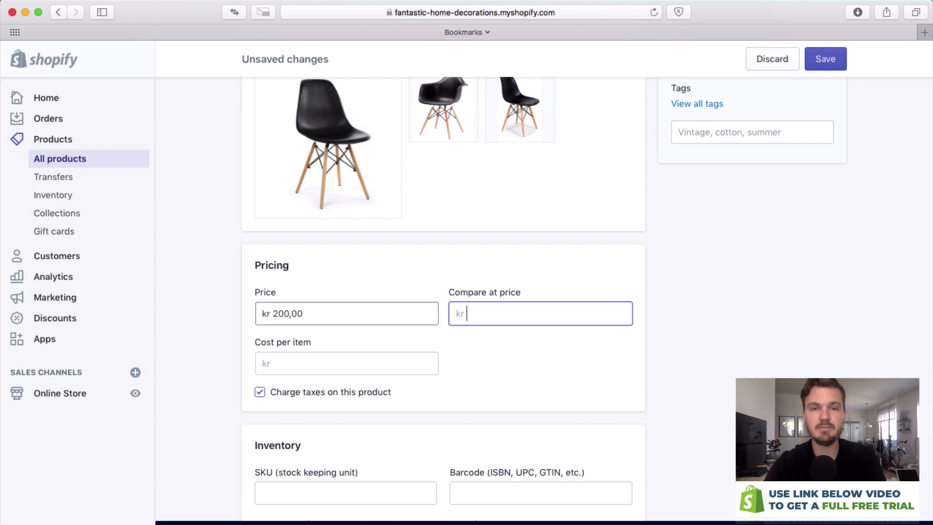
{"action": "type", "text": "300"}
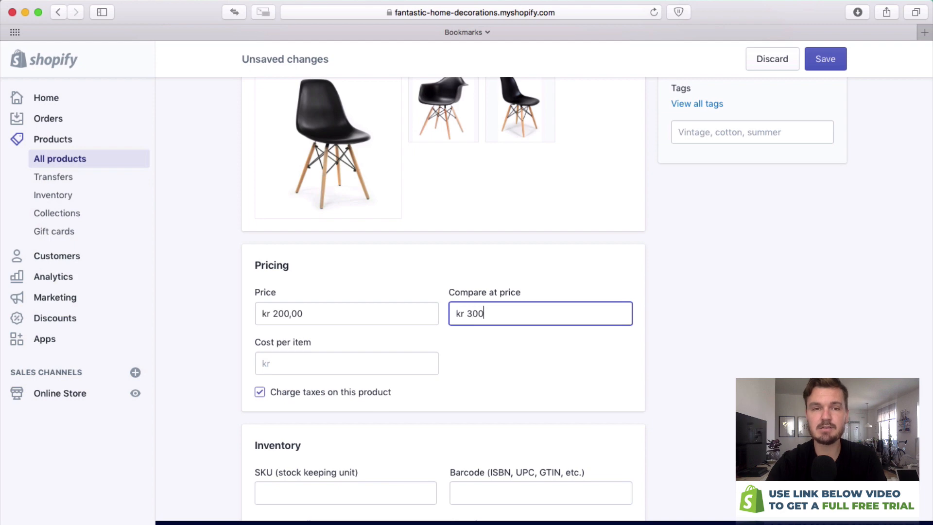
{"action": "left_click", "coordinate": [346, 313]}
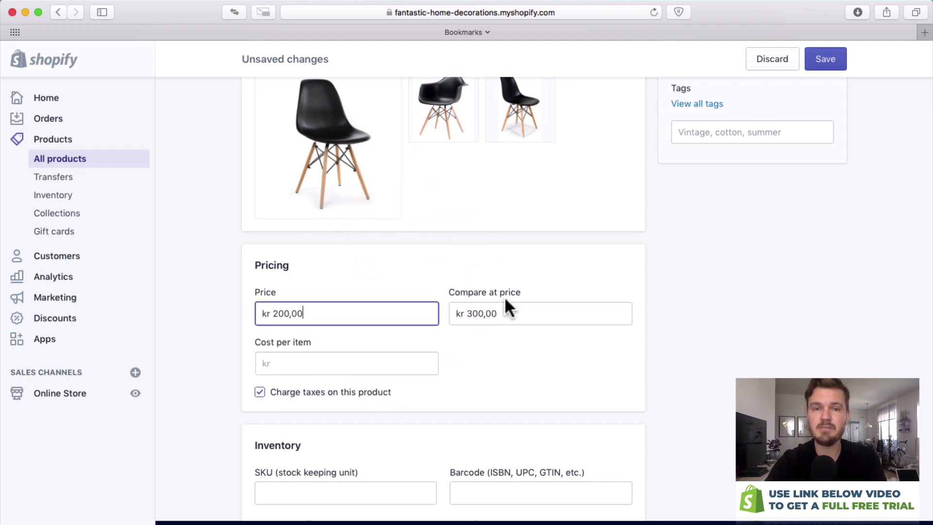
{"action": "left_click", "coordinate": [540, 313]}
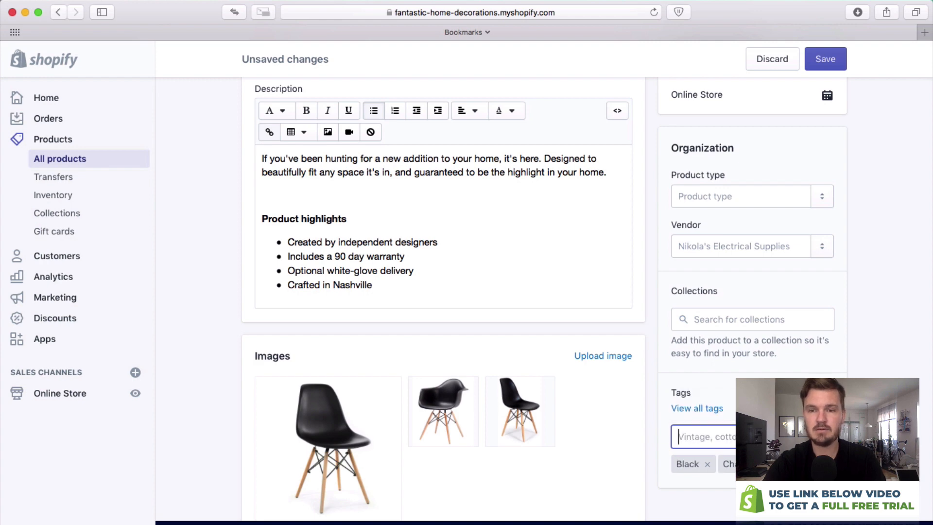
{"action": "type", "text": "Seat"}
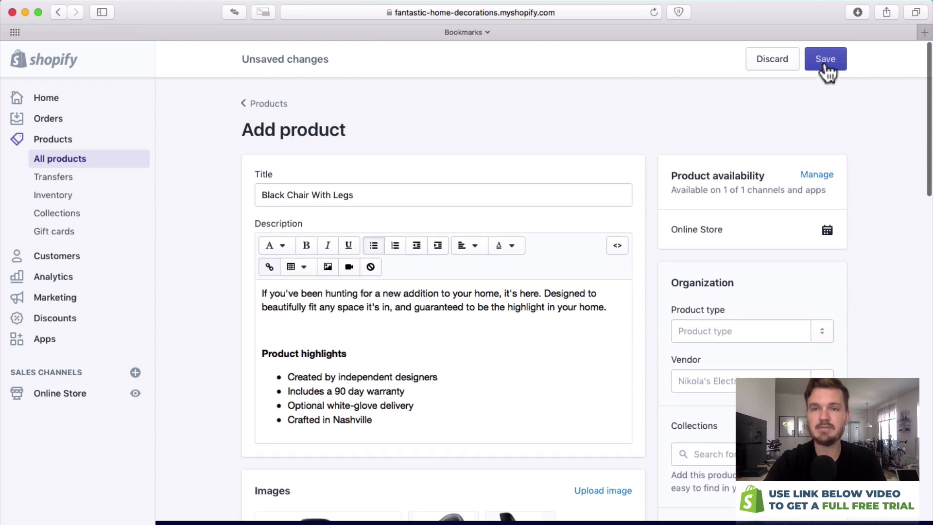
{"action": "left_click", "coordinate": [824, 59]}
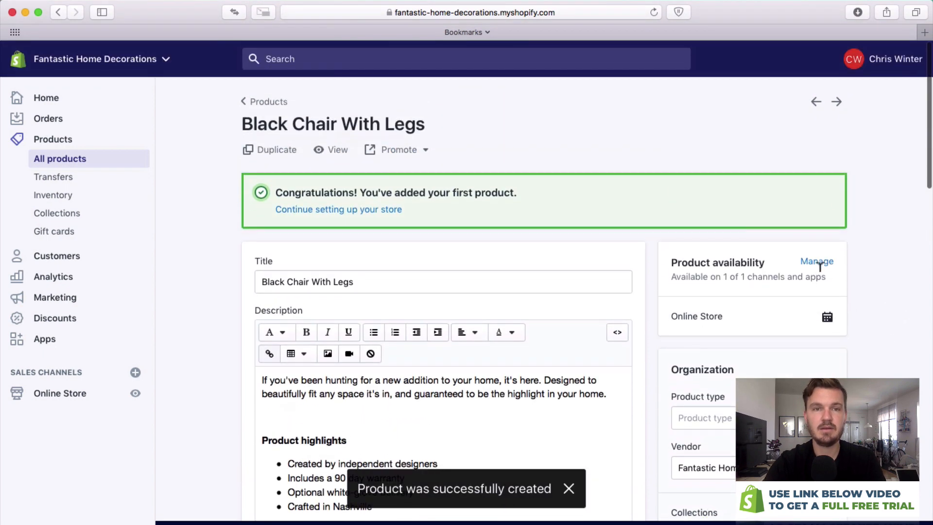
{"action": "mouse_move", "coordinate": [834, 250]}
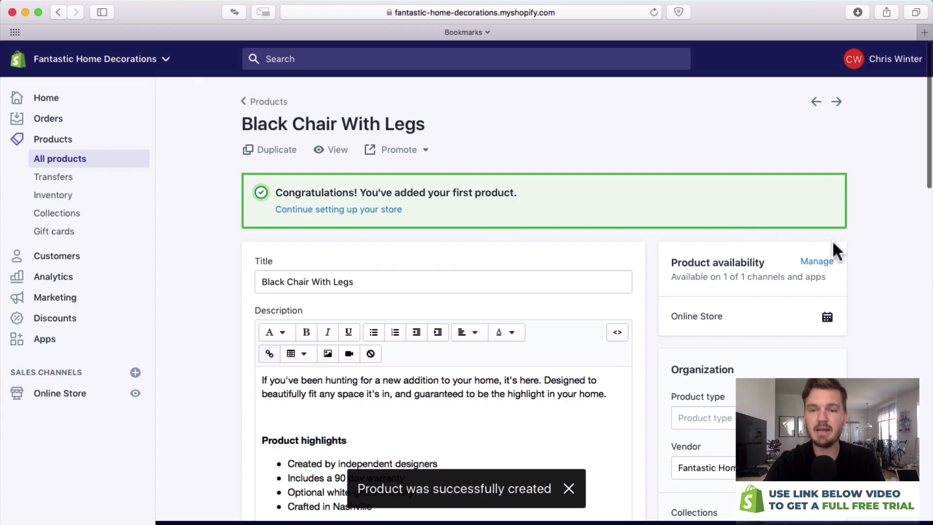
{"action": "scroll", "scroll_direction": "down", "scroll_amount": 3}
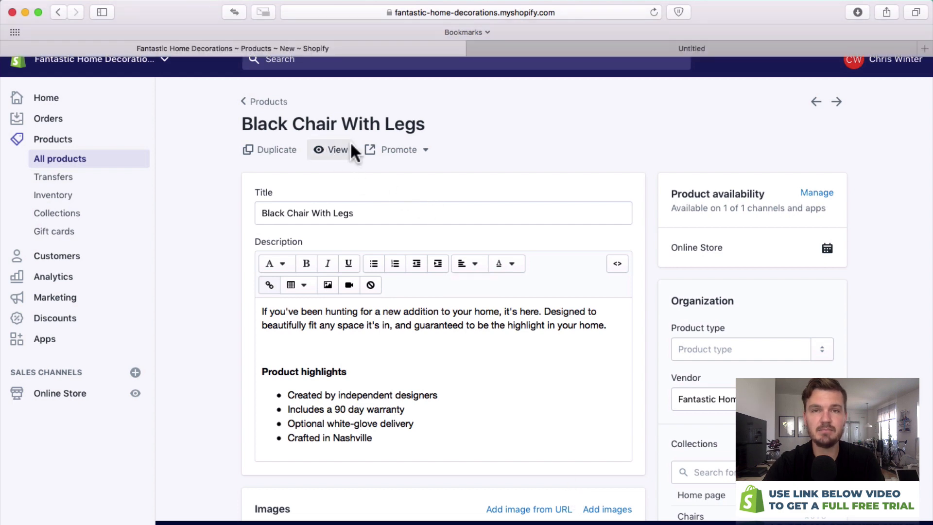
View Black Chair With Legs on the live storefront and add one unit to the cart at 200 KR
{"action": "left_click", "coordinate": [337, 150]}
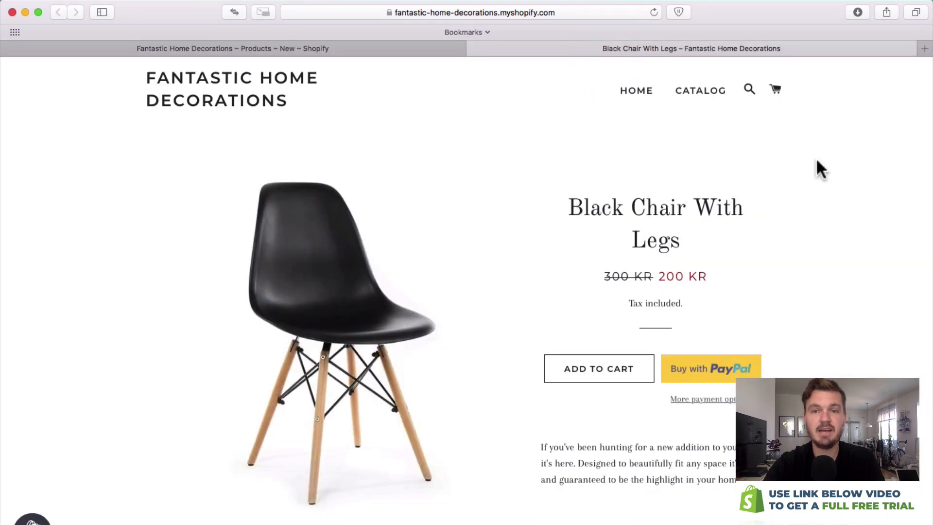
{"action": "mouse_move", "coordinate": [495, 205]}
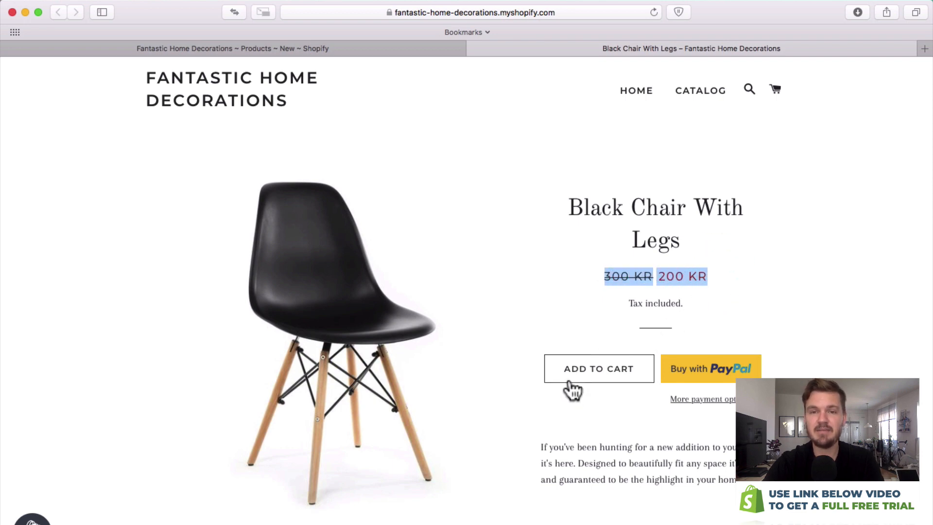
{"action": "mouse_move", "coordinate": [553, 313]}
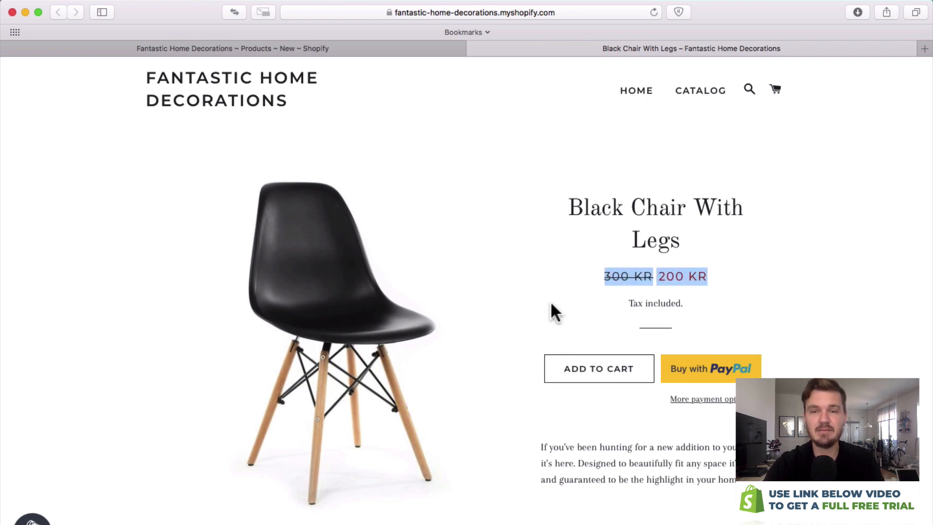
{"action": "scroll", "scroll_direction": "down", "scroll_amount": 3}
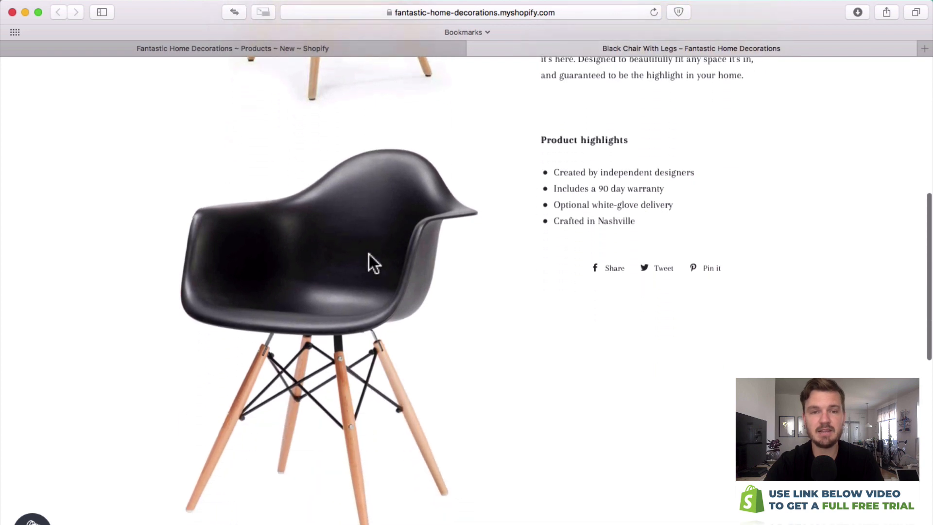
{"action": "scroll", "scroll_direction": "down", "scroll_amount": 3}
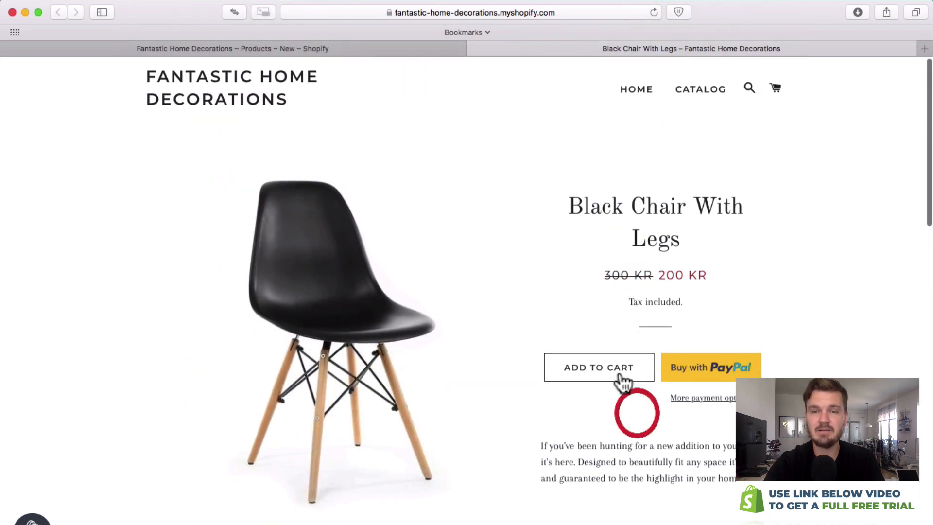
{"action": "left_click", "coordinate": [599, 367]}
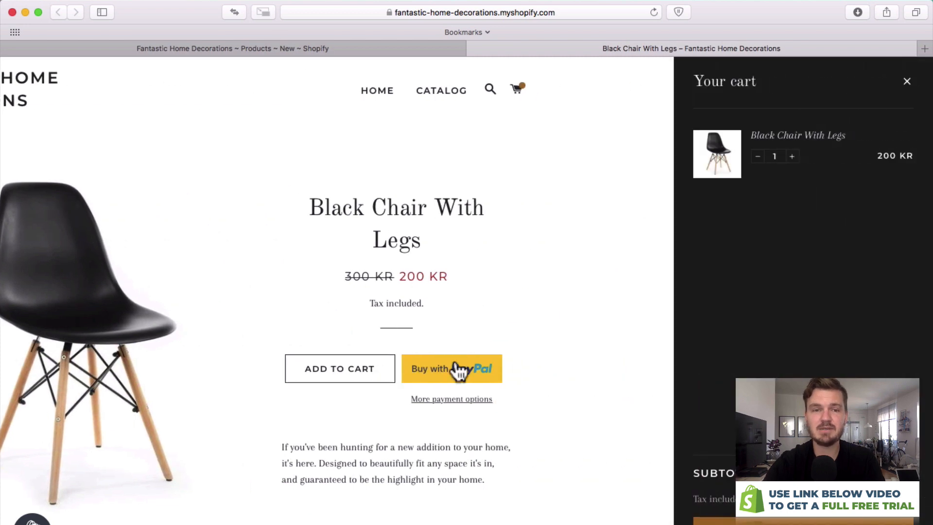
{"action": "mouse_move", "coordinate": [914, 117]}
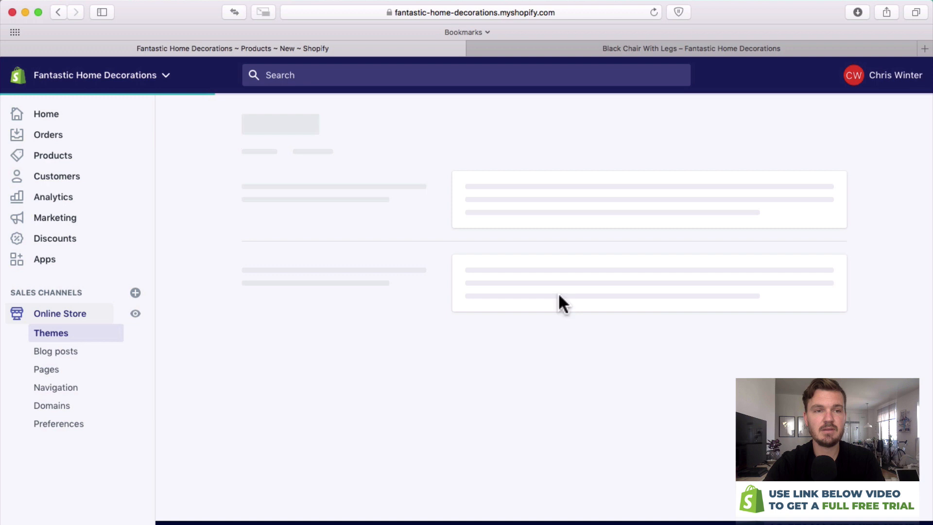
Customize the Brooklyn theme and list the sections available to add to the home page
{"action": "left_click", "coordinate": [51, 332]}
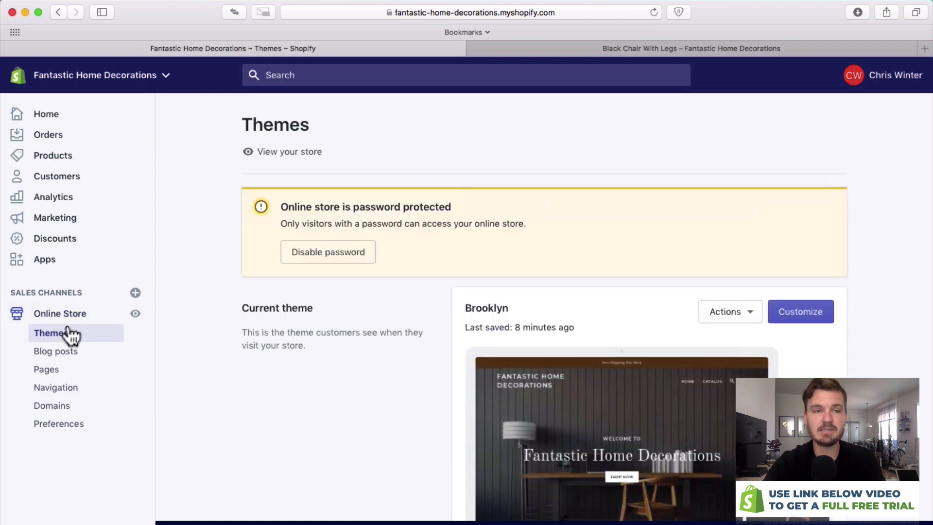
{"action": "left_click", "coordinate": [799, 310]}
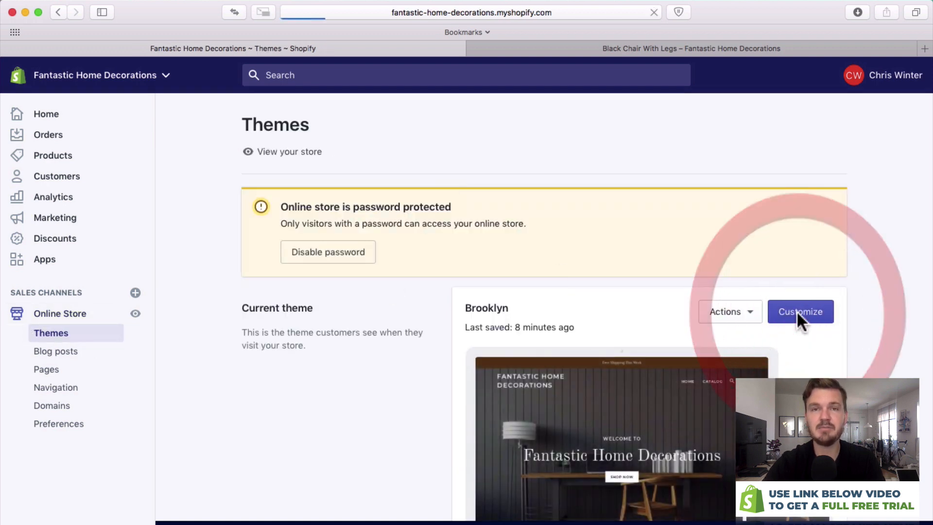
{"action": "left_click", "coordinate": [800, 311]}
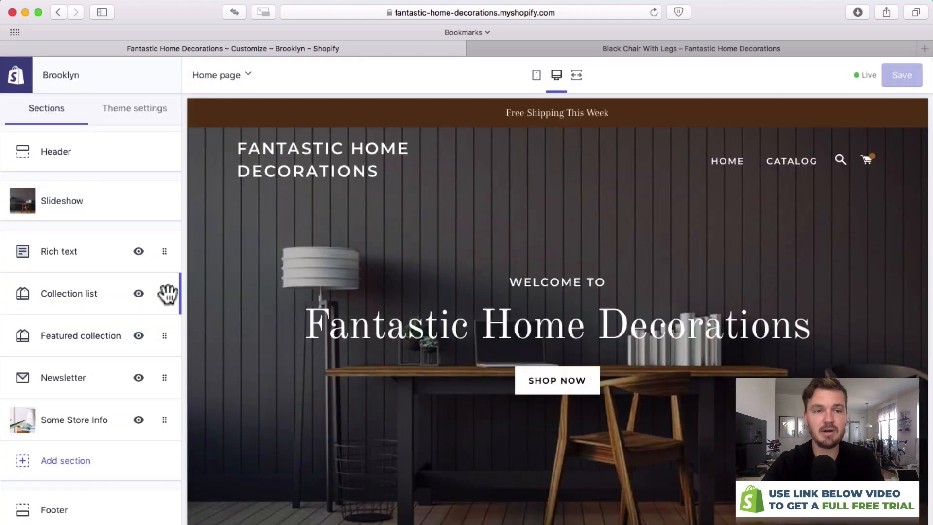
{"action": "left_click", "coordinate": [65, 460]}
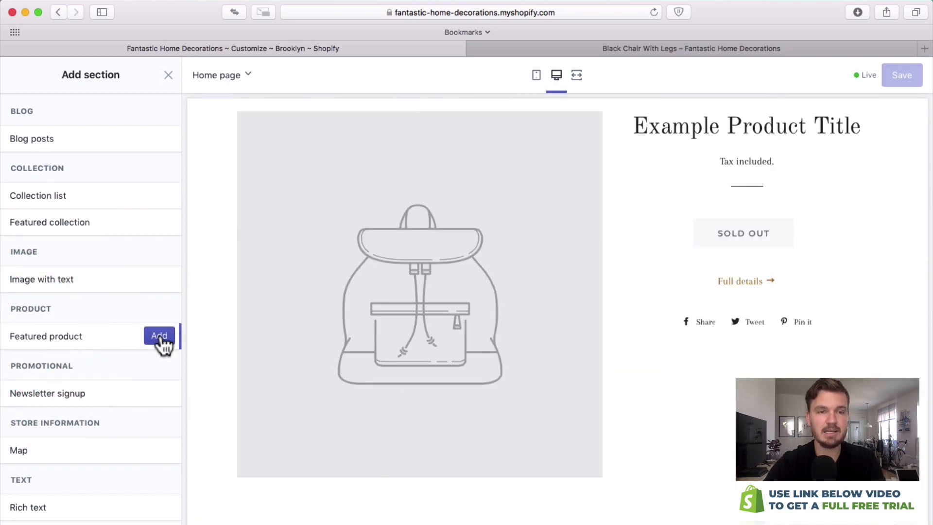
Add a Featured product section showing Black Chair With Legs and return to the section list
{"action": "left_click", "coordinate": [158, 335]}
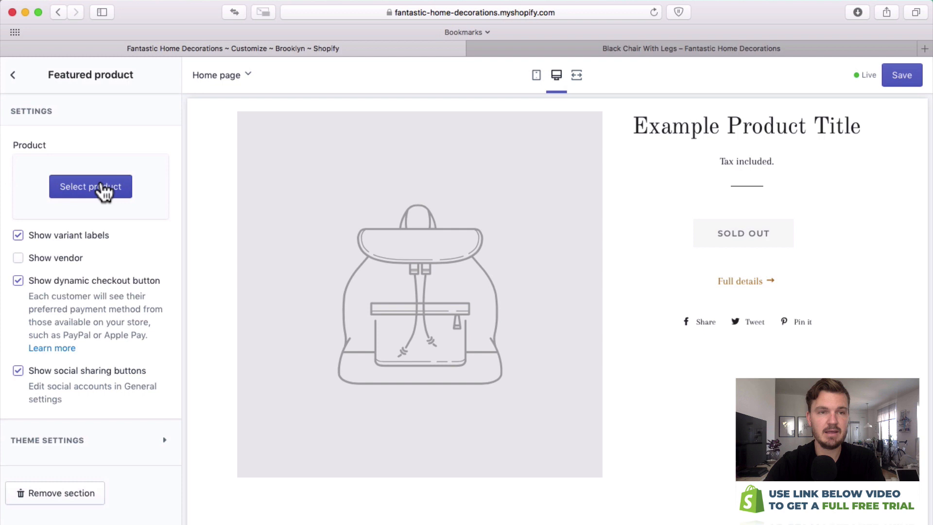
{"action": "left_click", "coordinate": [91, 186]}
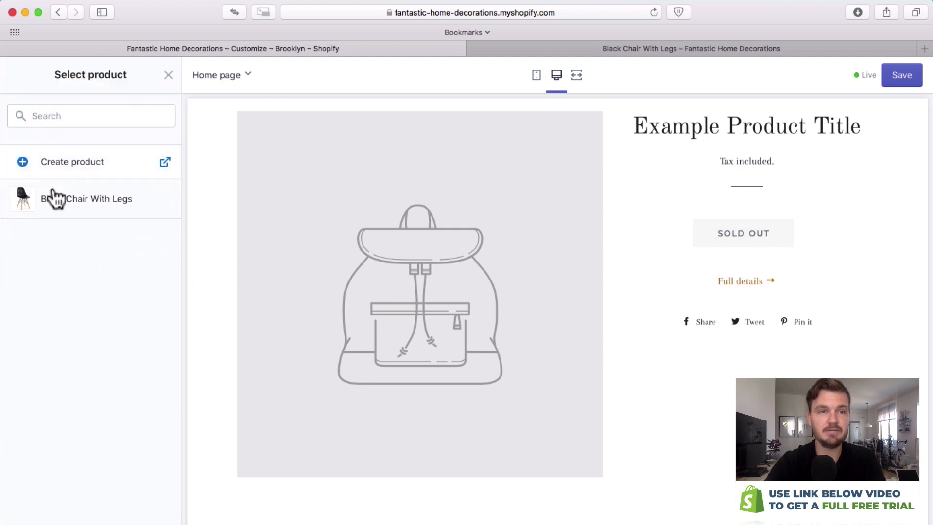
{"action": "left_click", "coordinate": [86, 199]}
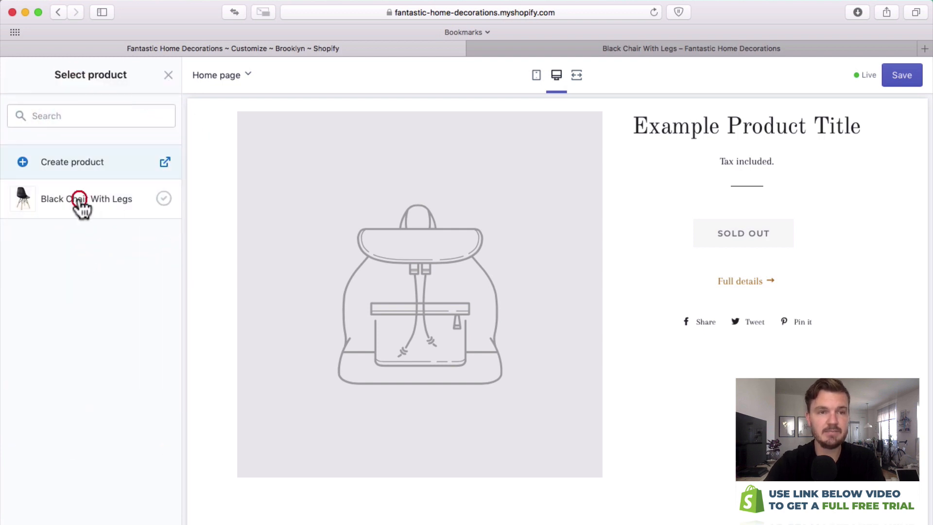
{"action": "left_click", "coordinate": [87, 198]}
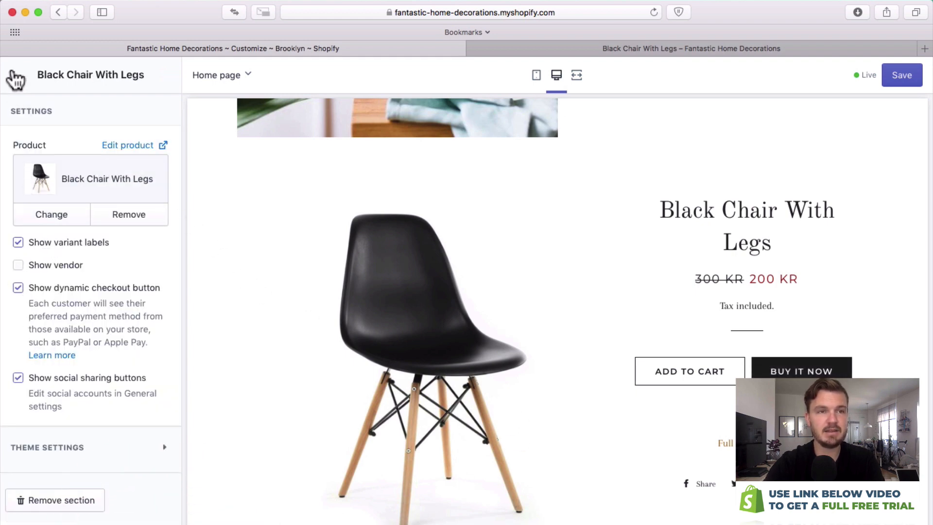
{"action": "left_click", "coordinate": [15, 78]}
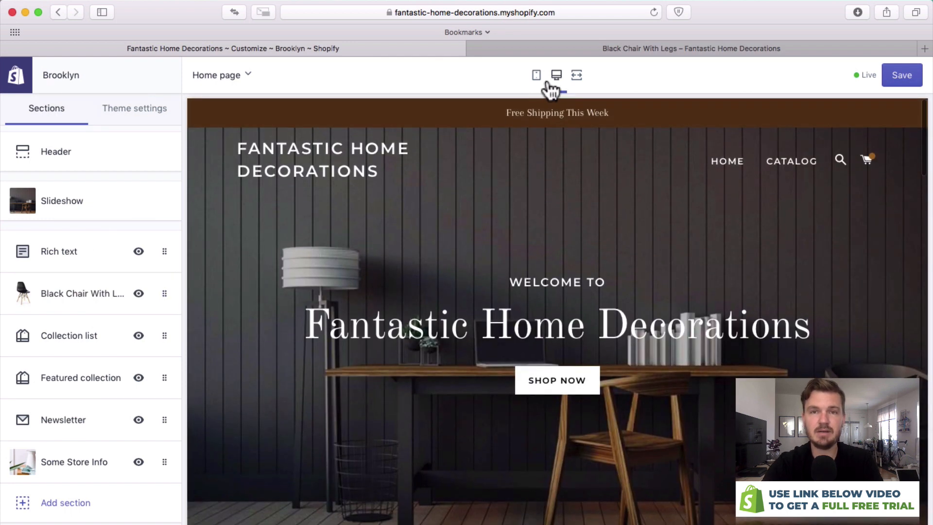
Preview the home page full width and open Full details for the featured Black Chair With Legs
{"action": "left_click", "coordinate": [575, 75]}
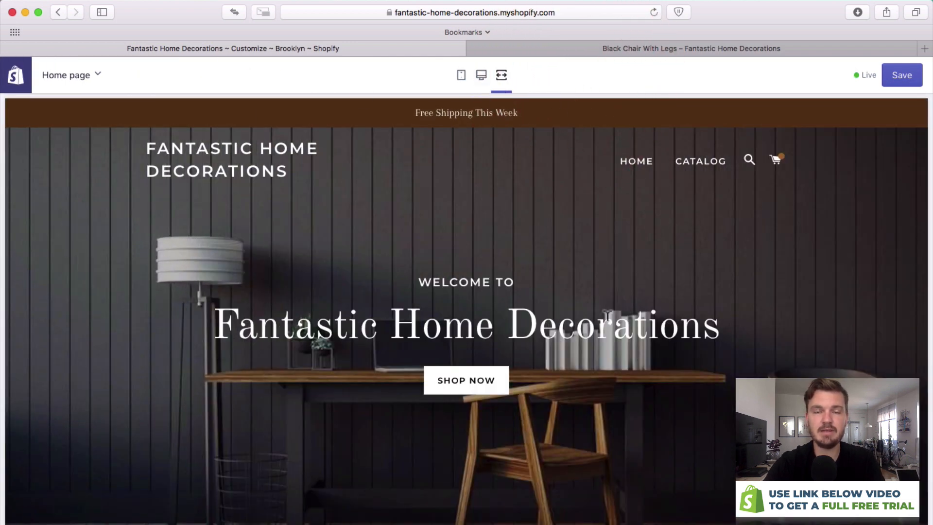
{"action": "scroll", "scroll_direction": "down", "scroll_amount": 3}
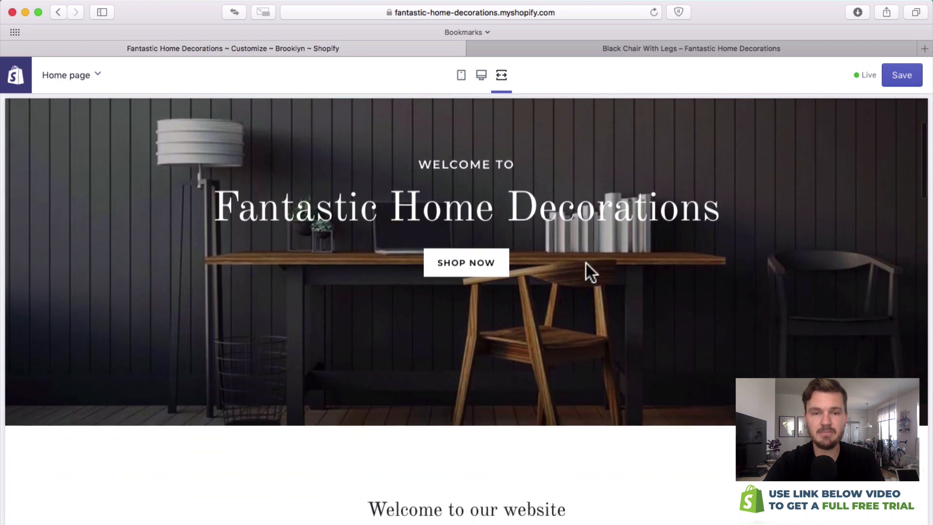
{"action": "scroll", "scroll_direction": "down", "scroll_amount": 3}
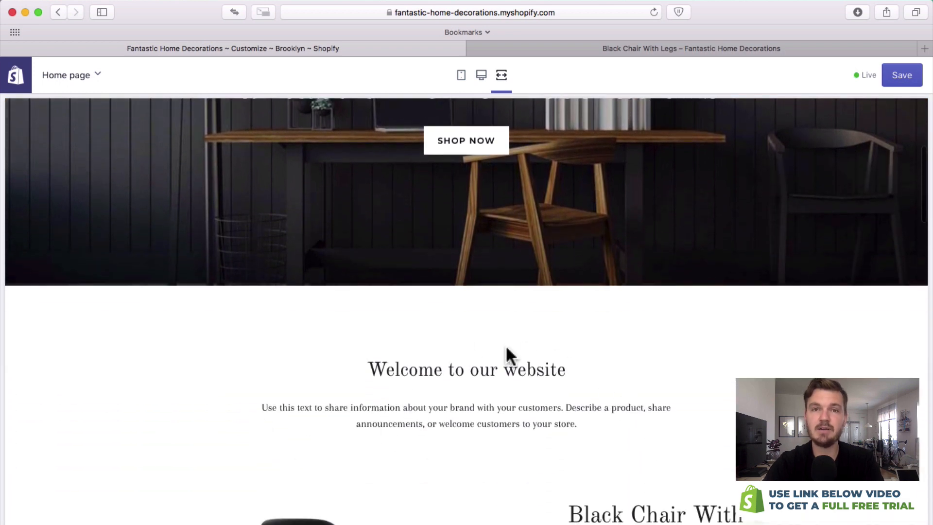
{"action": "scroll", "scroll_direction": "down", "scroll_amount": 3}
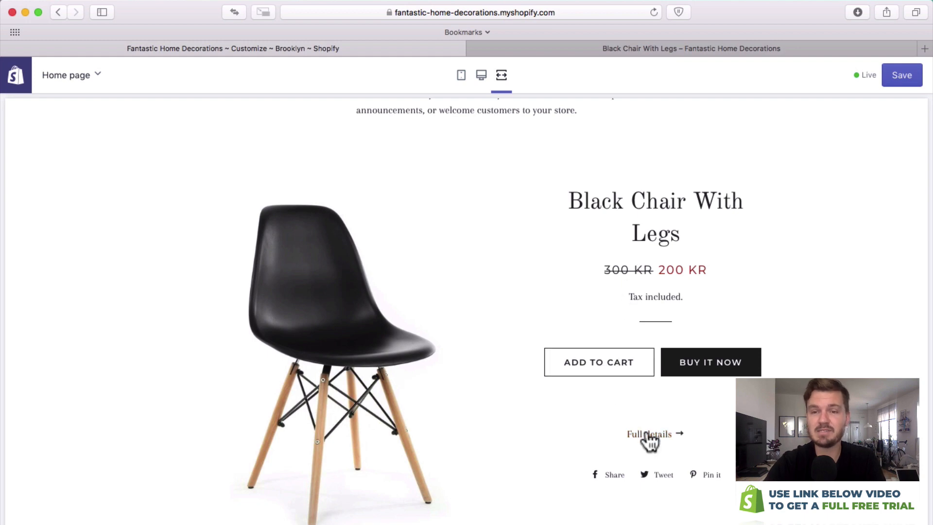
{"action": "left_click", "coordinate": [648, 433]}
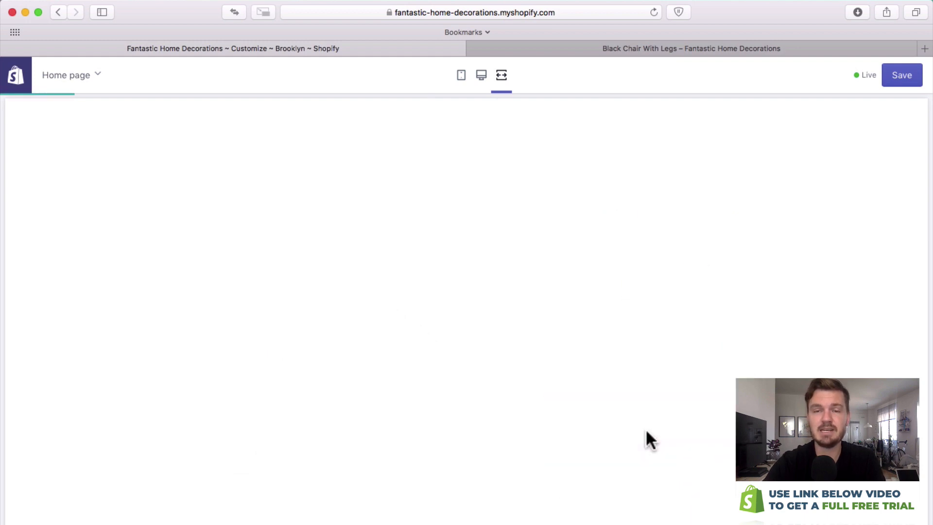